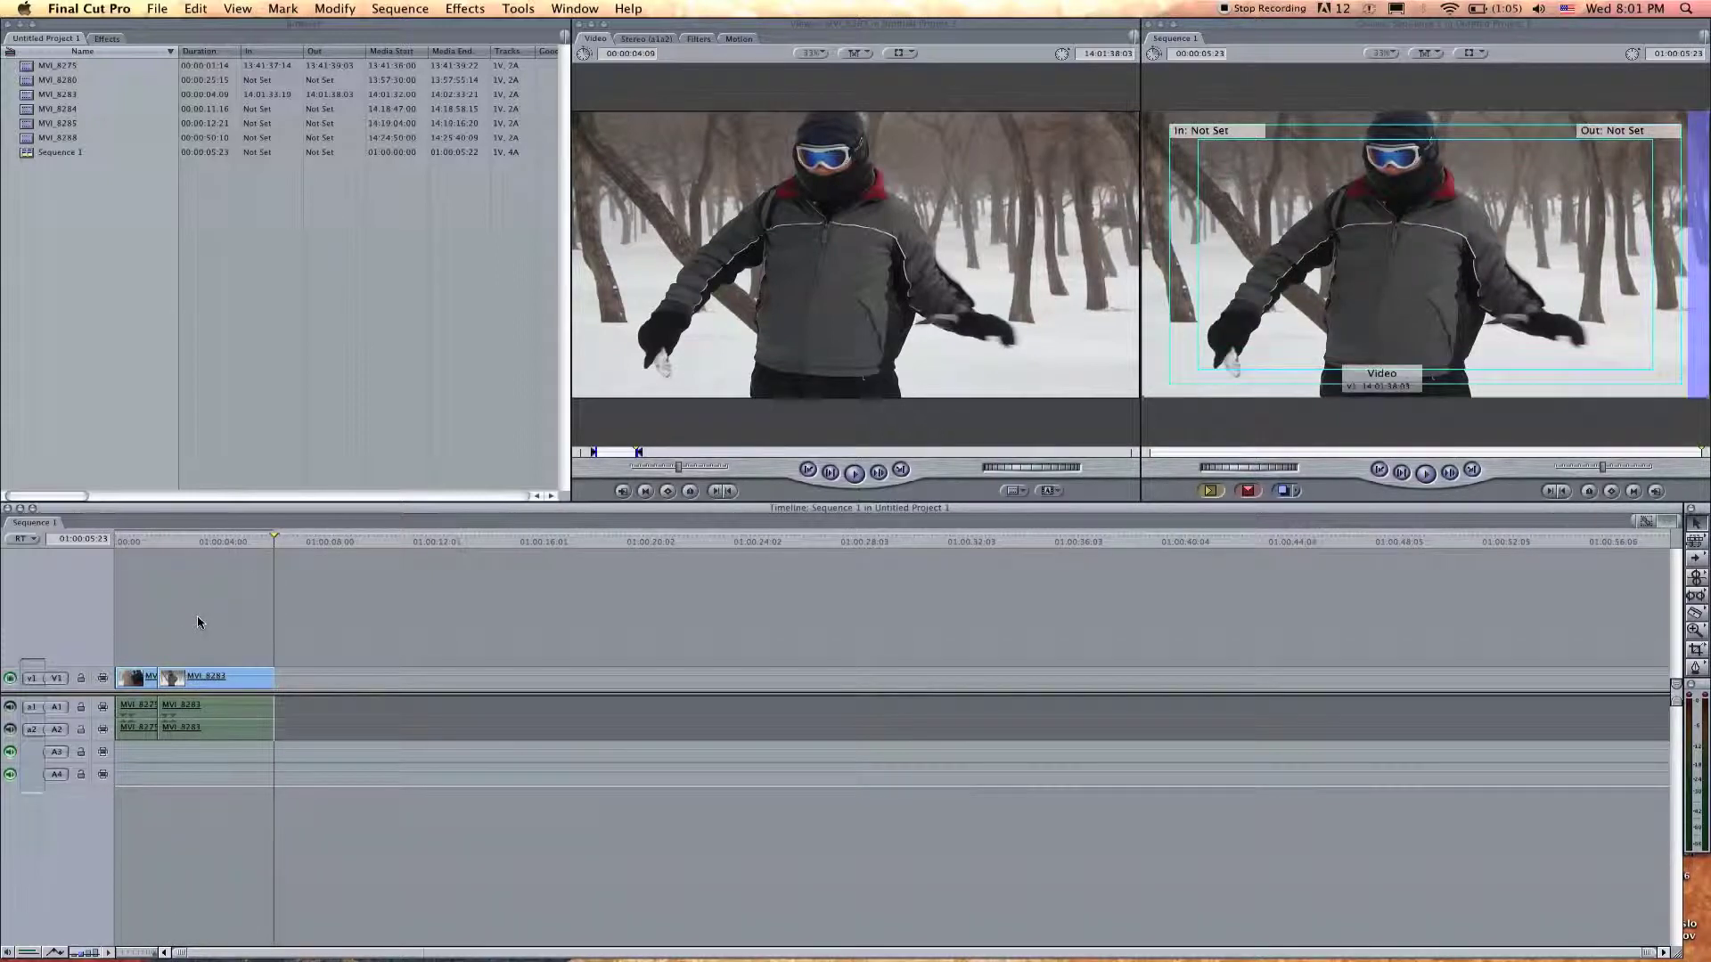
mouse_move(139, 647)
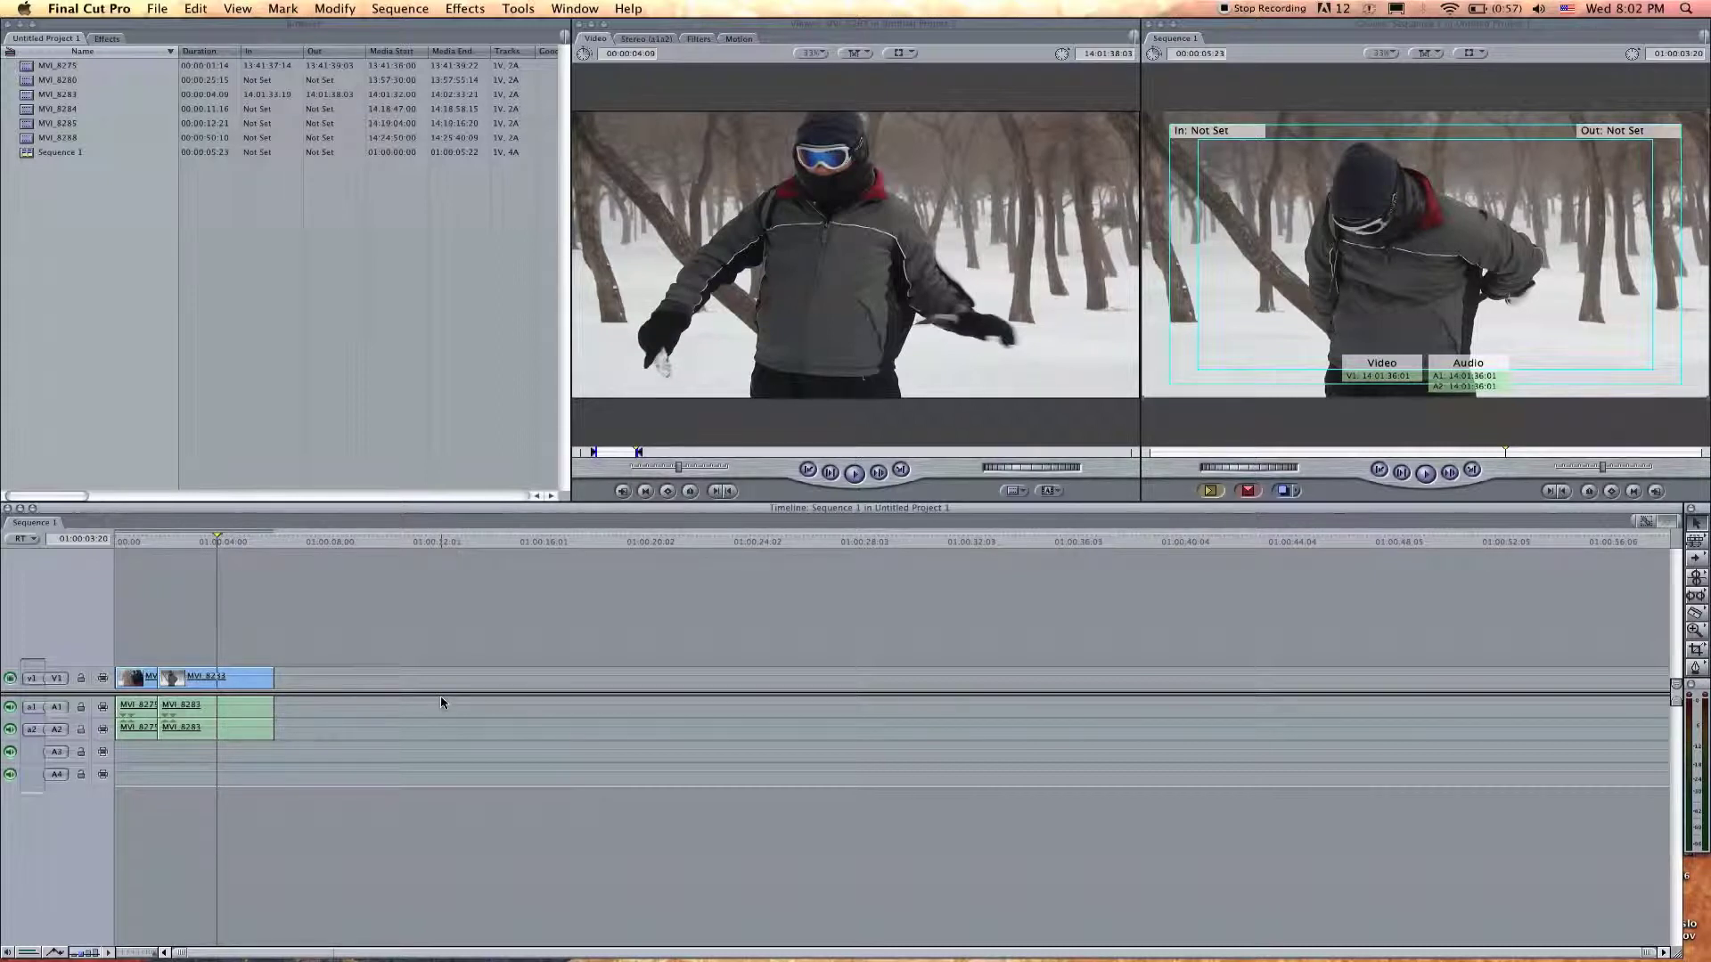
mouse_move(663, 652)
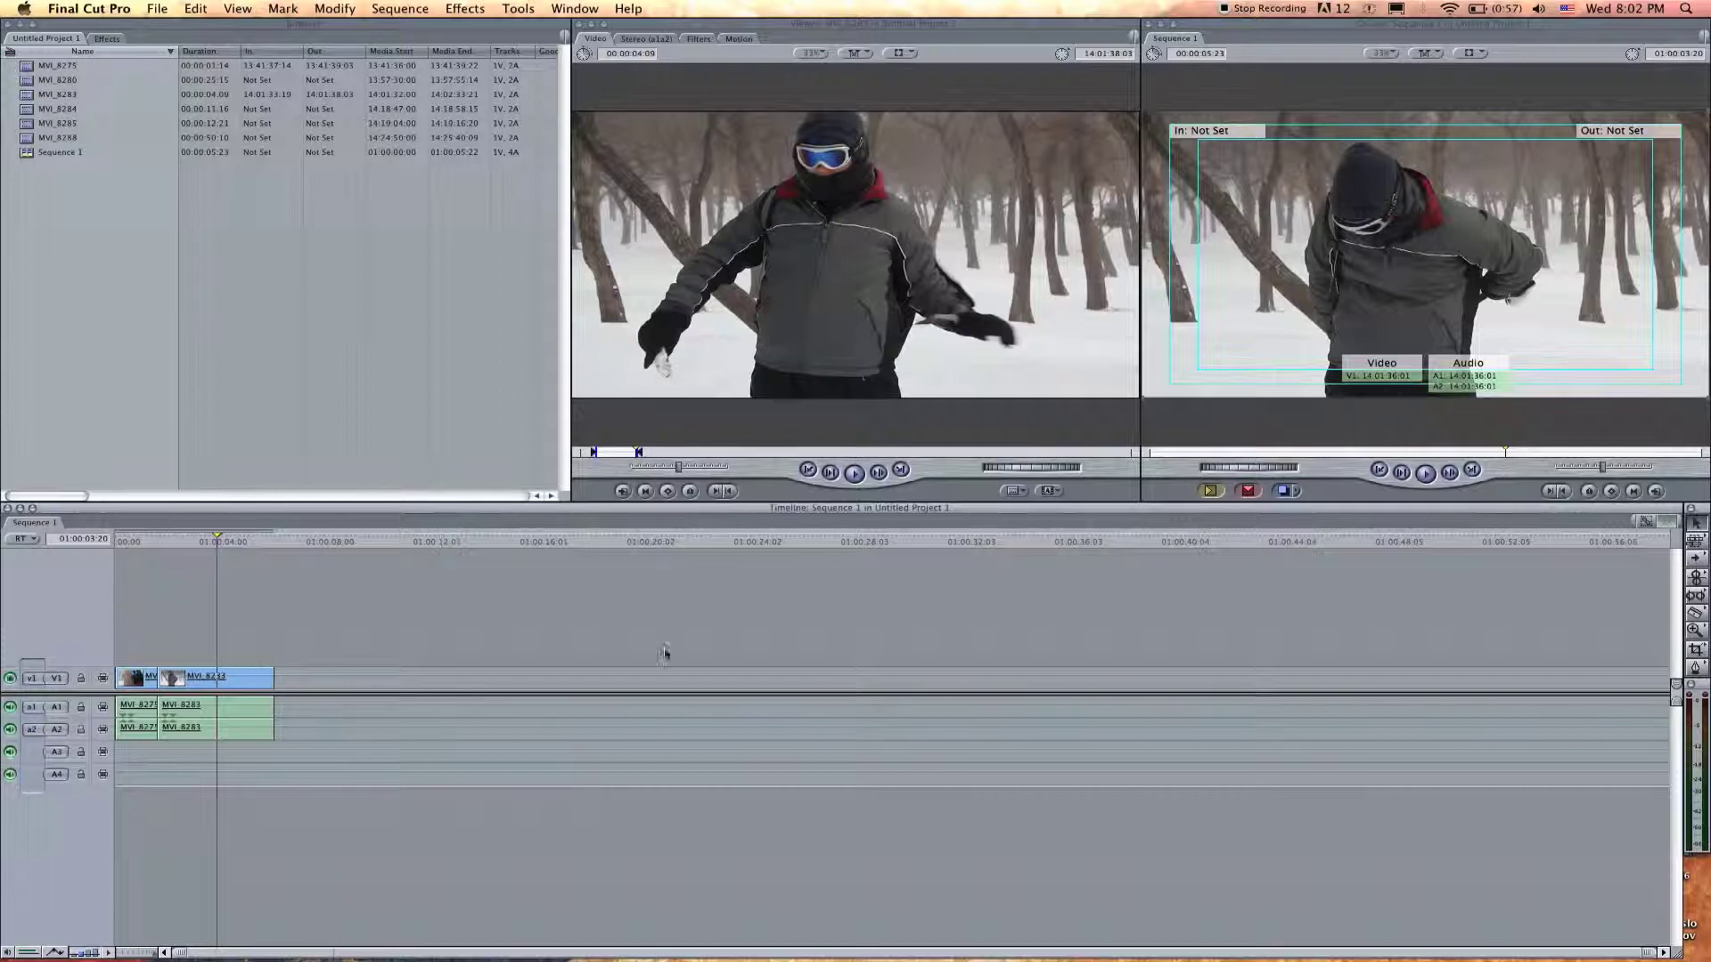
mouse_move(1095, 625)
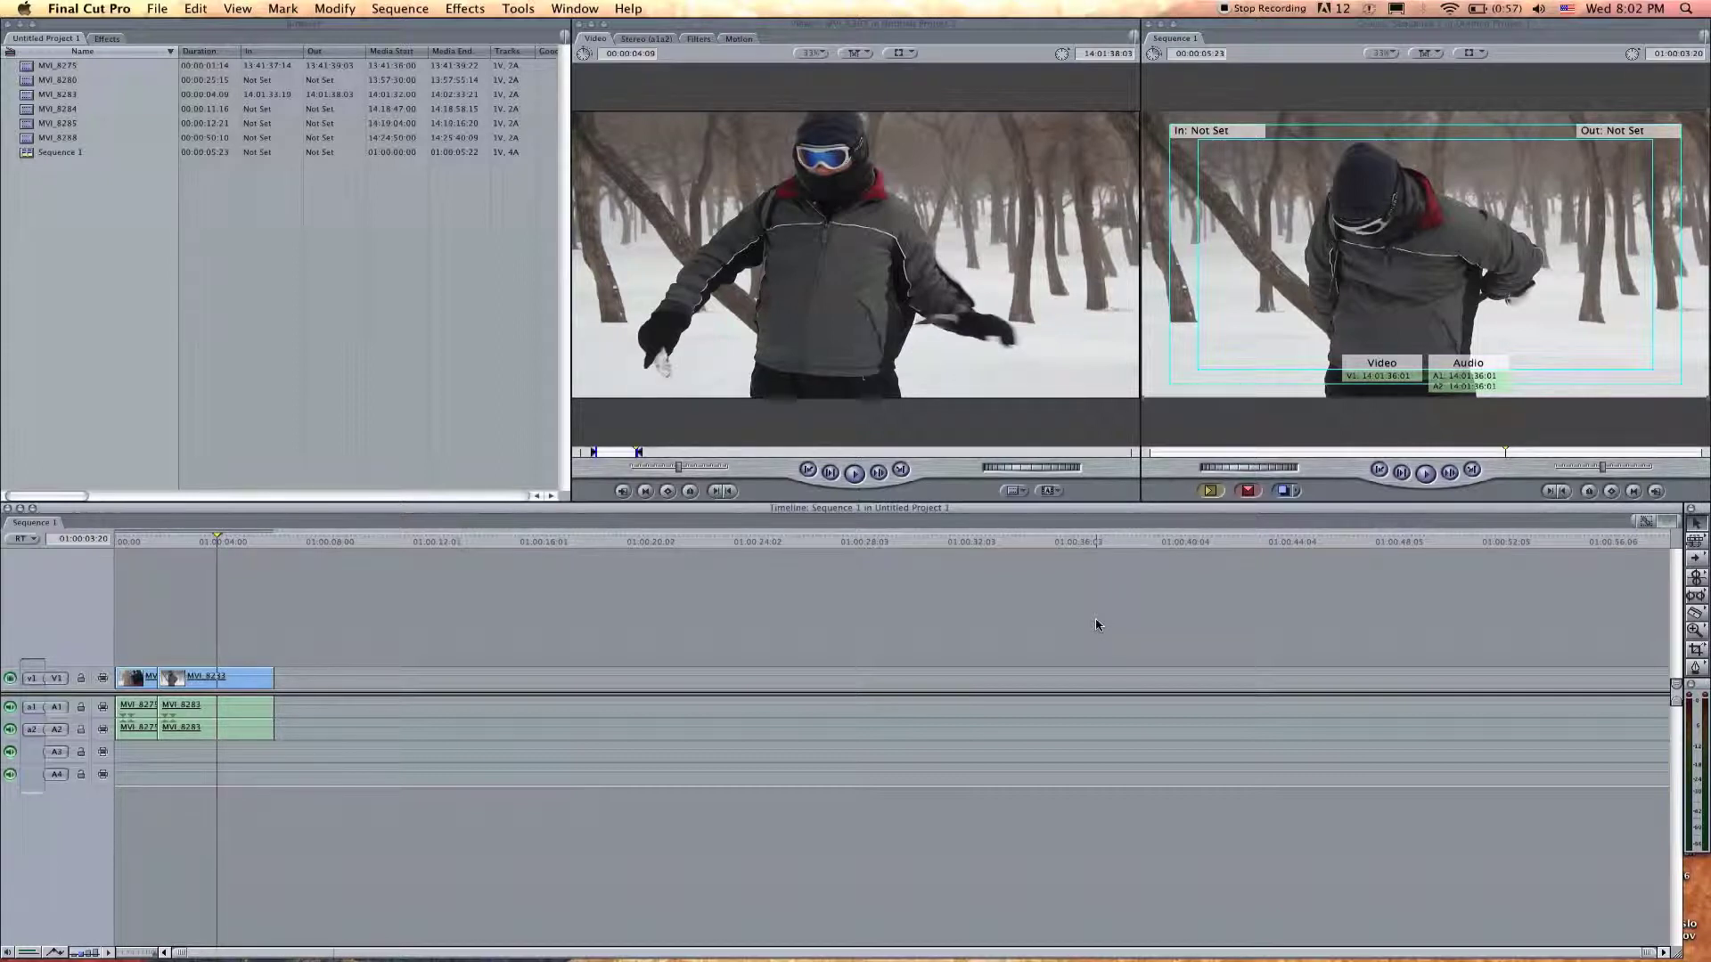
mouse_move(1269, 609)
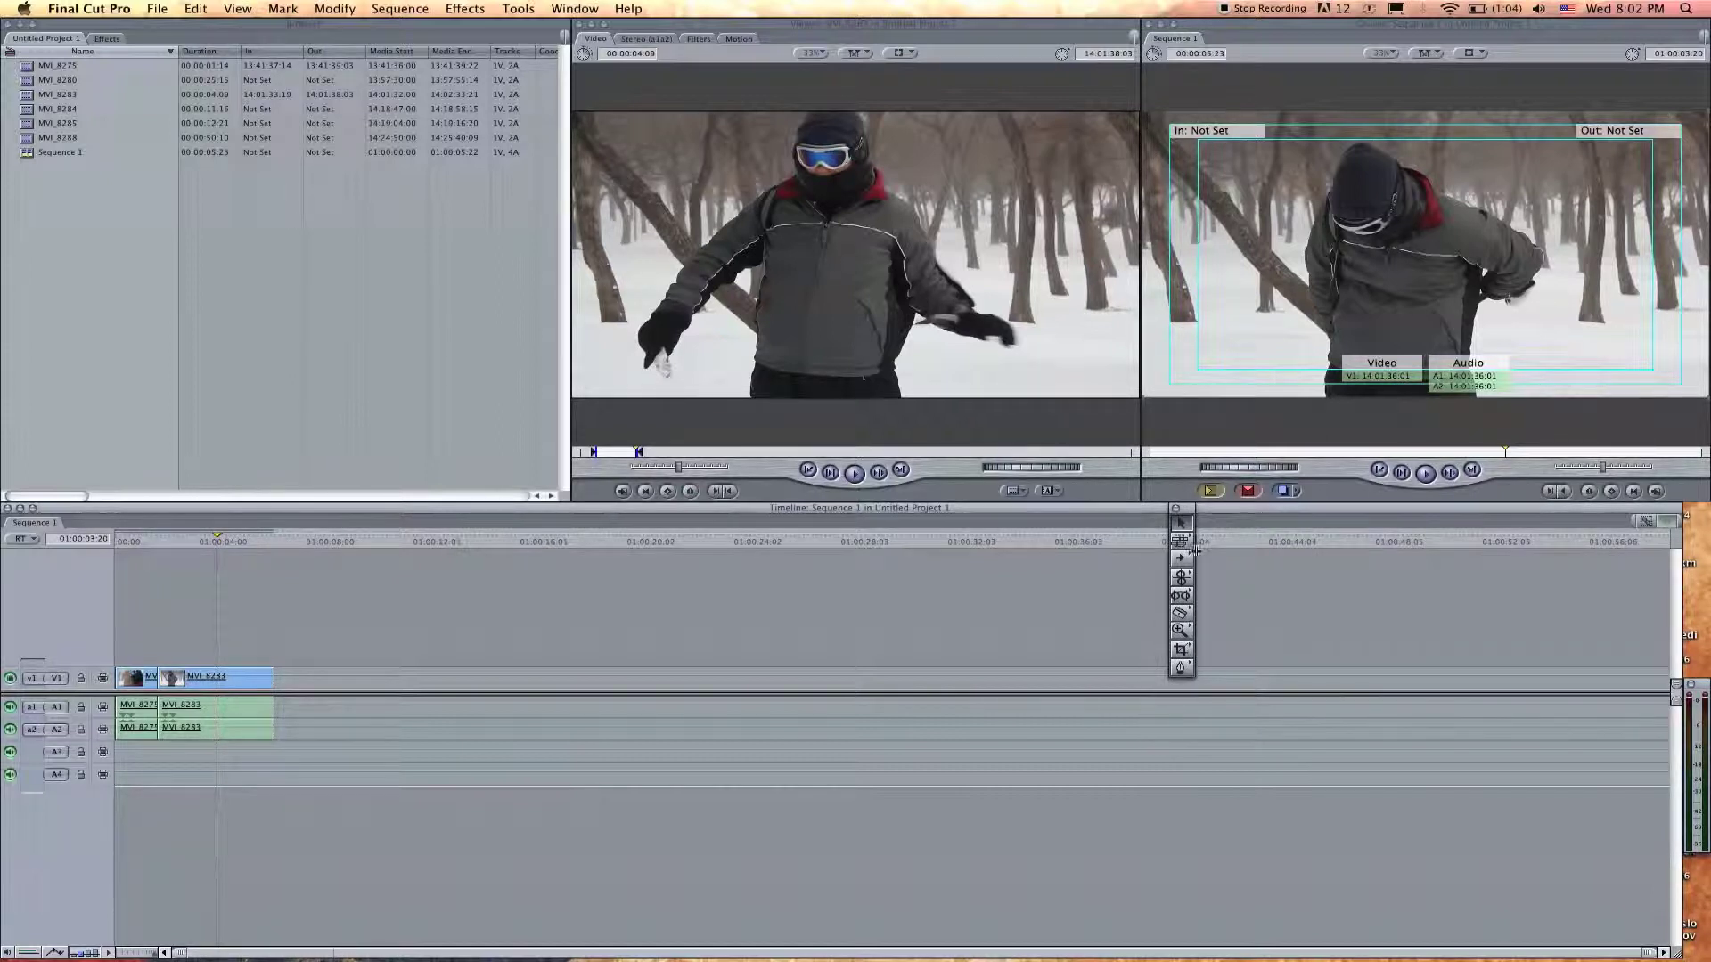
mouse_move(1002, 598)
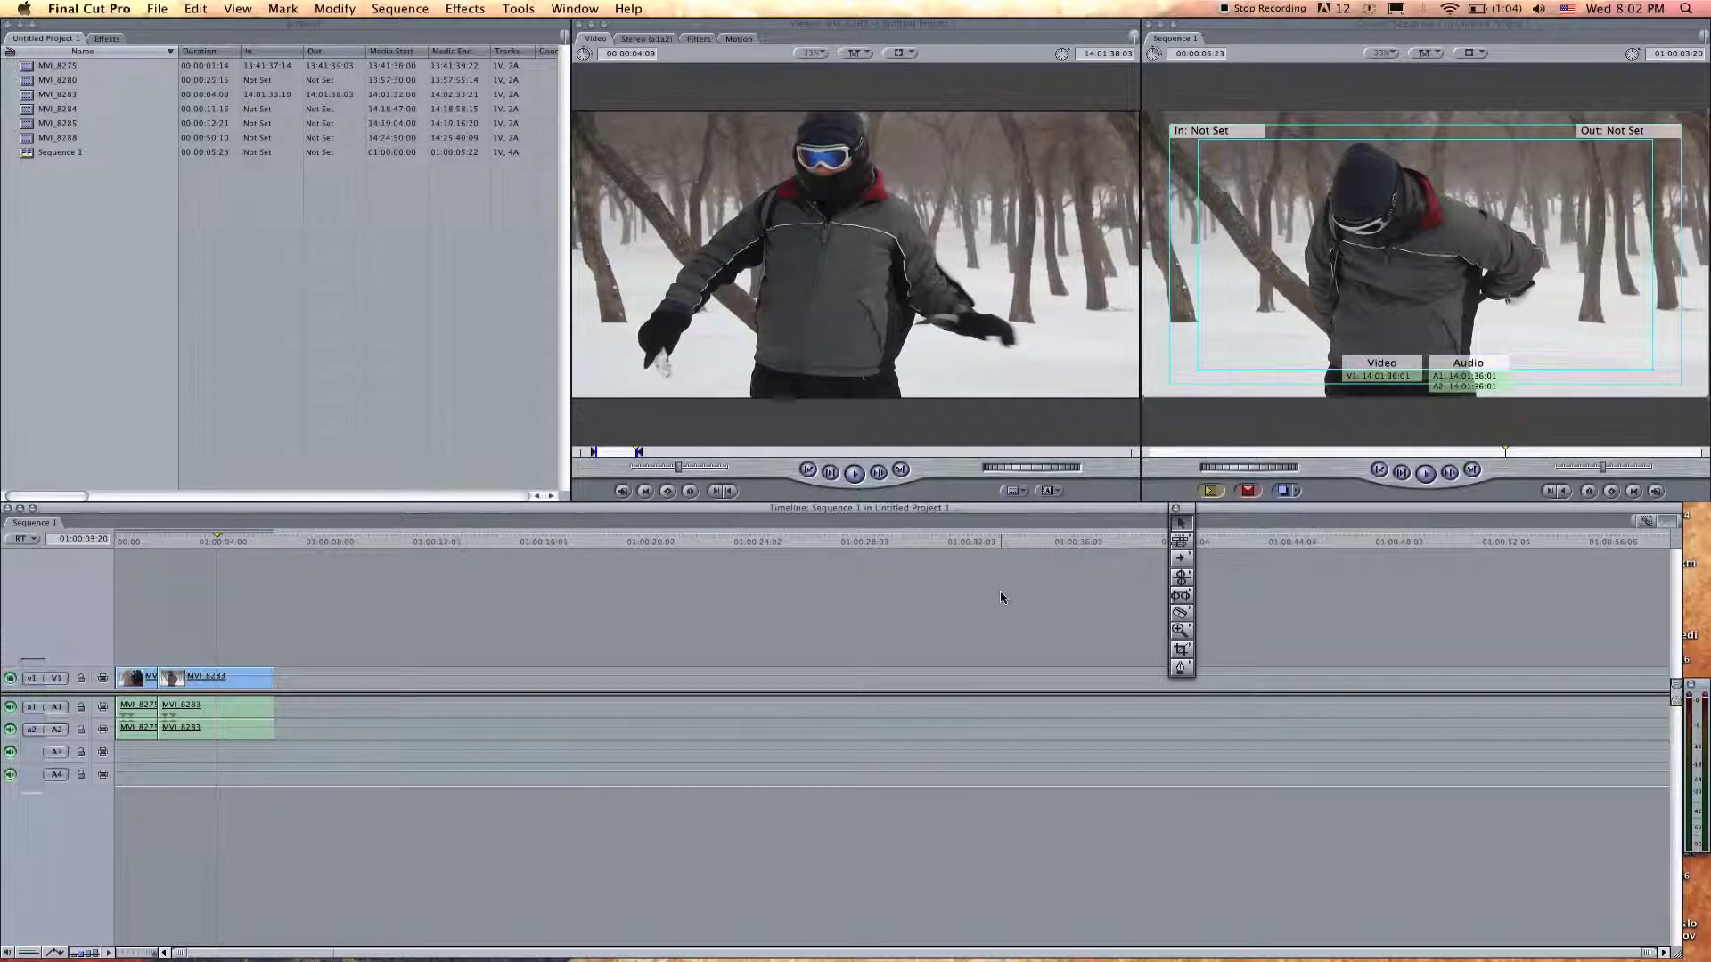
mouse_move(1186, 513)
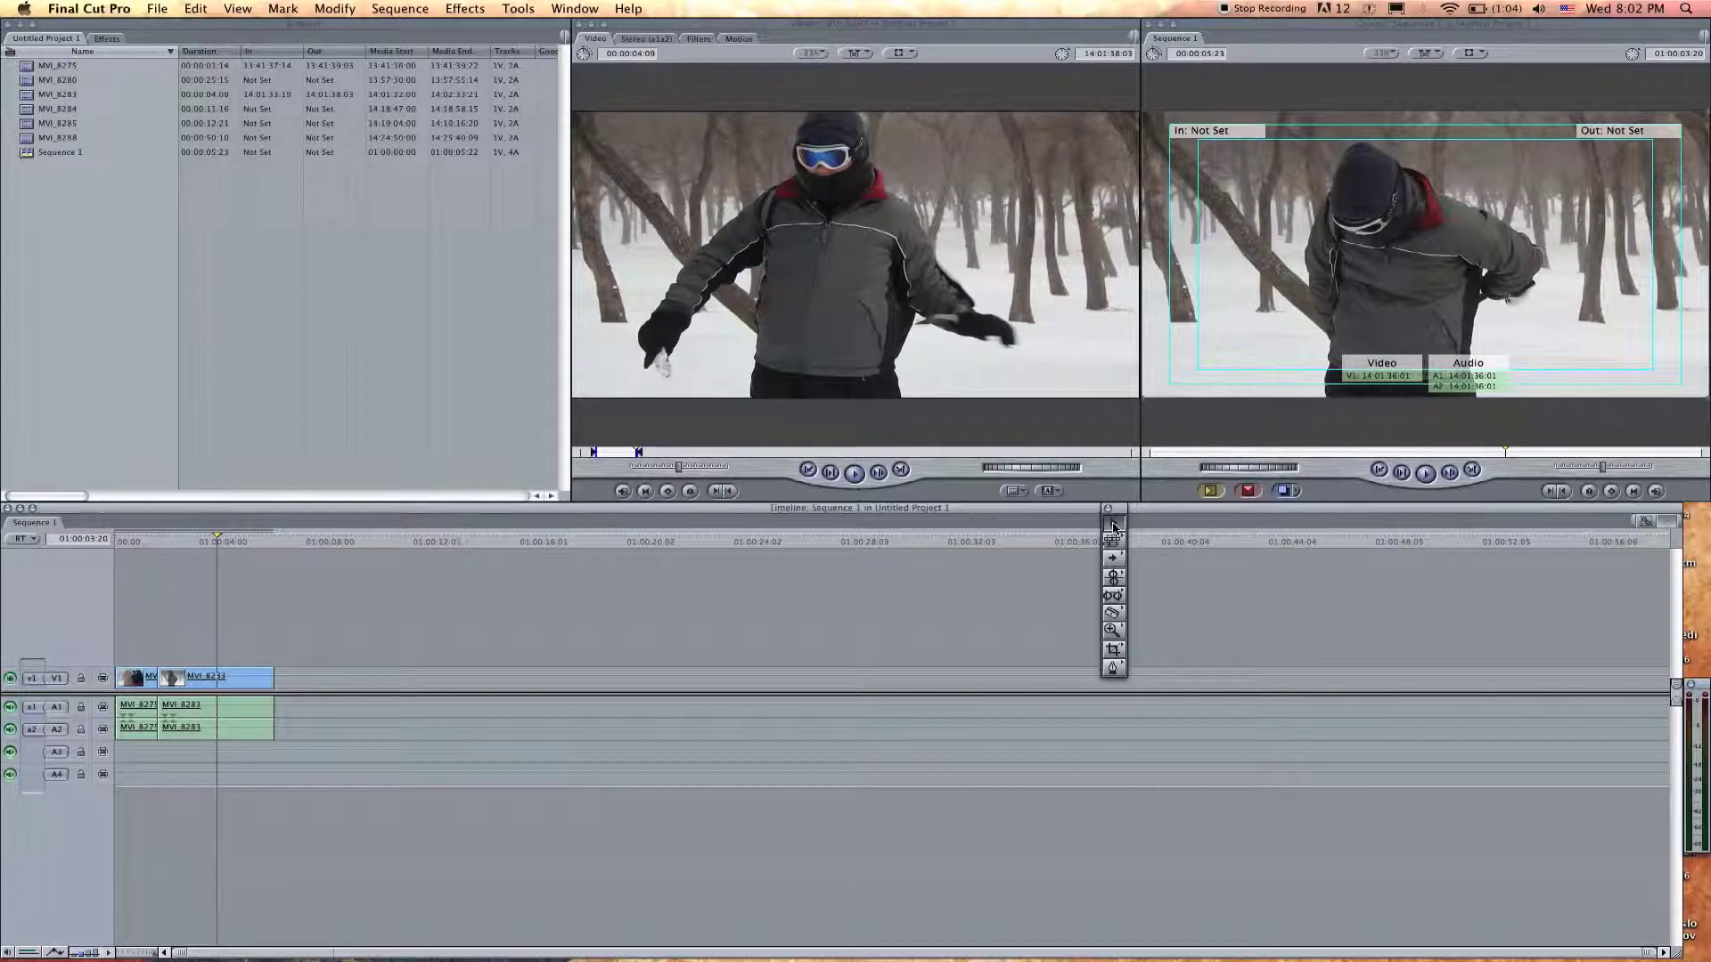
mouse_move(927, 566)
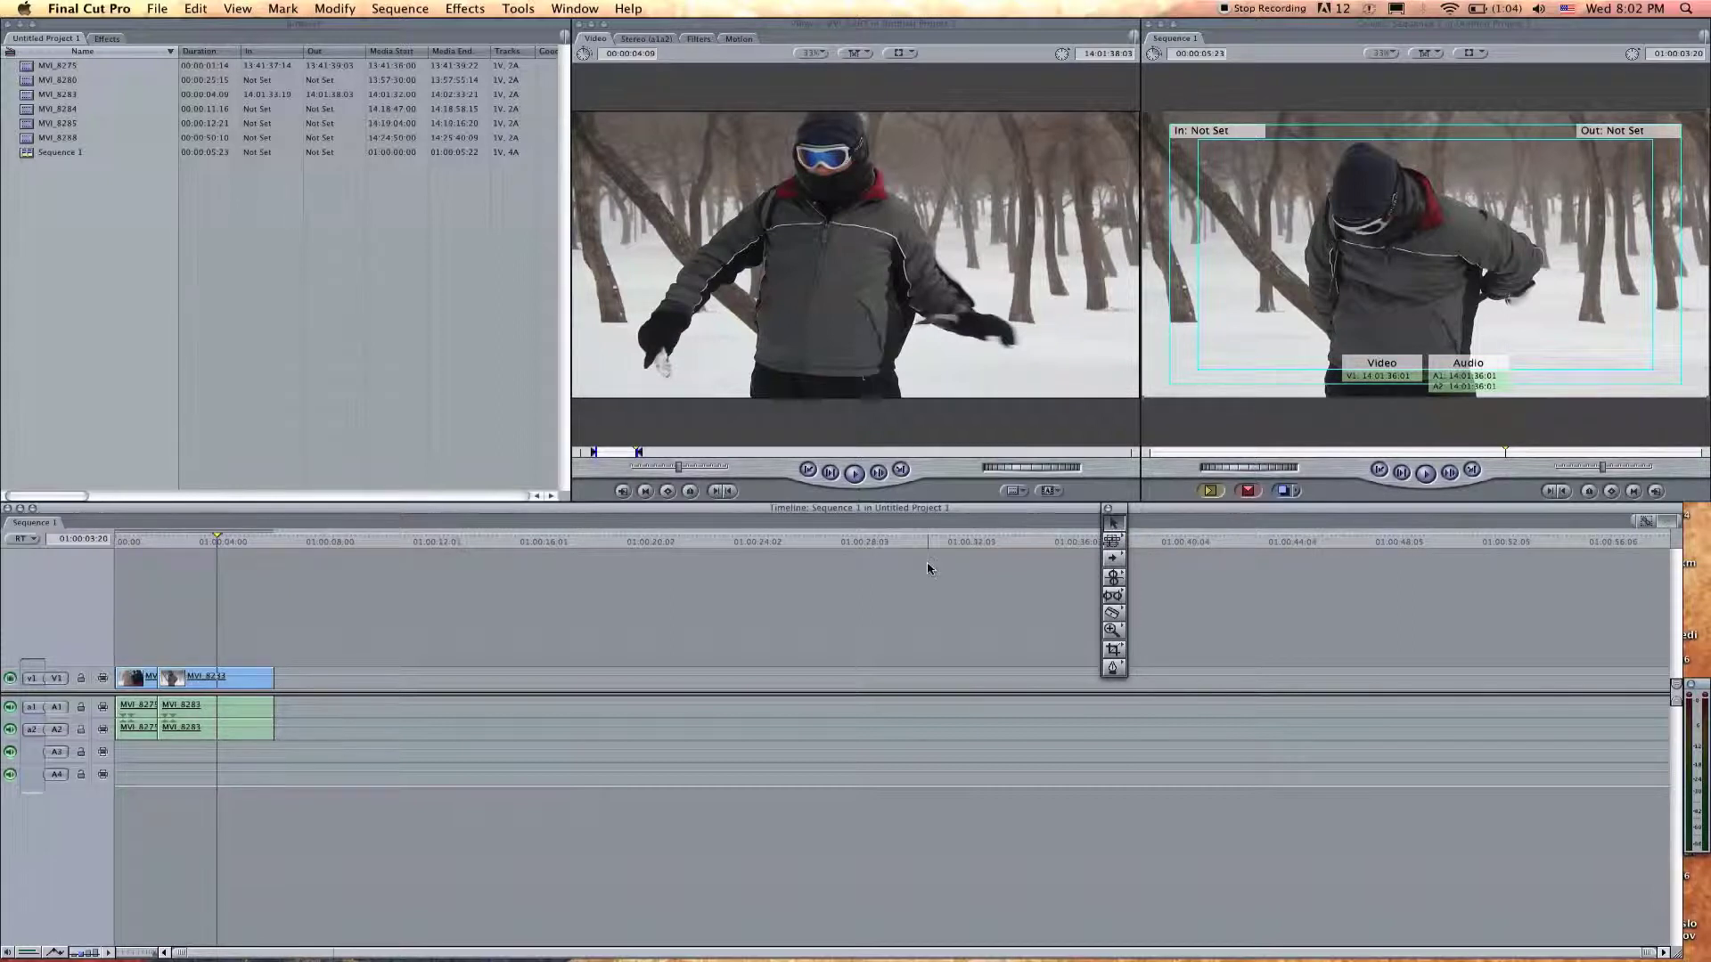
mouse_move(1114, 522)
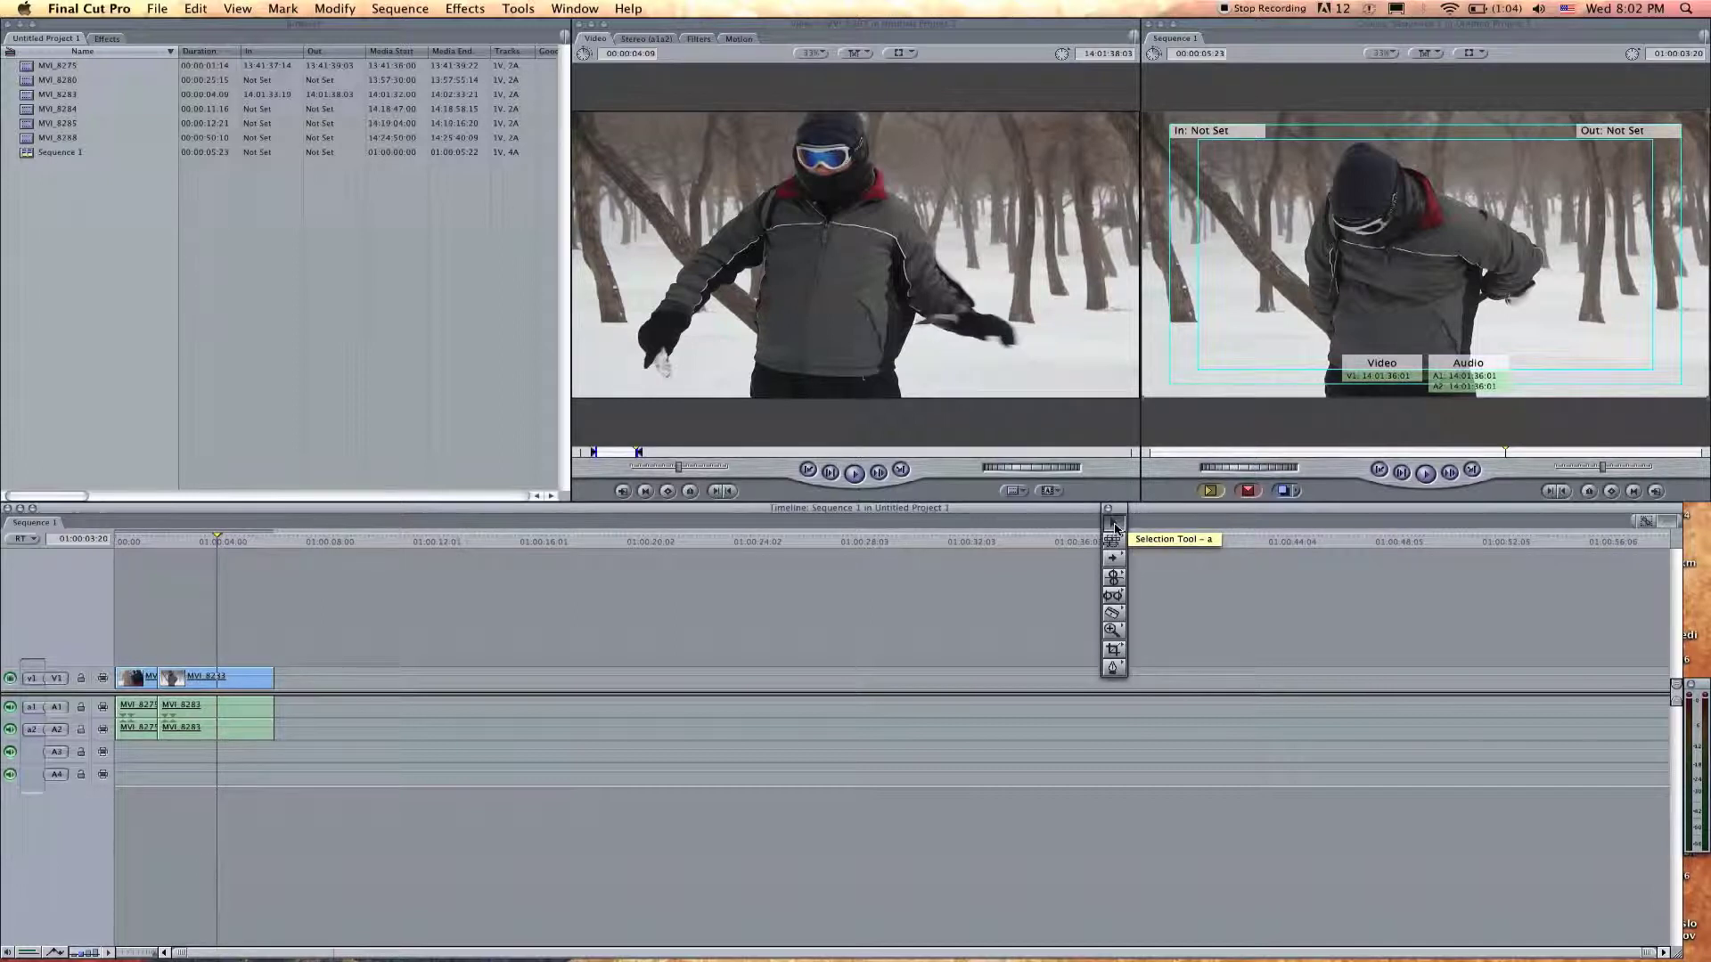
mouse_move(1135, 559)
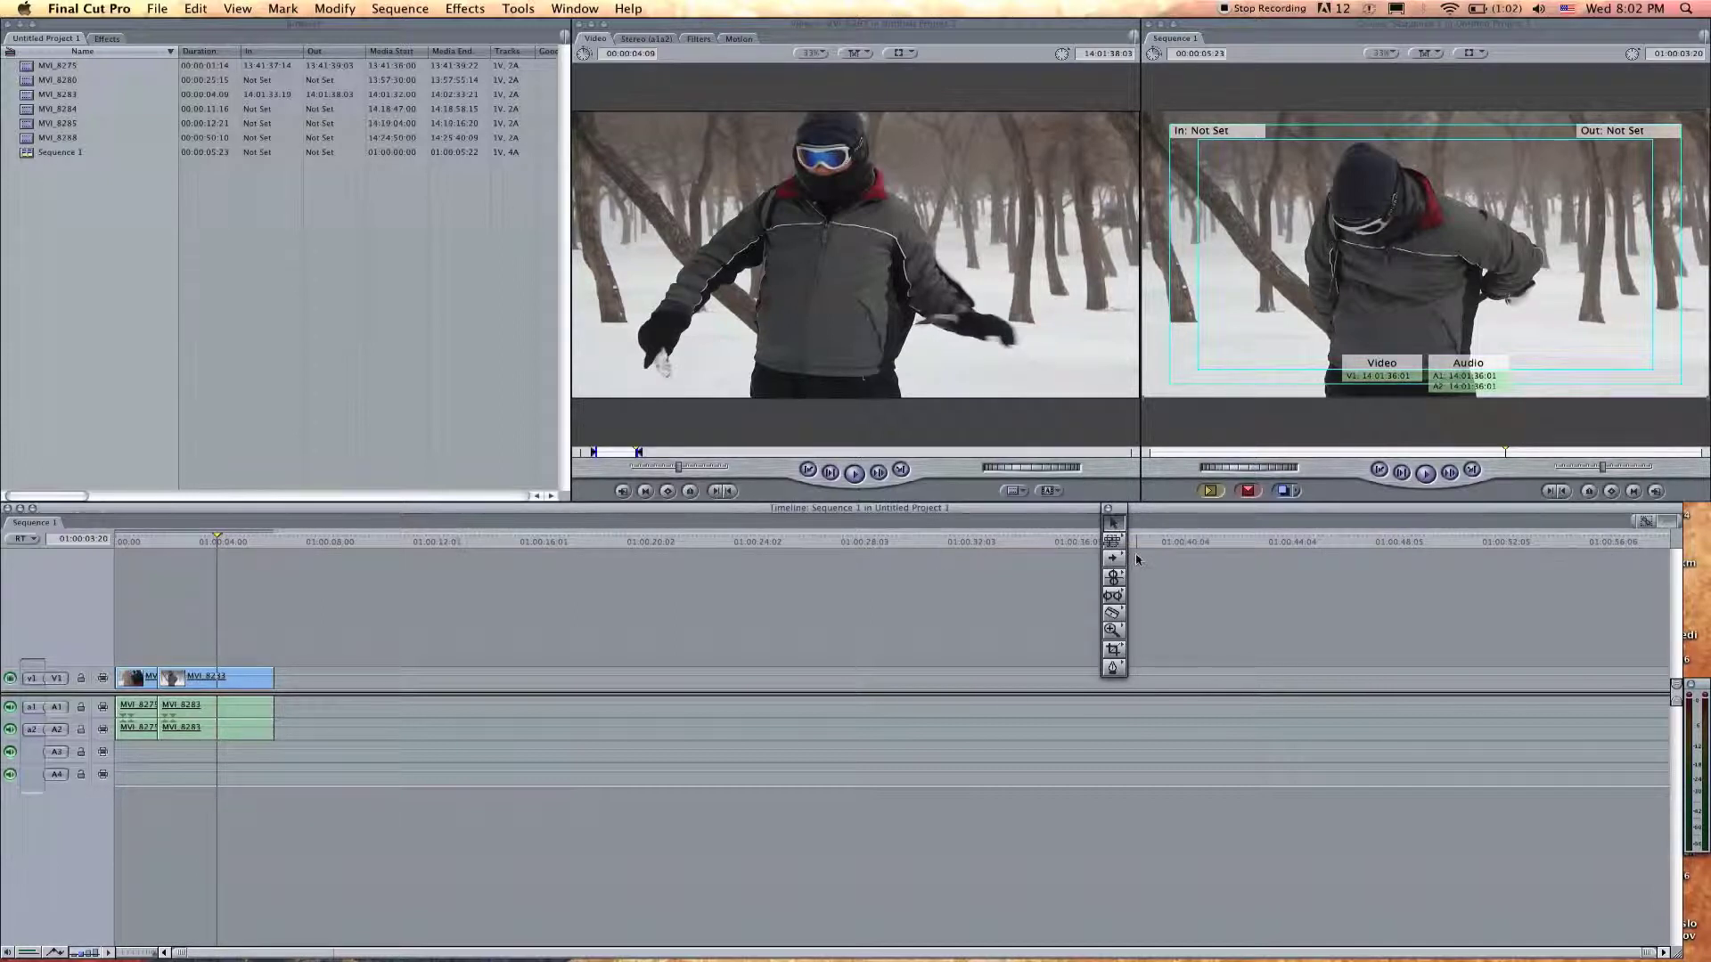
Shift the linked clips later in the Timeline with the Selection tool, leaving a gap before them.
left_click(205, 677)
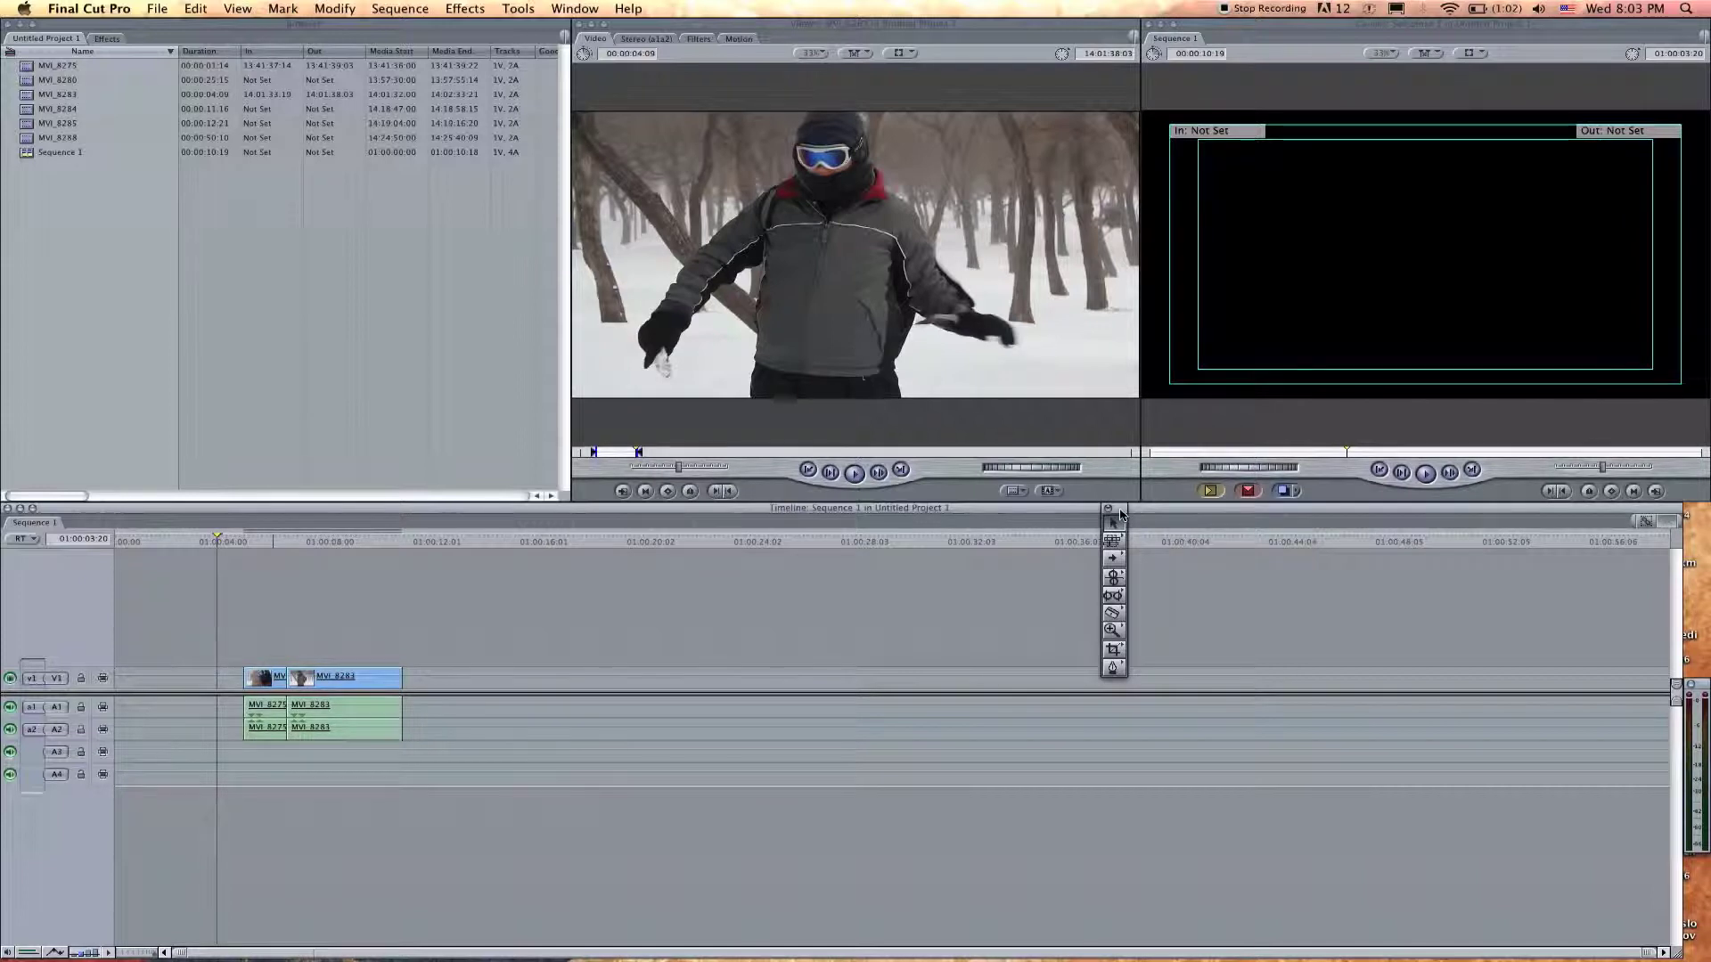
Load the goggles close-up clip into the Viewer for preview.
left_click(344, 677)
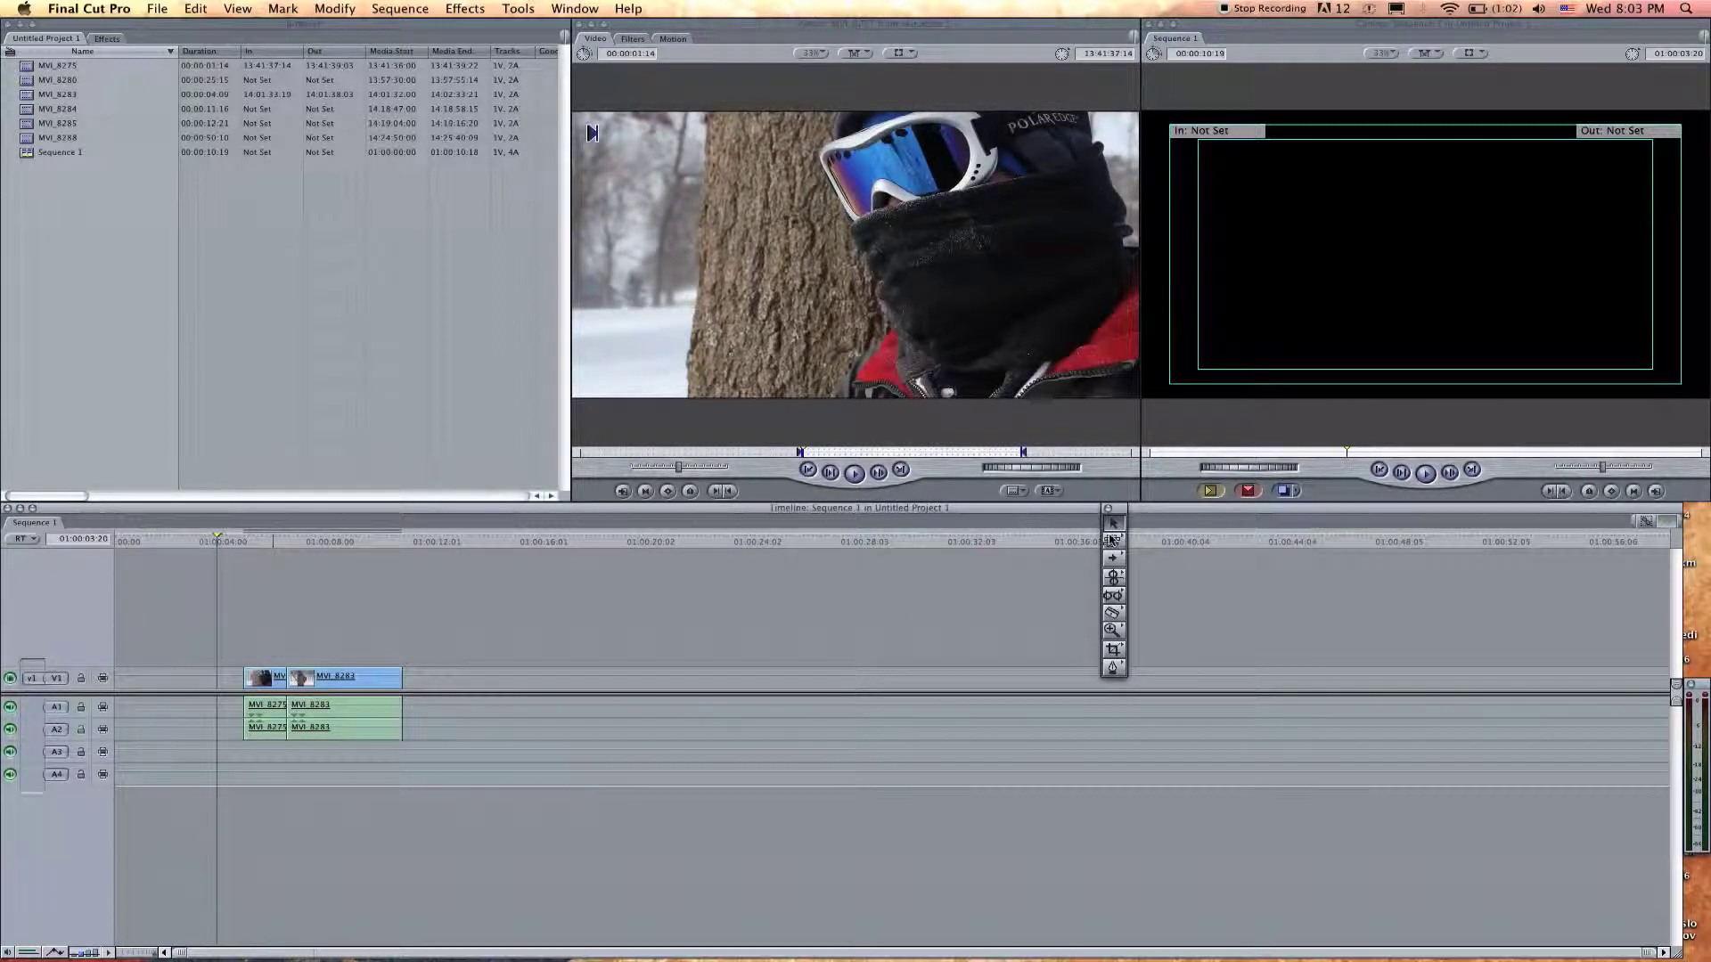
mouse_move(1114, 524)
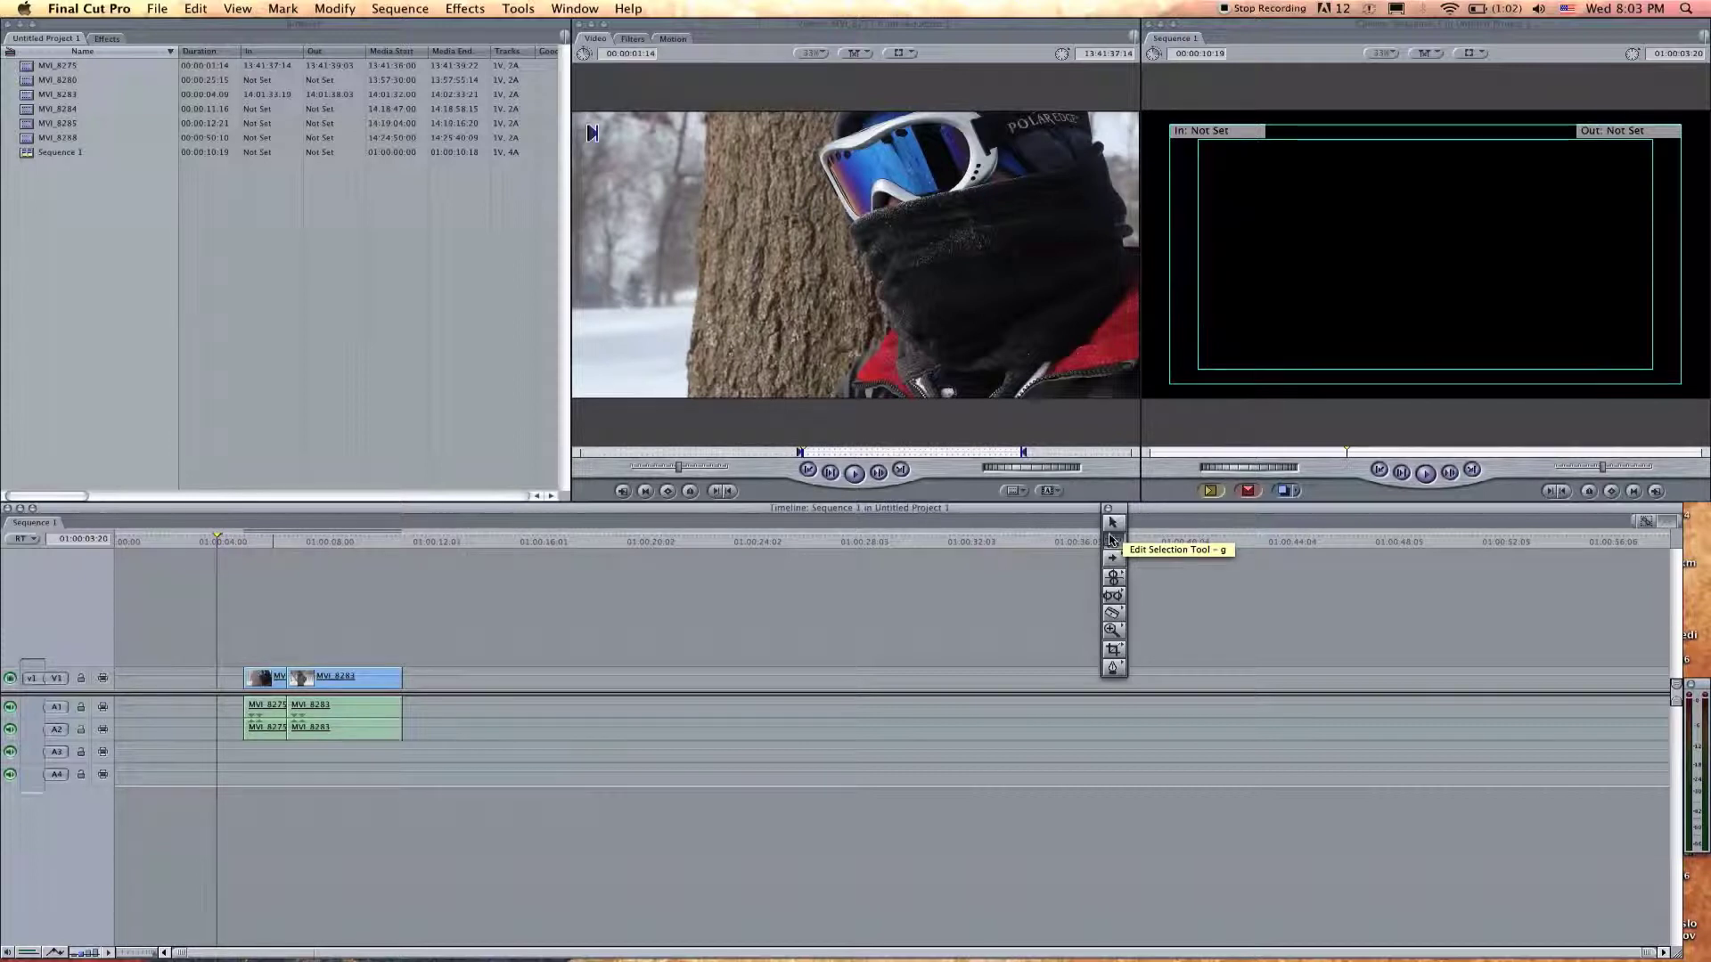
mouse_move(1183, 540)
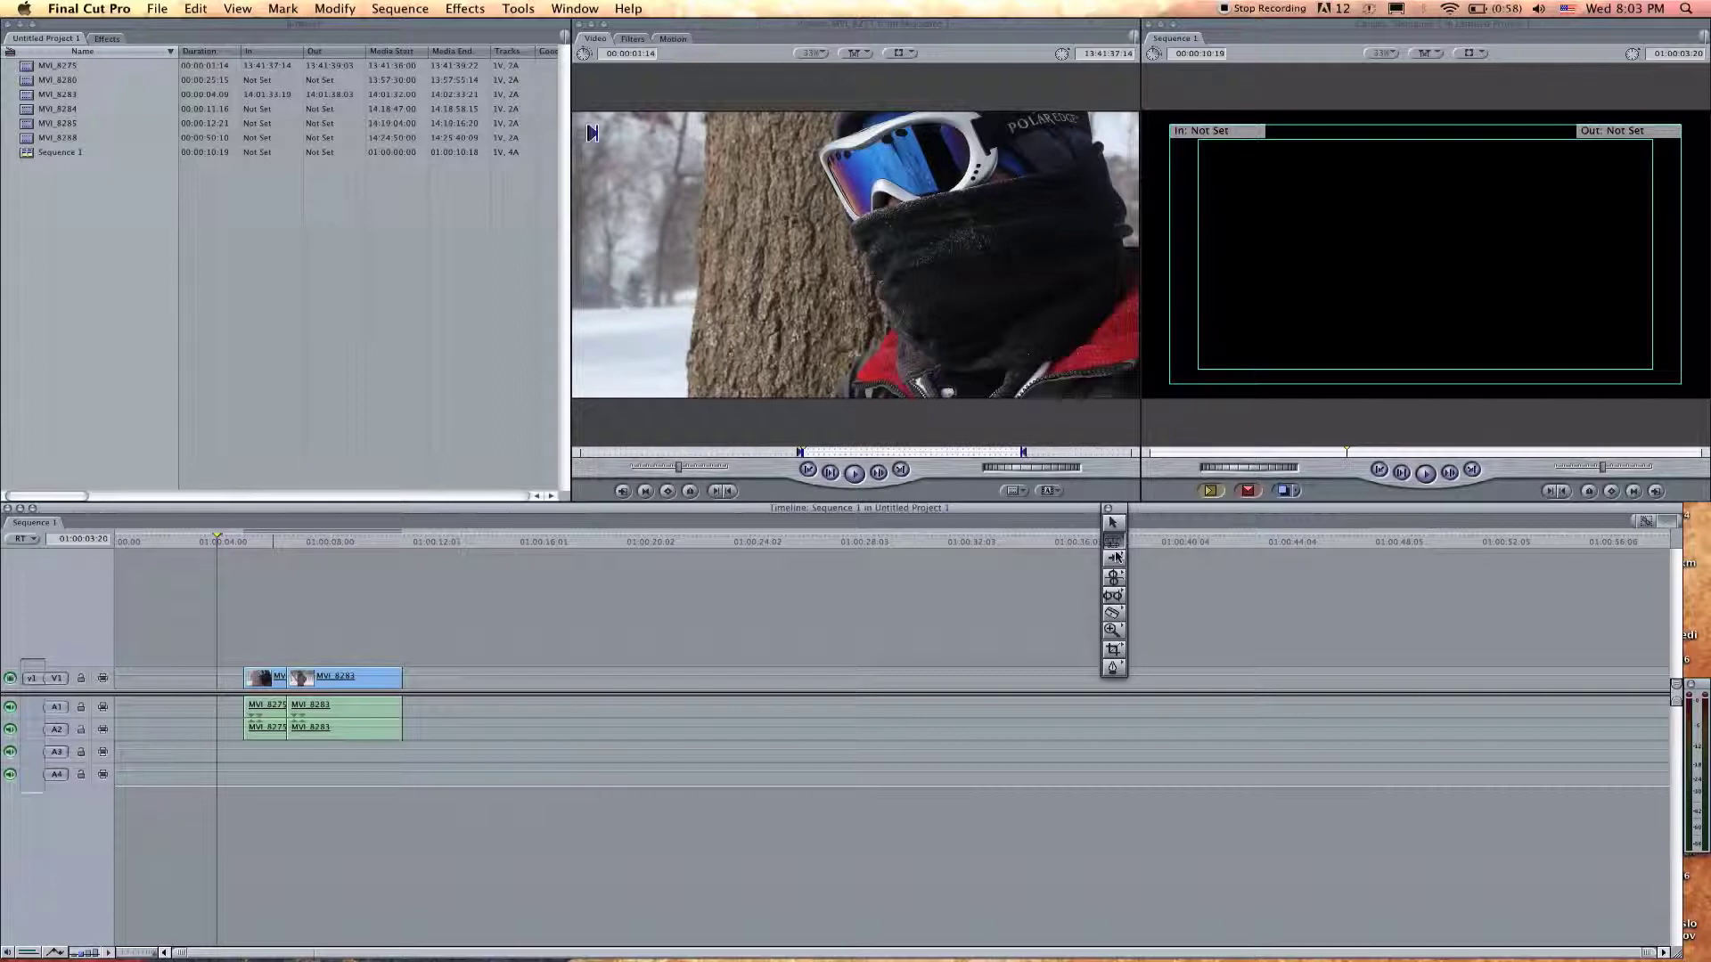
mouse_move(1114, 575)
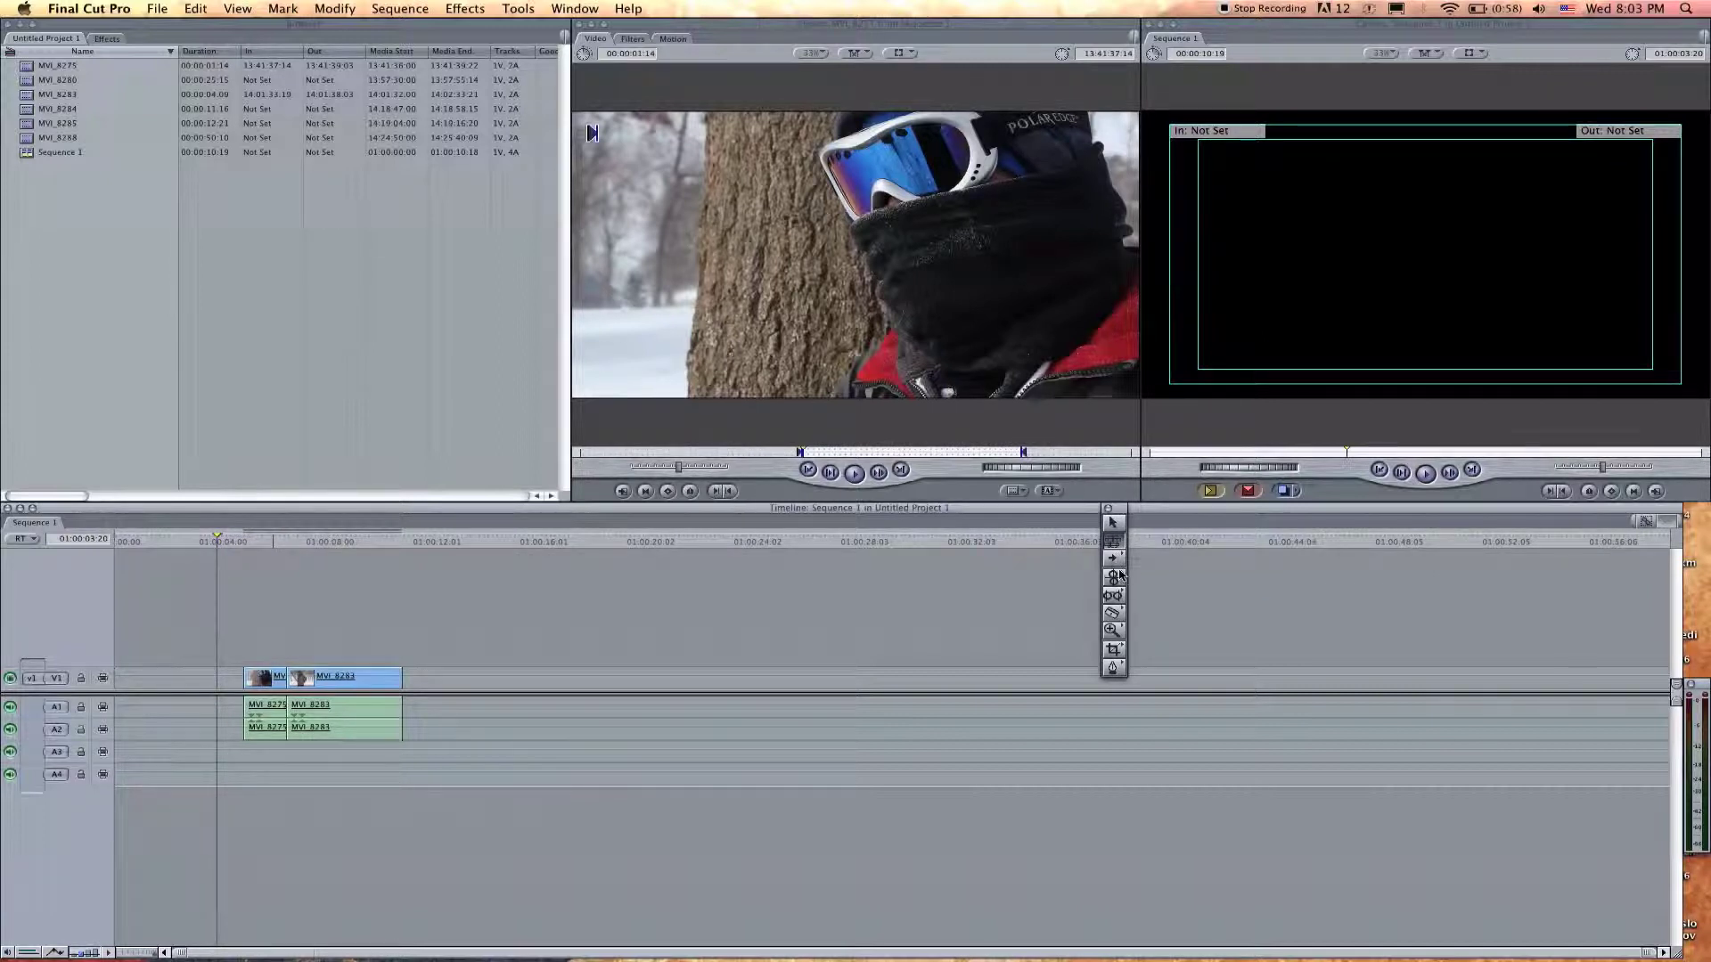
mouse_move(1113, 575)
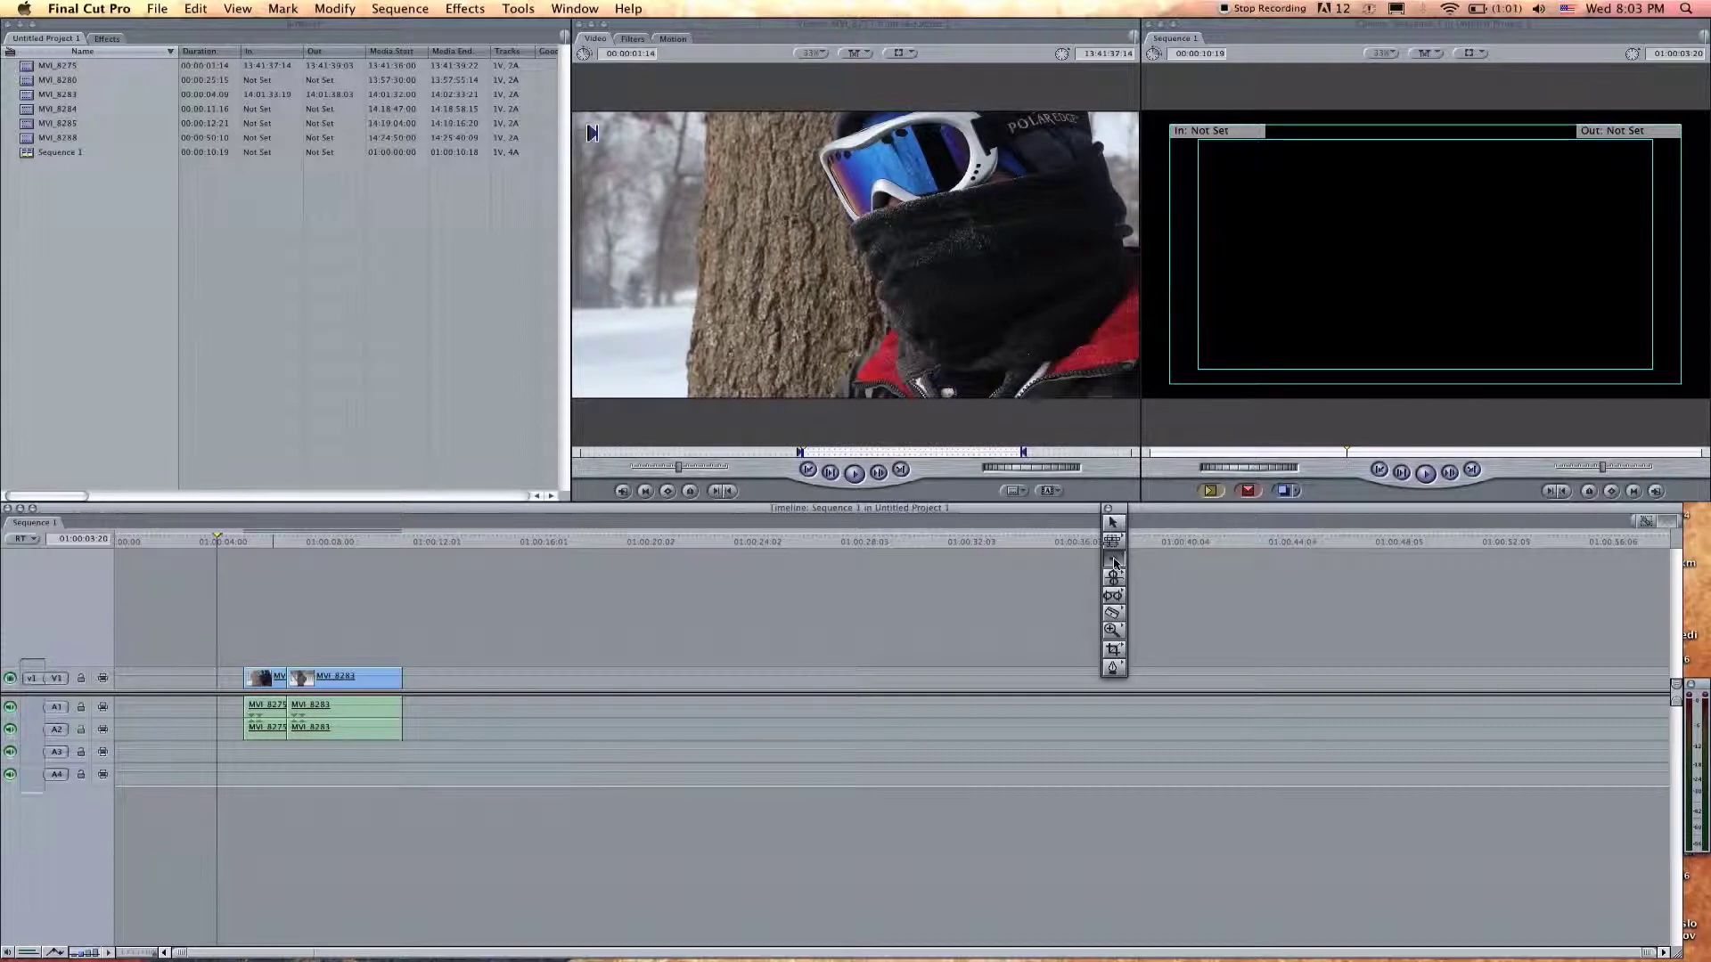
left_click(1114, 557)
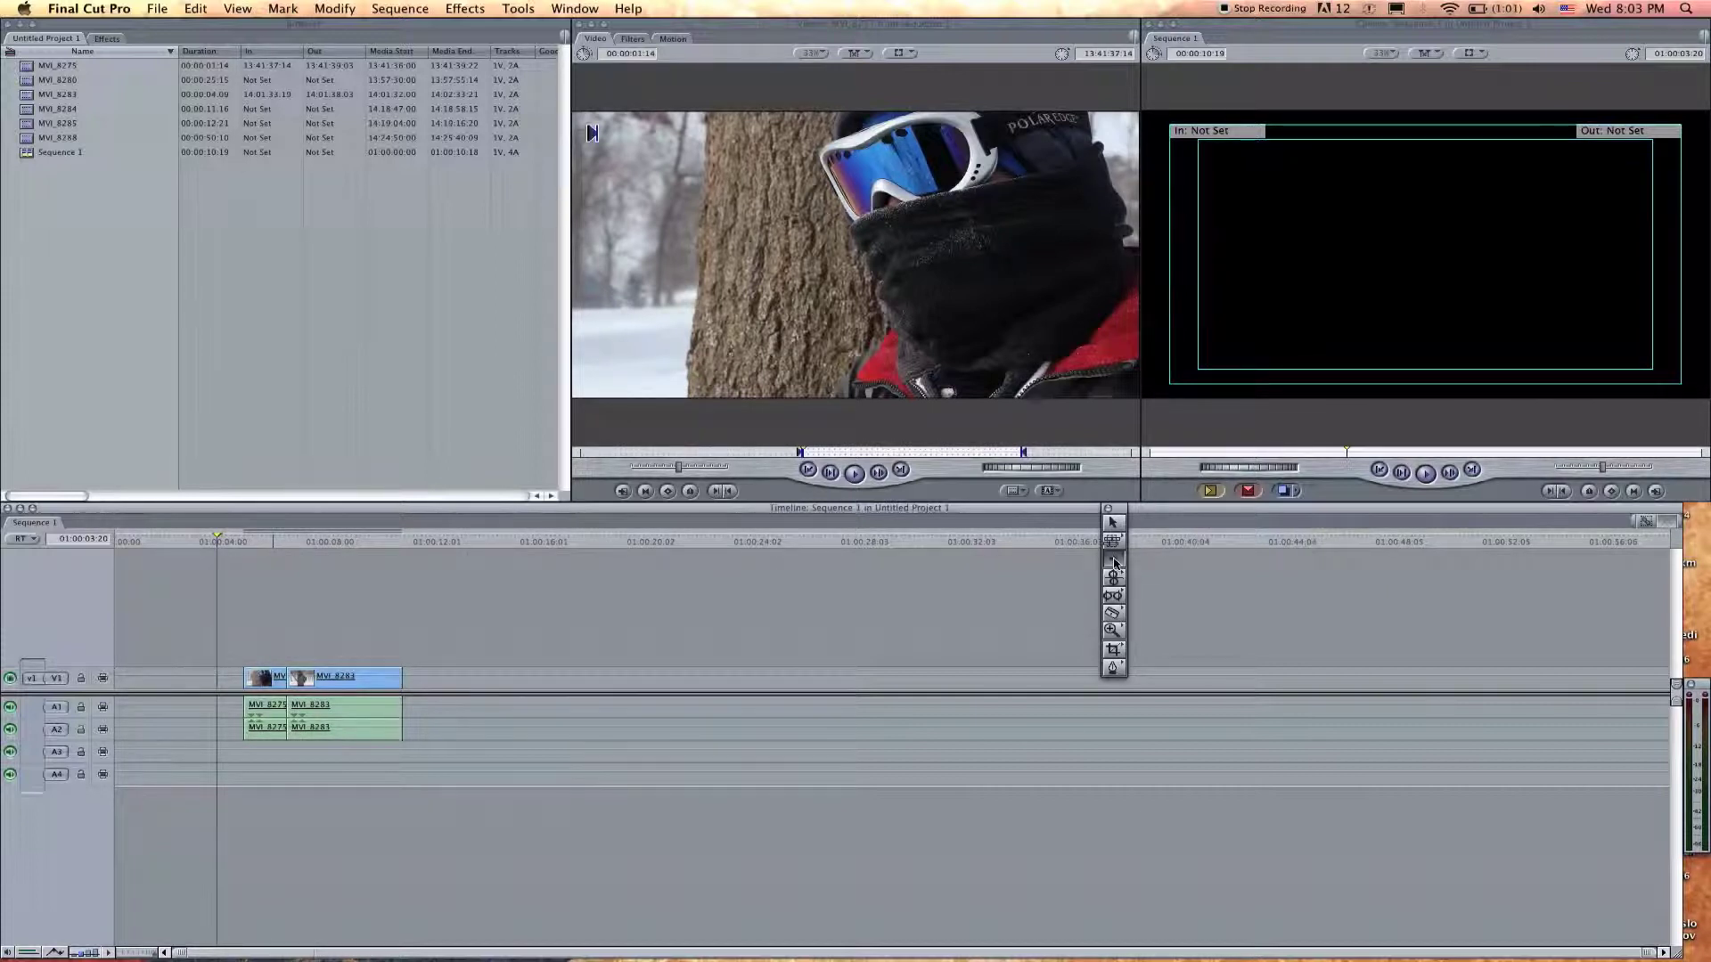
left_click(1114, 557)
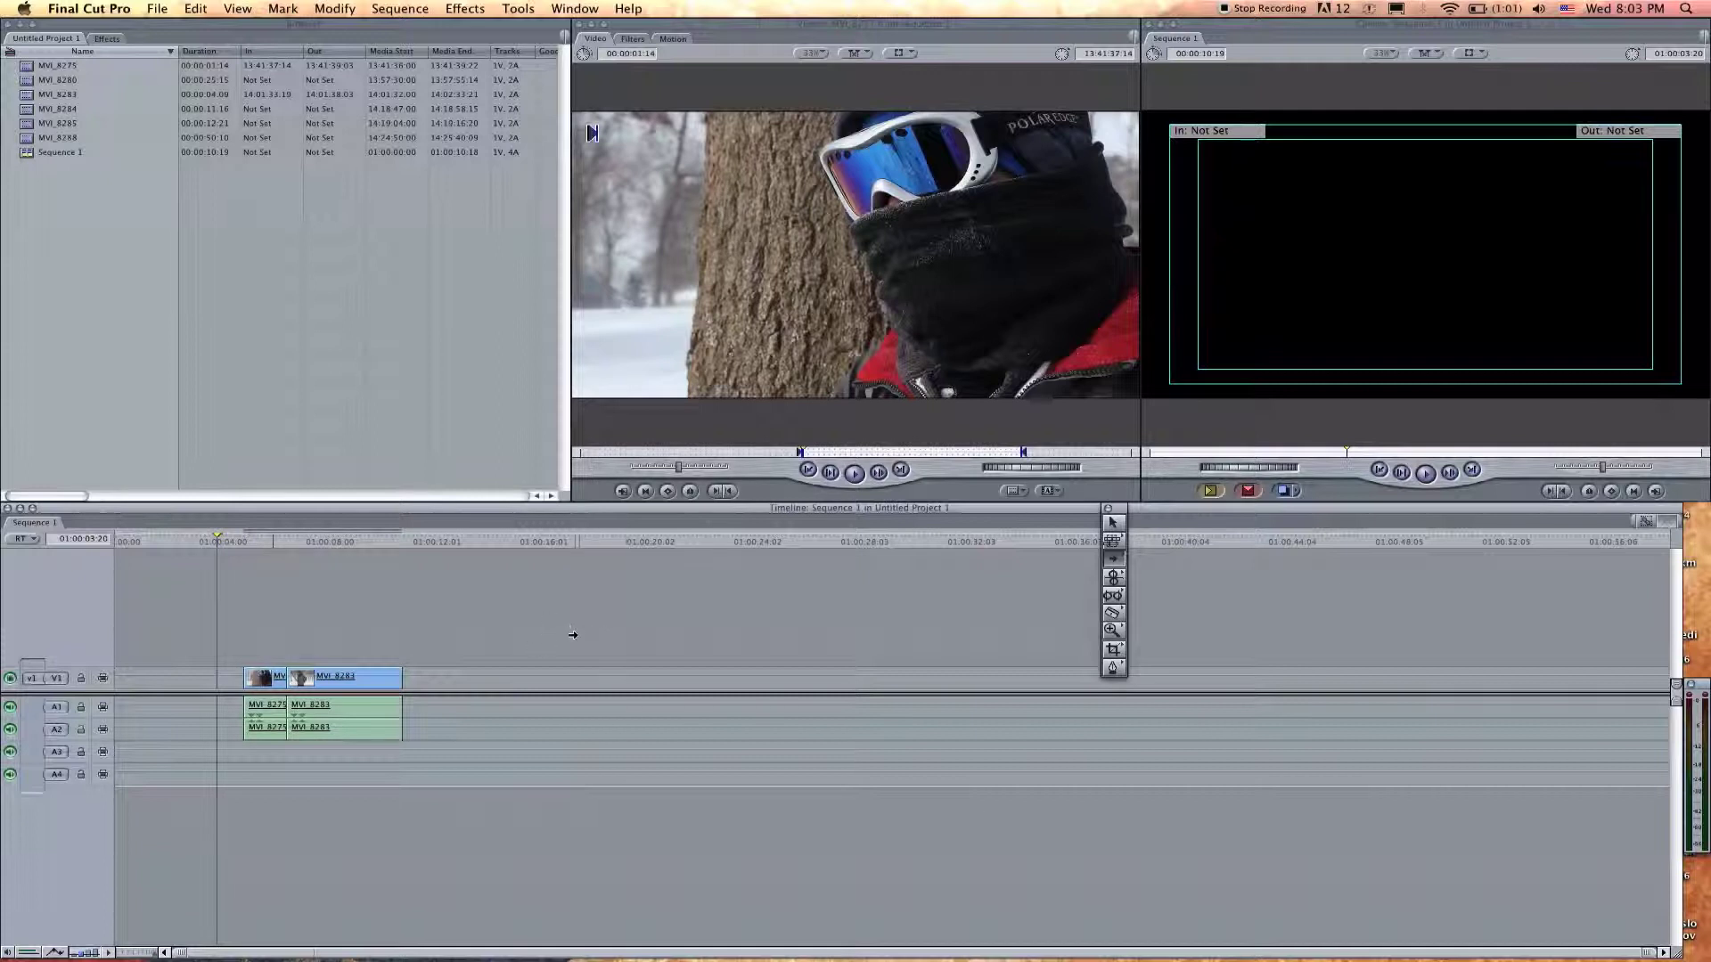
mouse_move(508, 677)
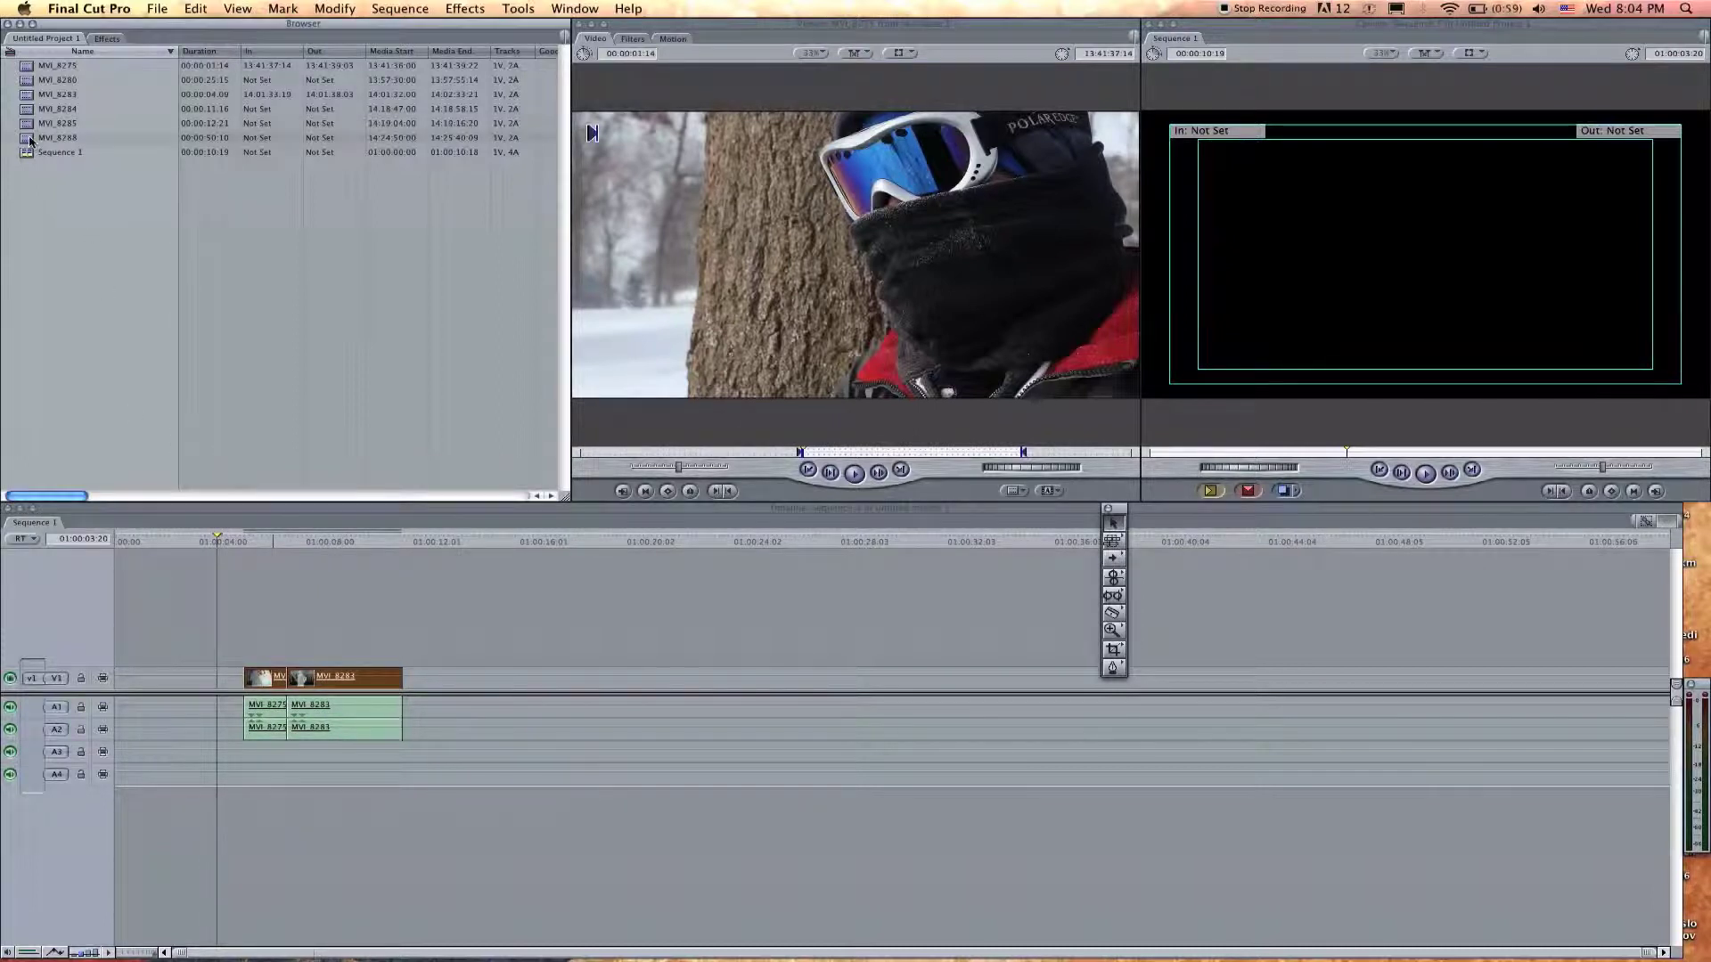
left_click(57, 137)
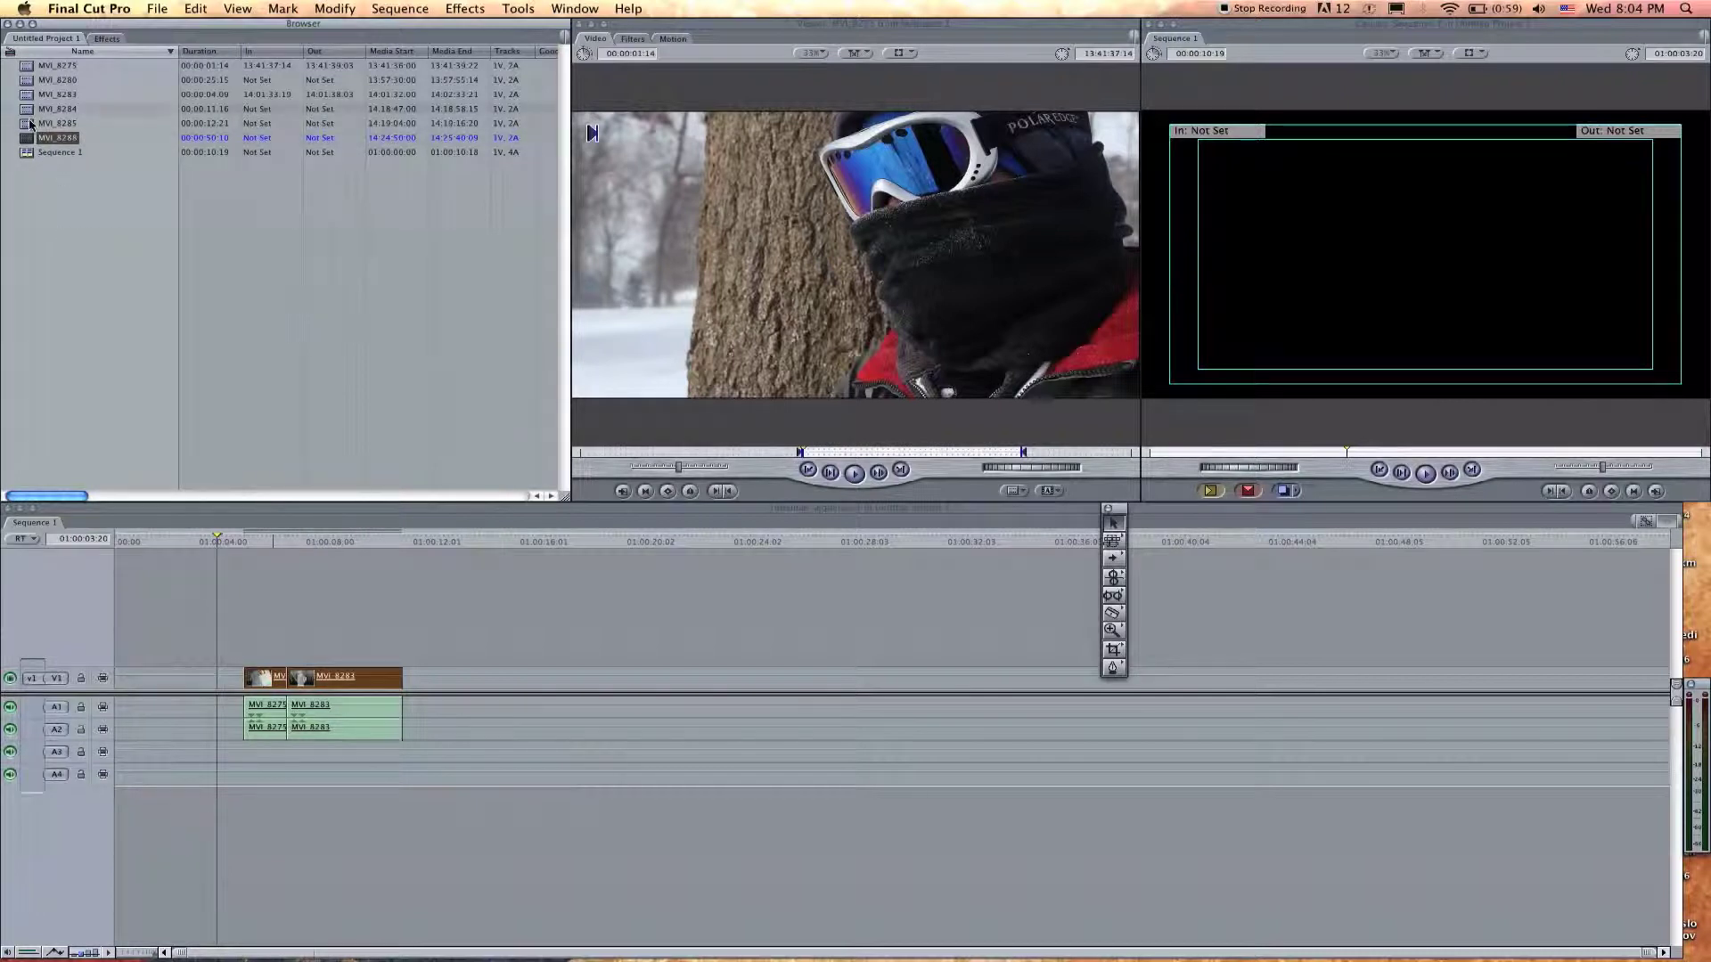
double_click(57, 123)
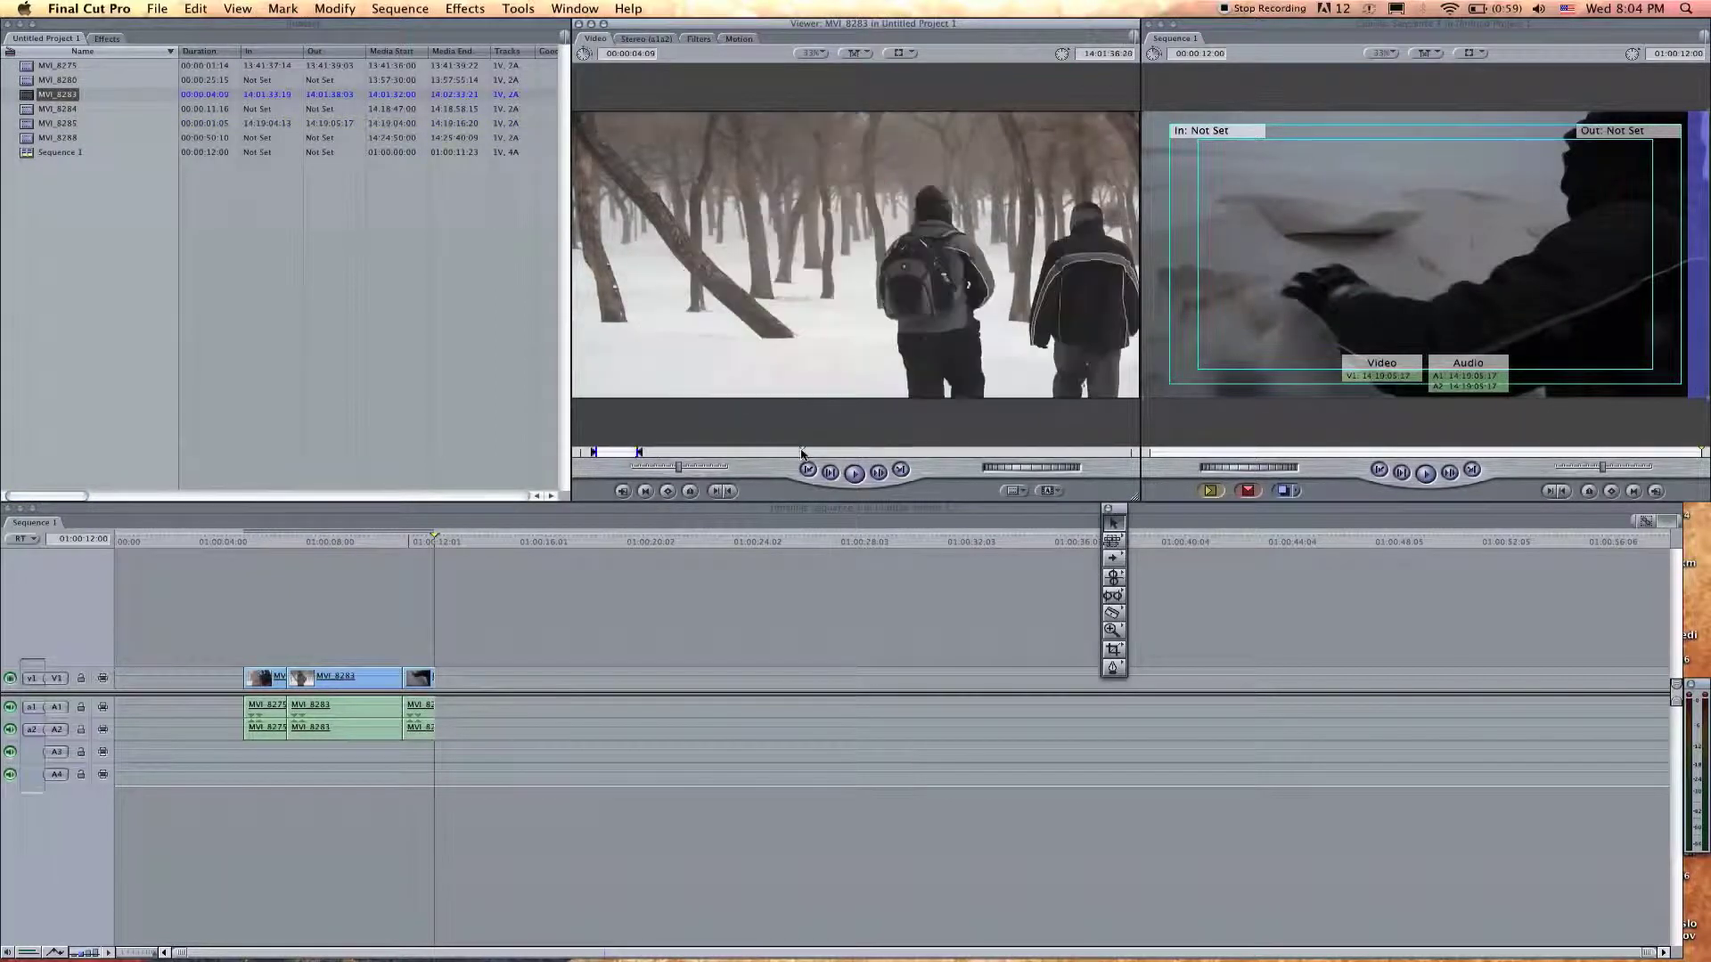
left_click(853, 470)
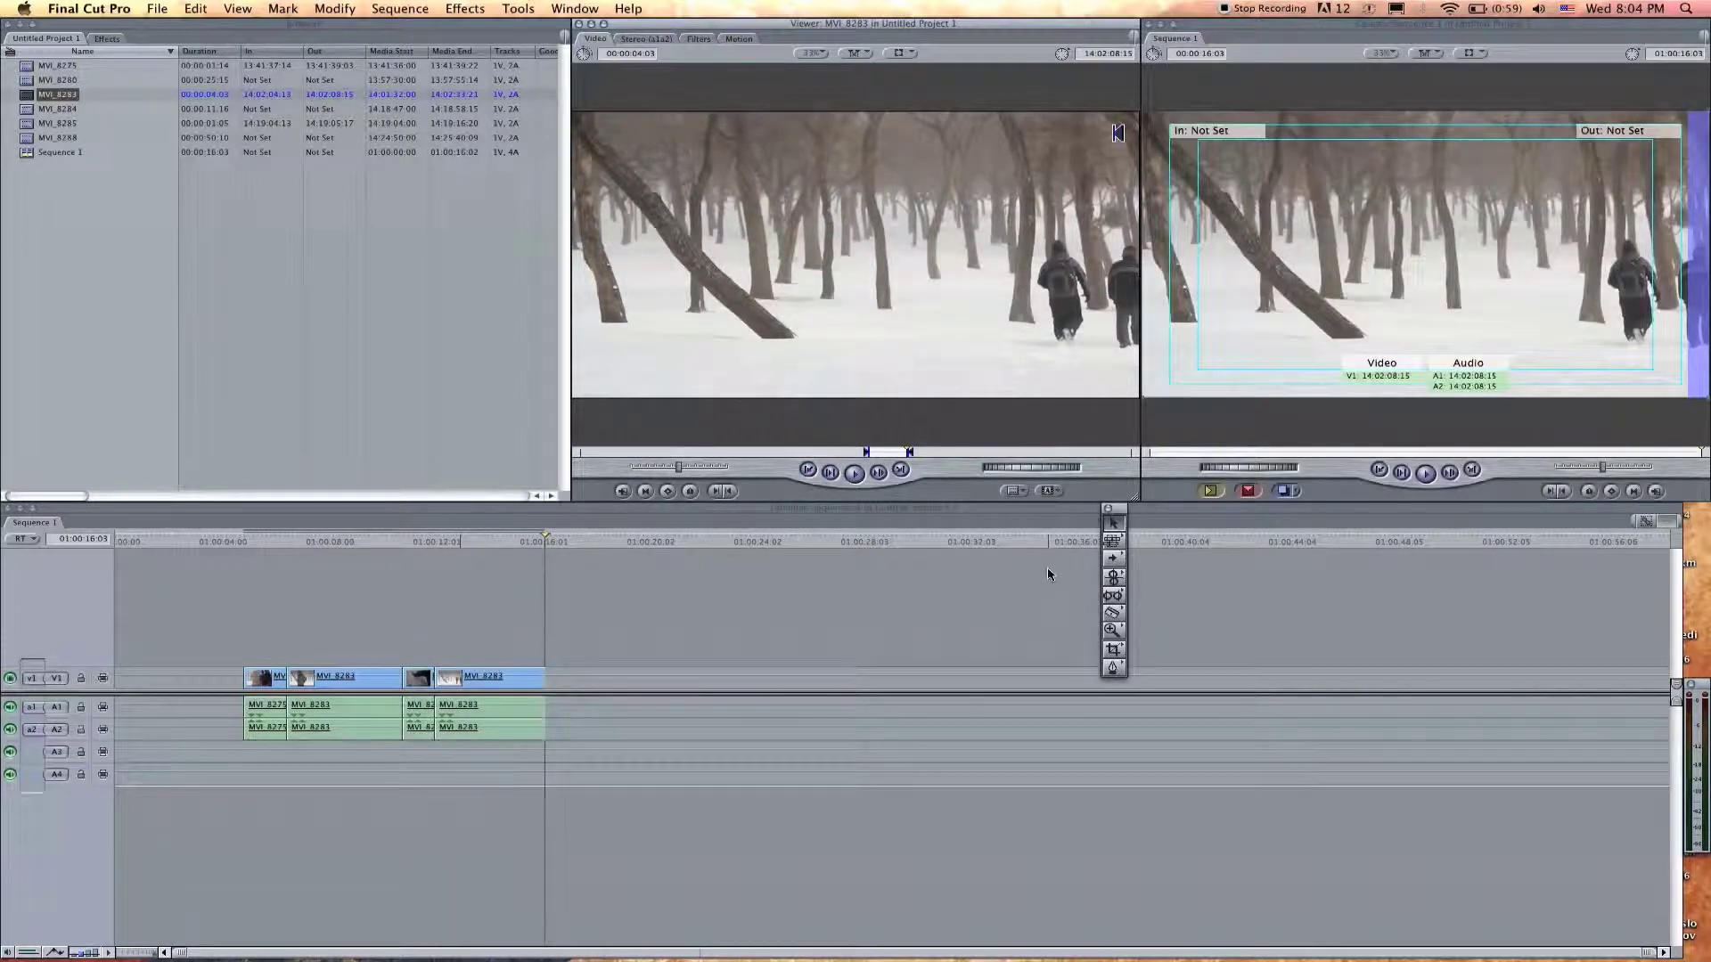
mouse_move(1111, 559)
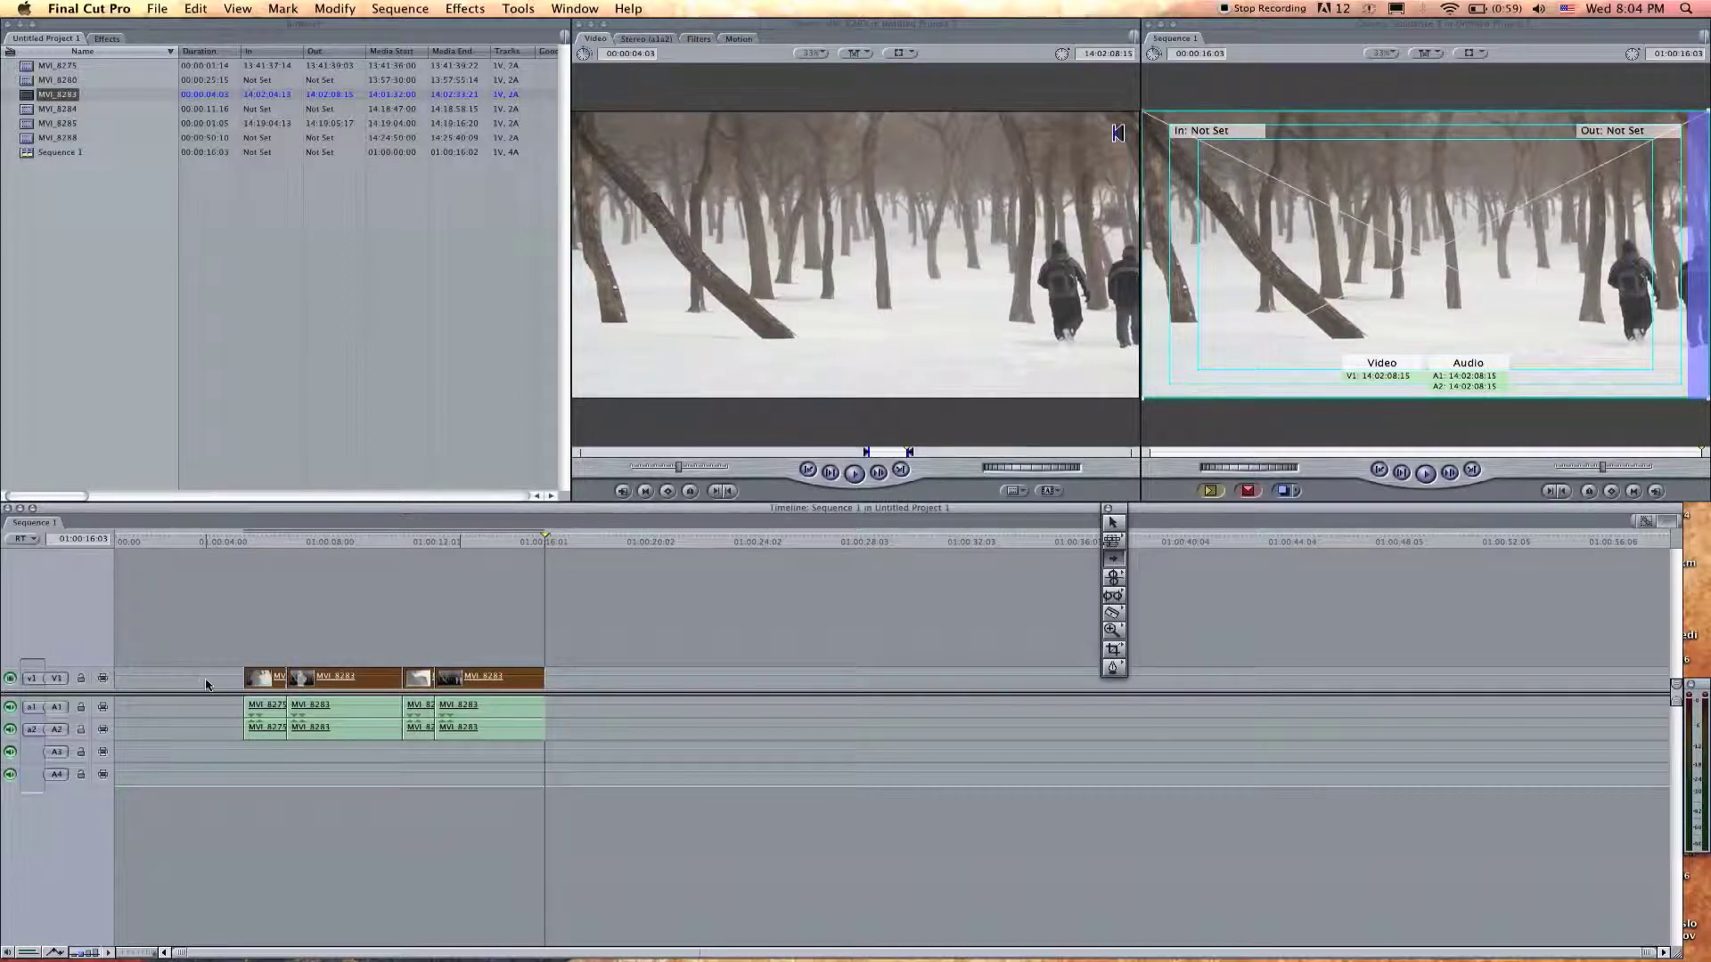
left_click(339, 677)
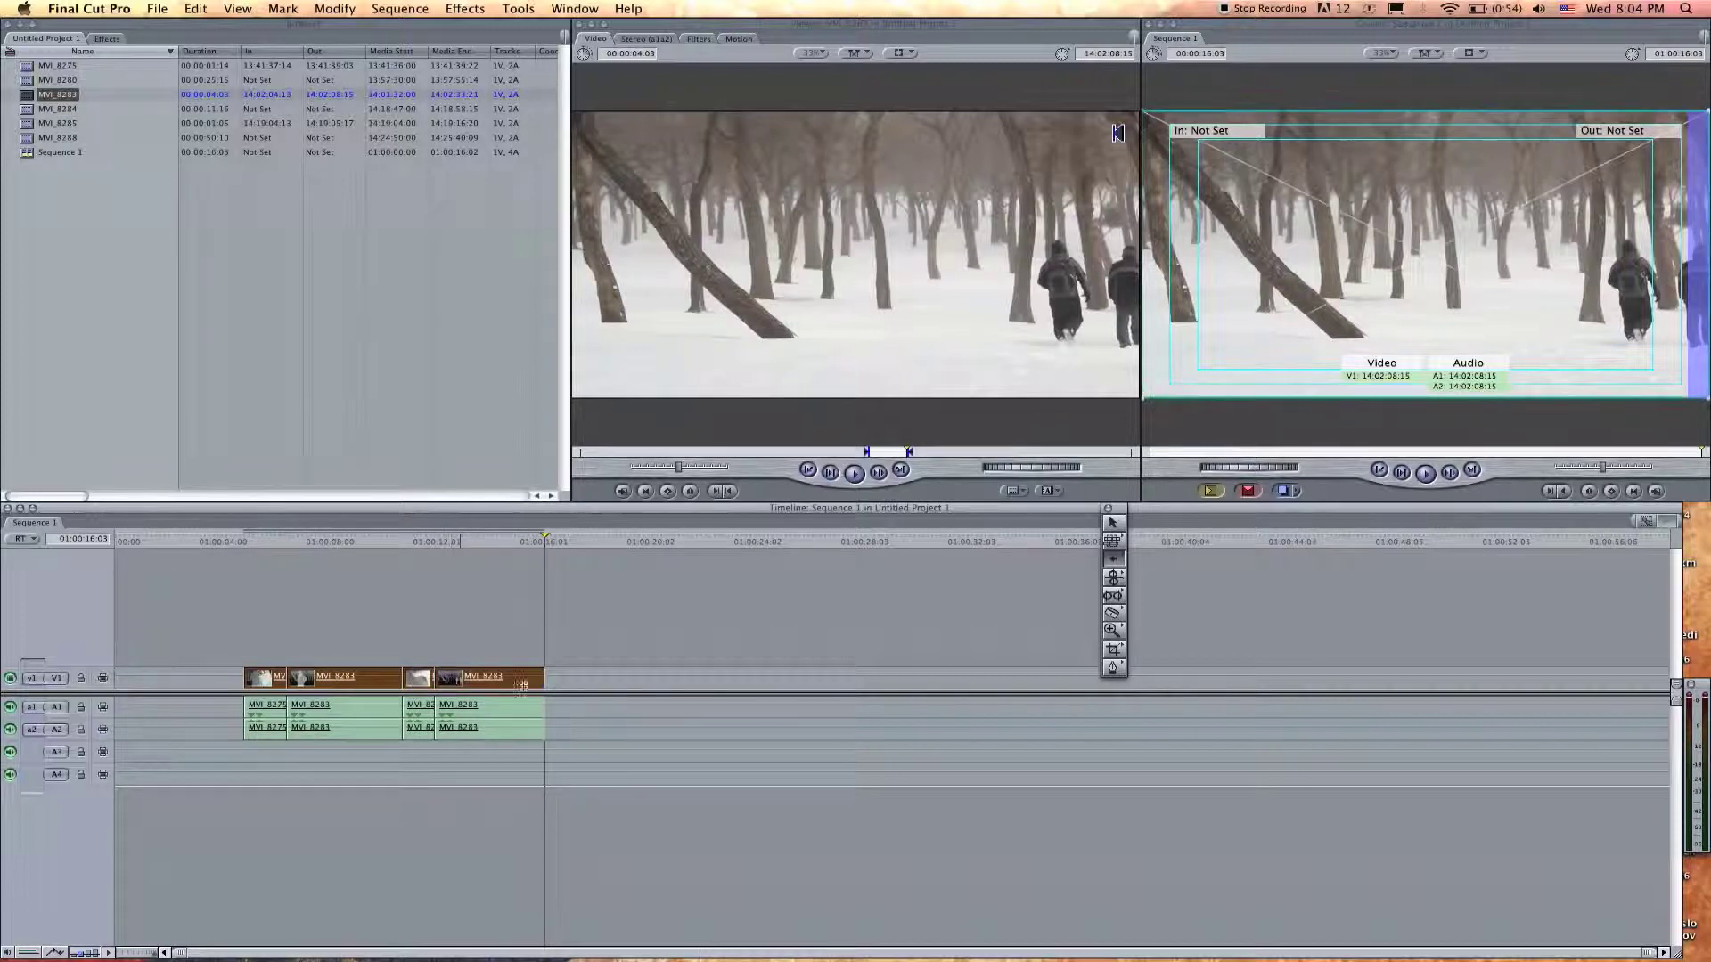
left_click(264, 677)
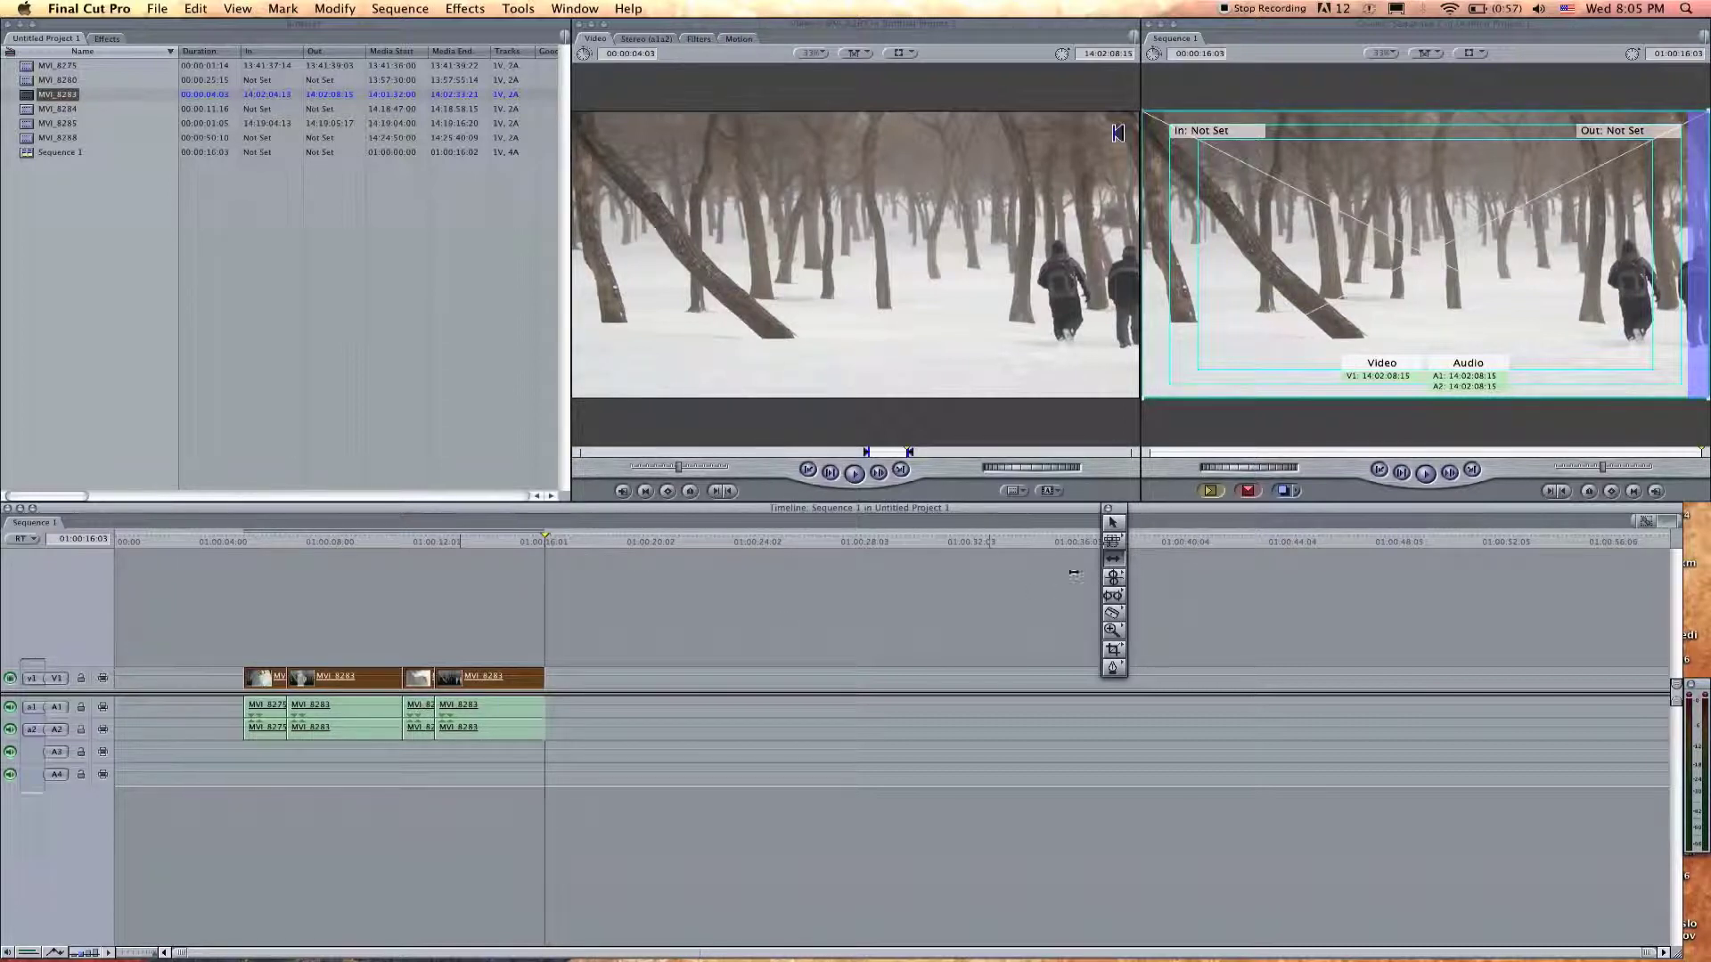
Drag one MVI_8283 piece up above V1 onto a new track V3 and deselect it.
left_click(1112, 558)
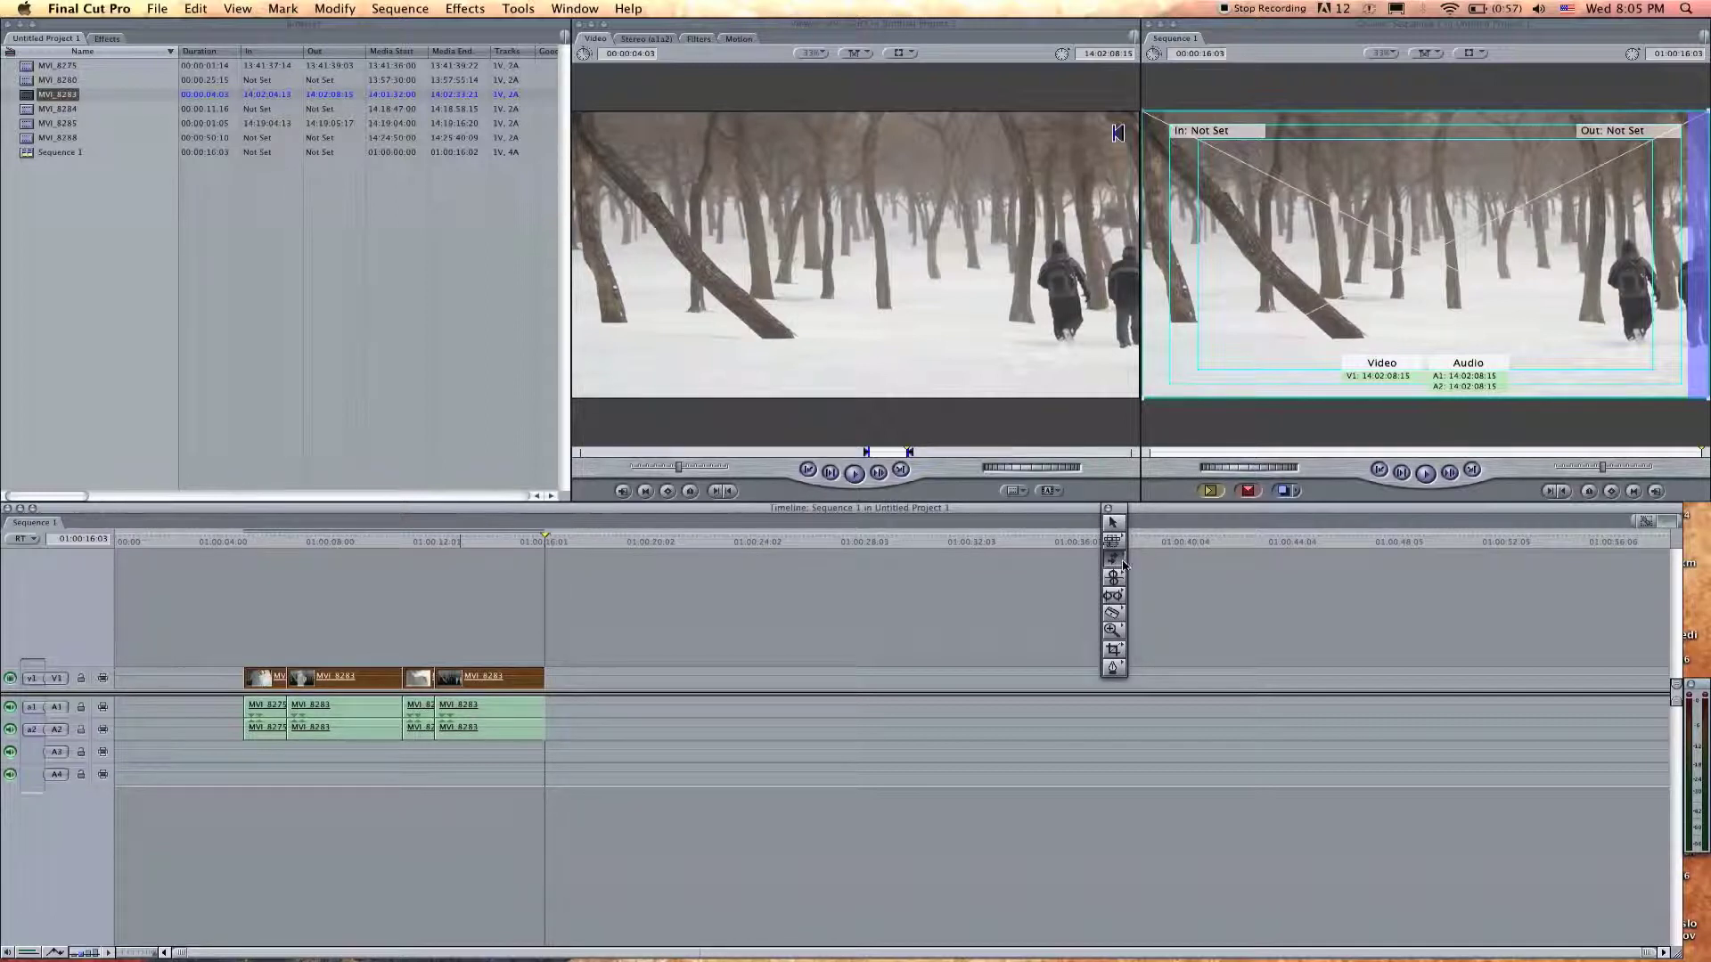
mouse_move(1113, 565)
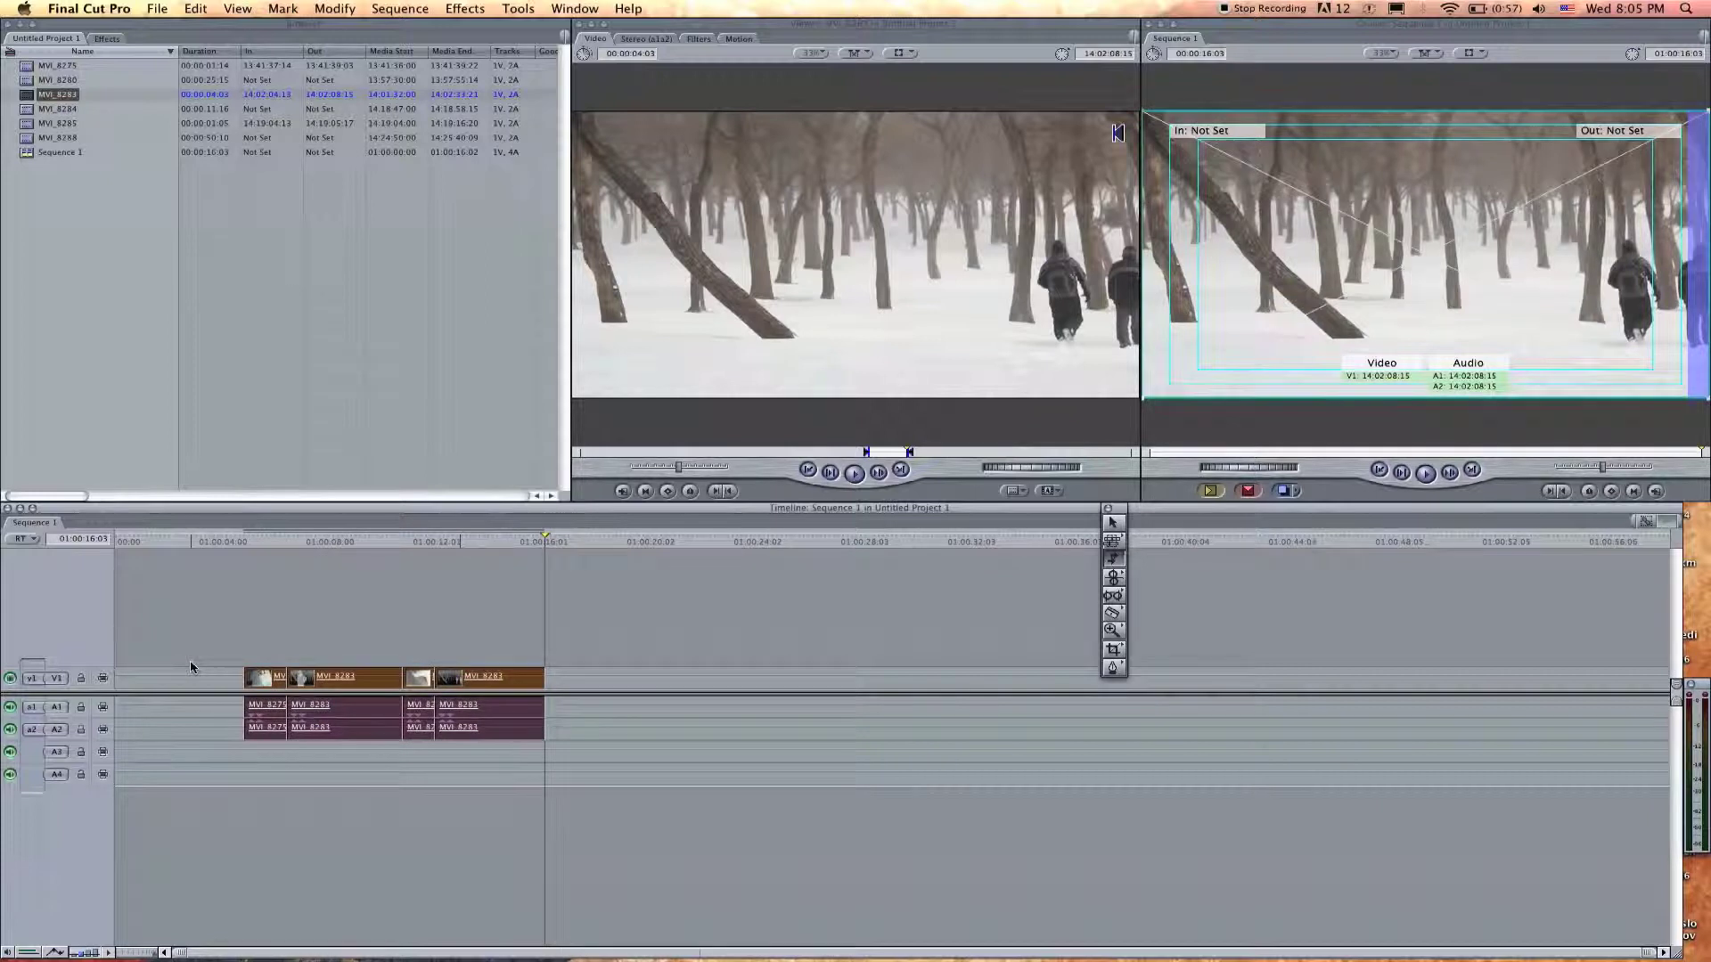
left_click(492, 677)
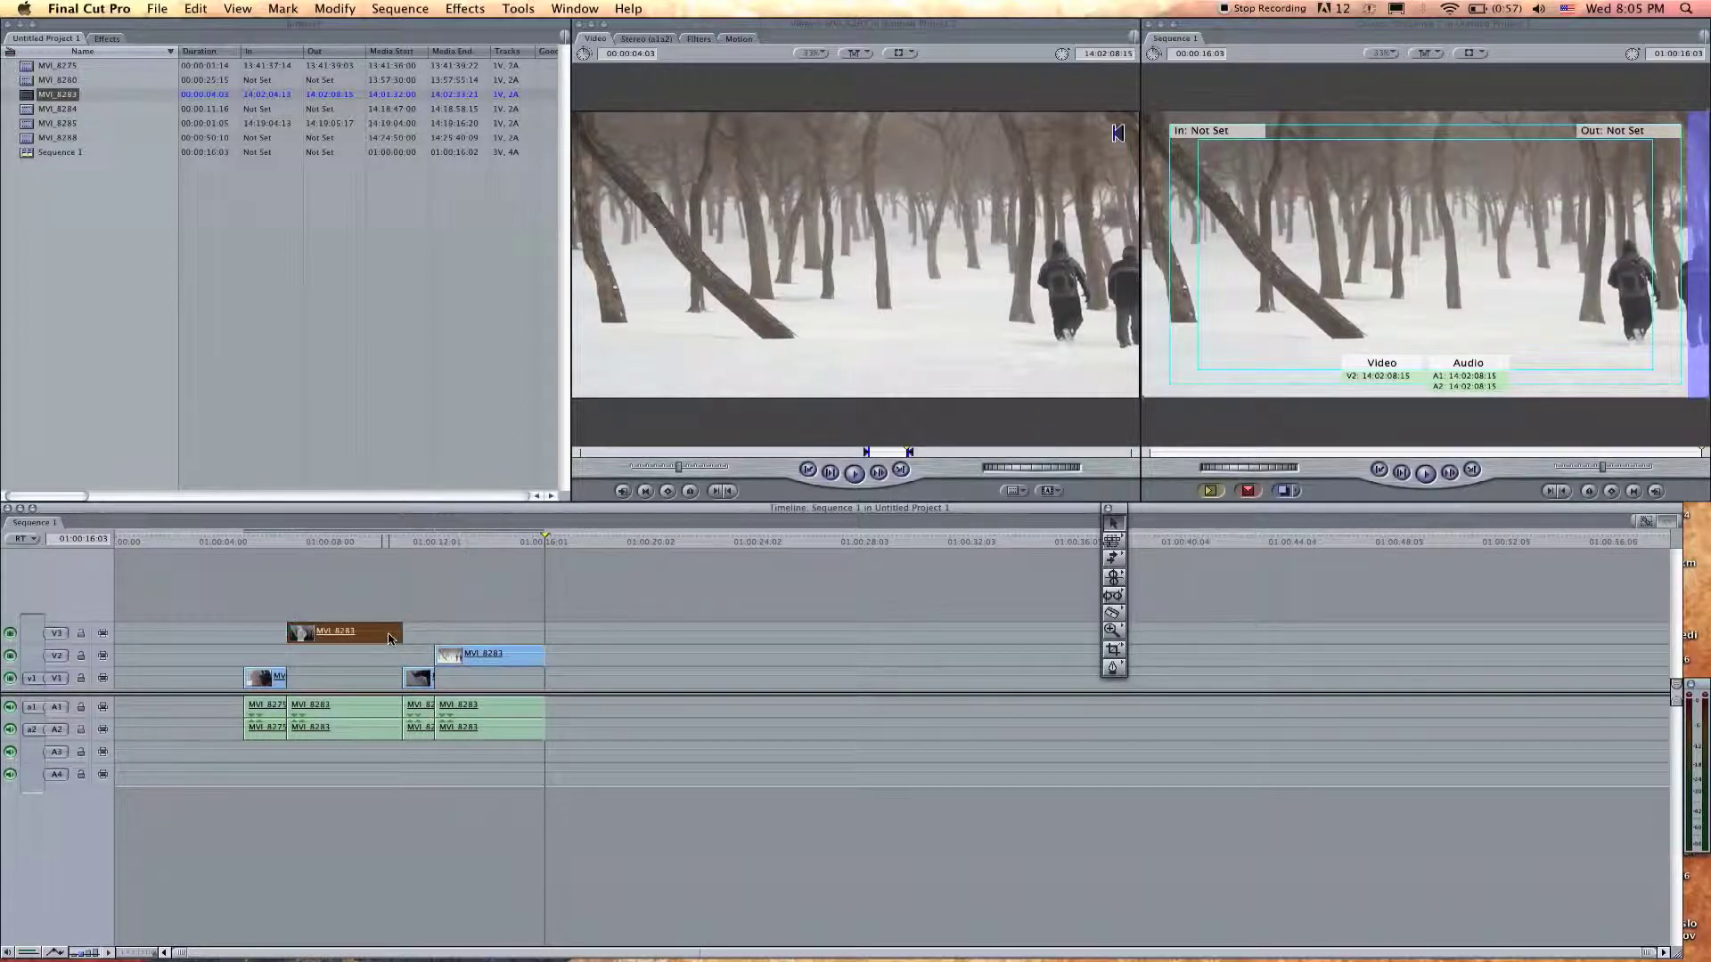
left_click(1112, 540)
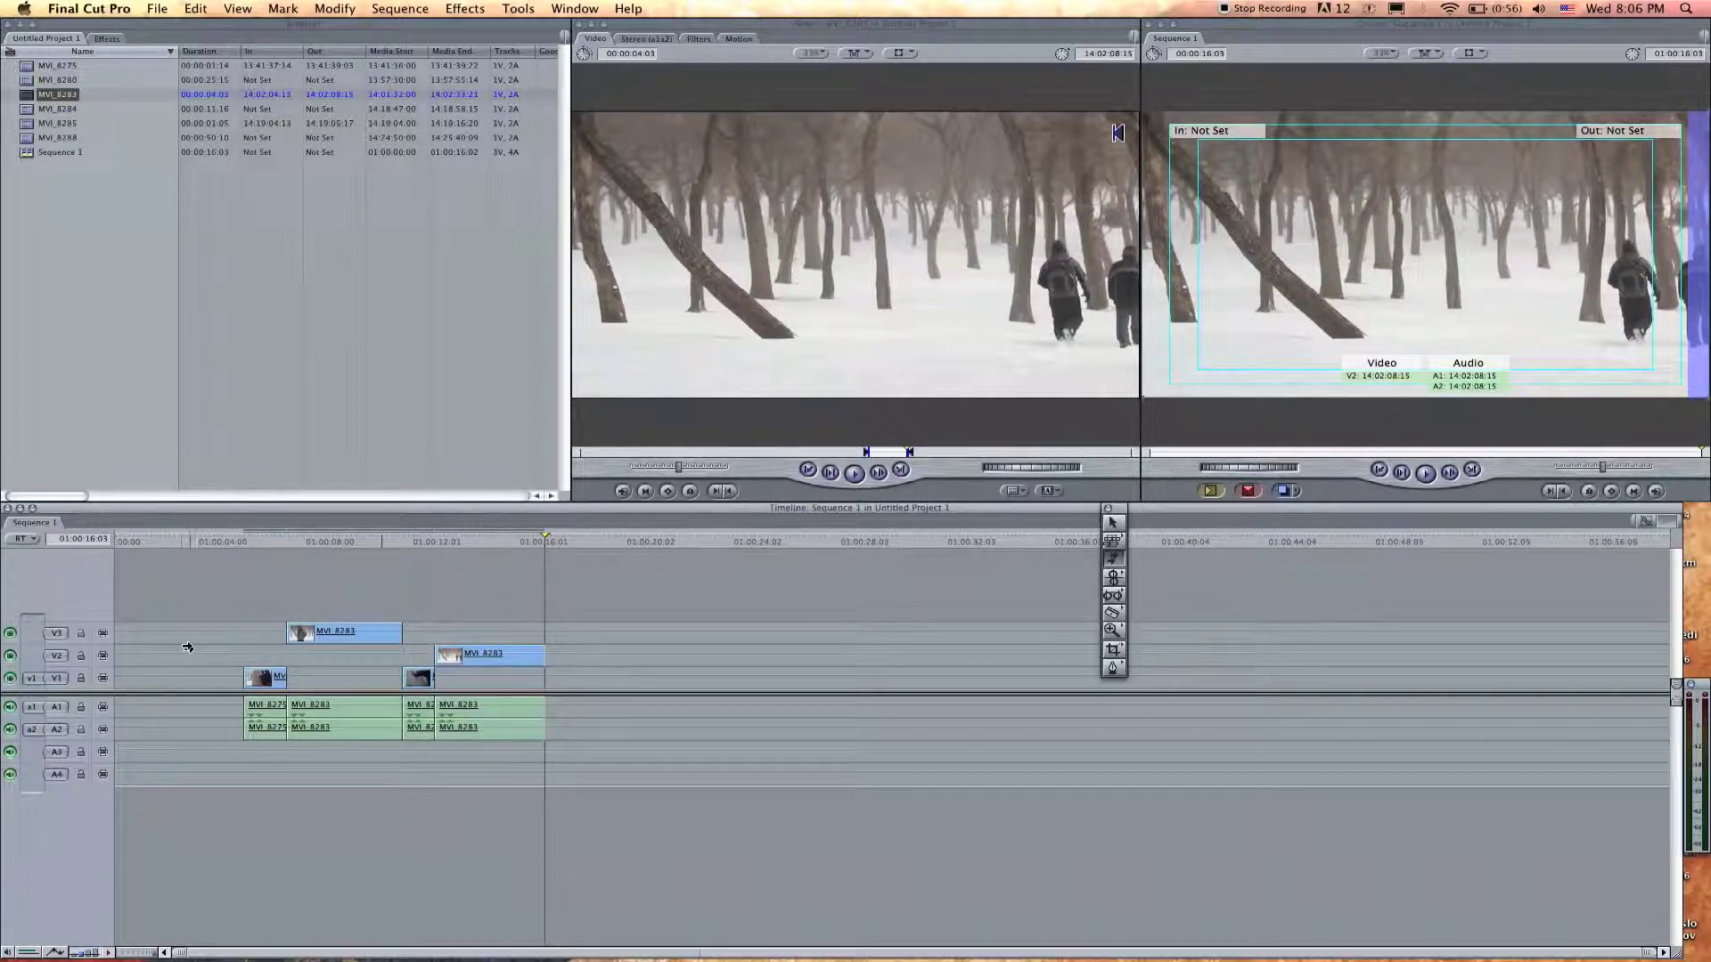
mouse_move(216, 660)
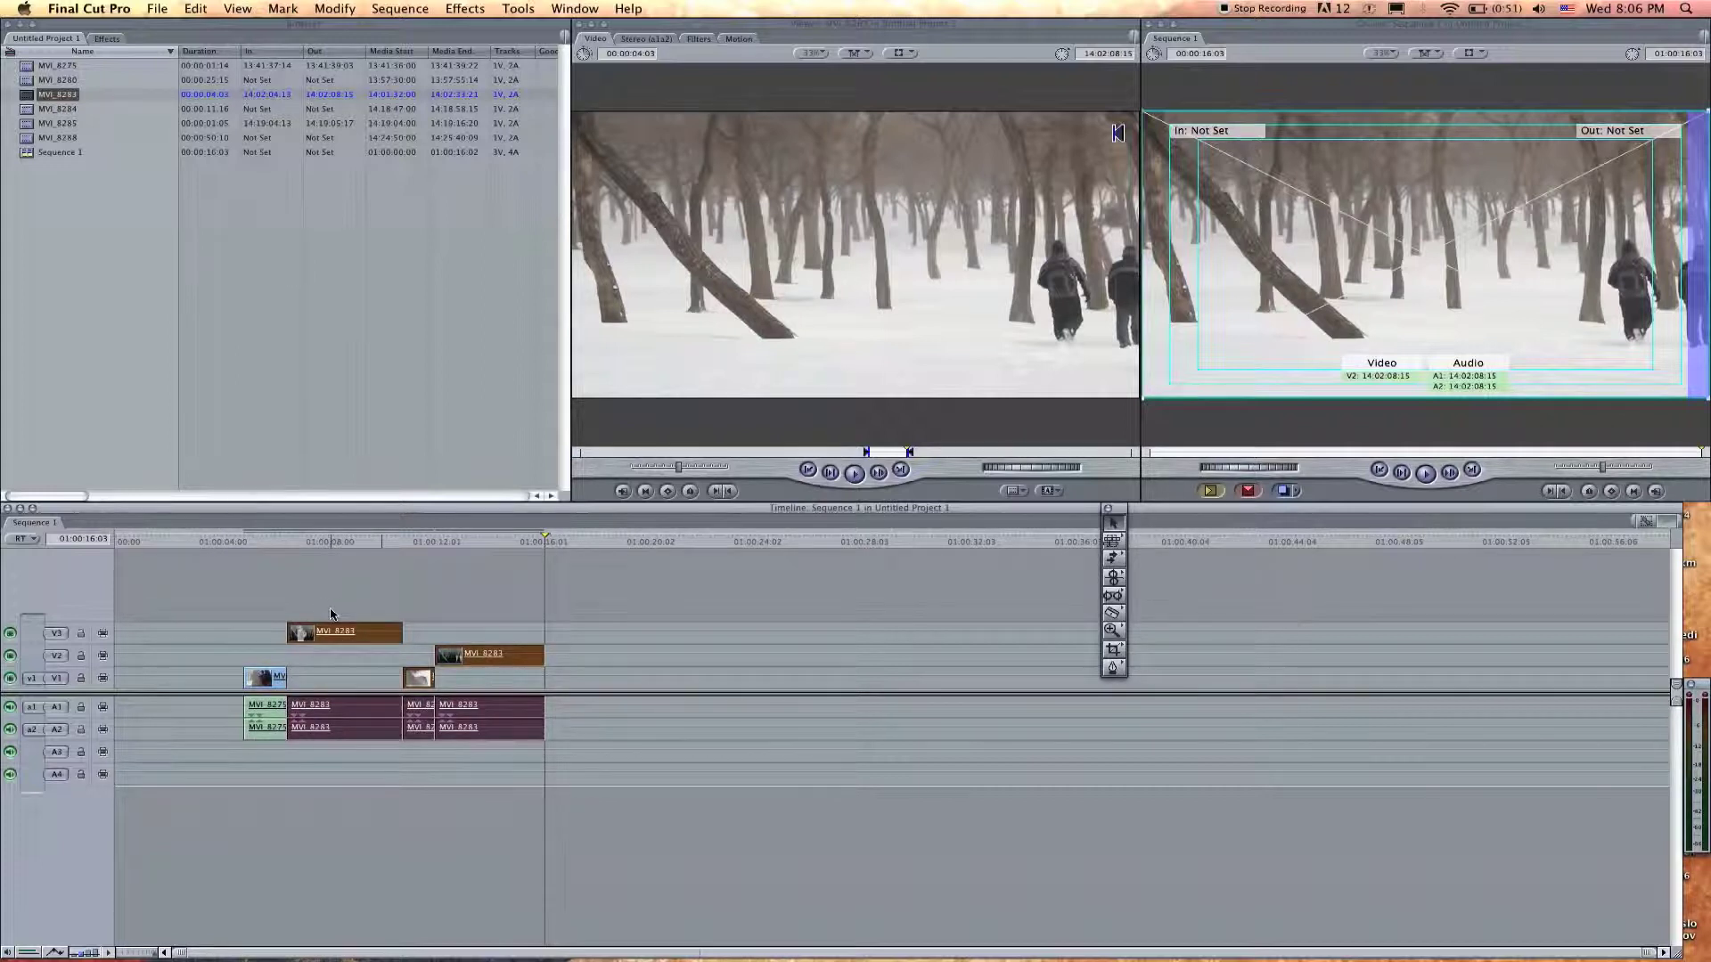
Drag a second MVI_8283 piece up onto new track V2, staggered above V1.
left_click(1112, 558)
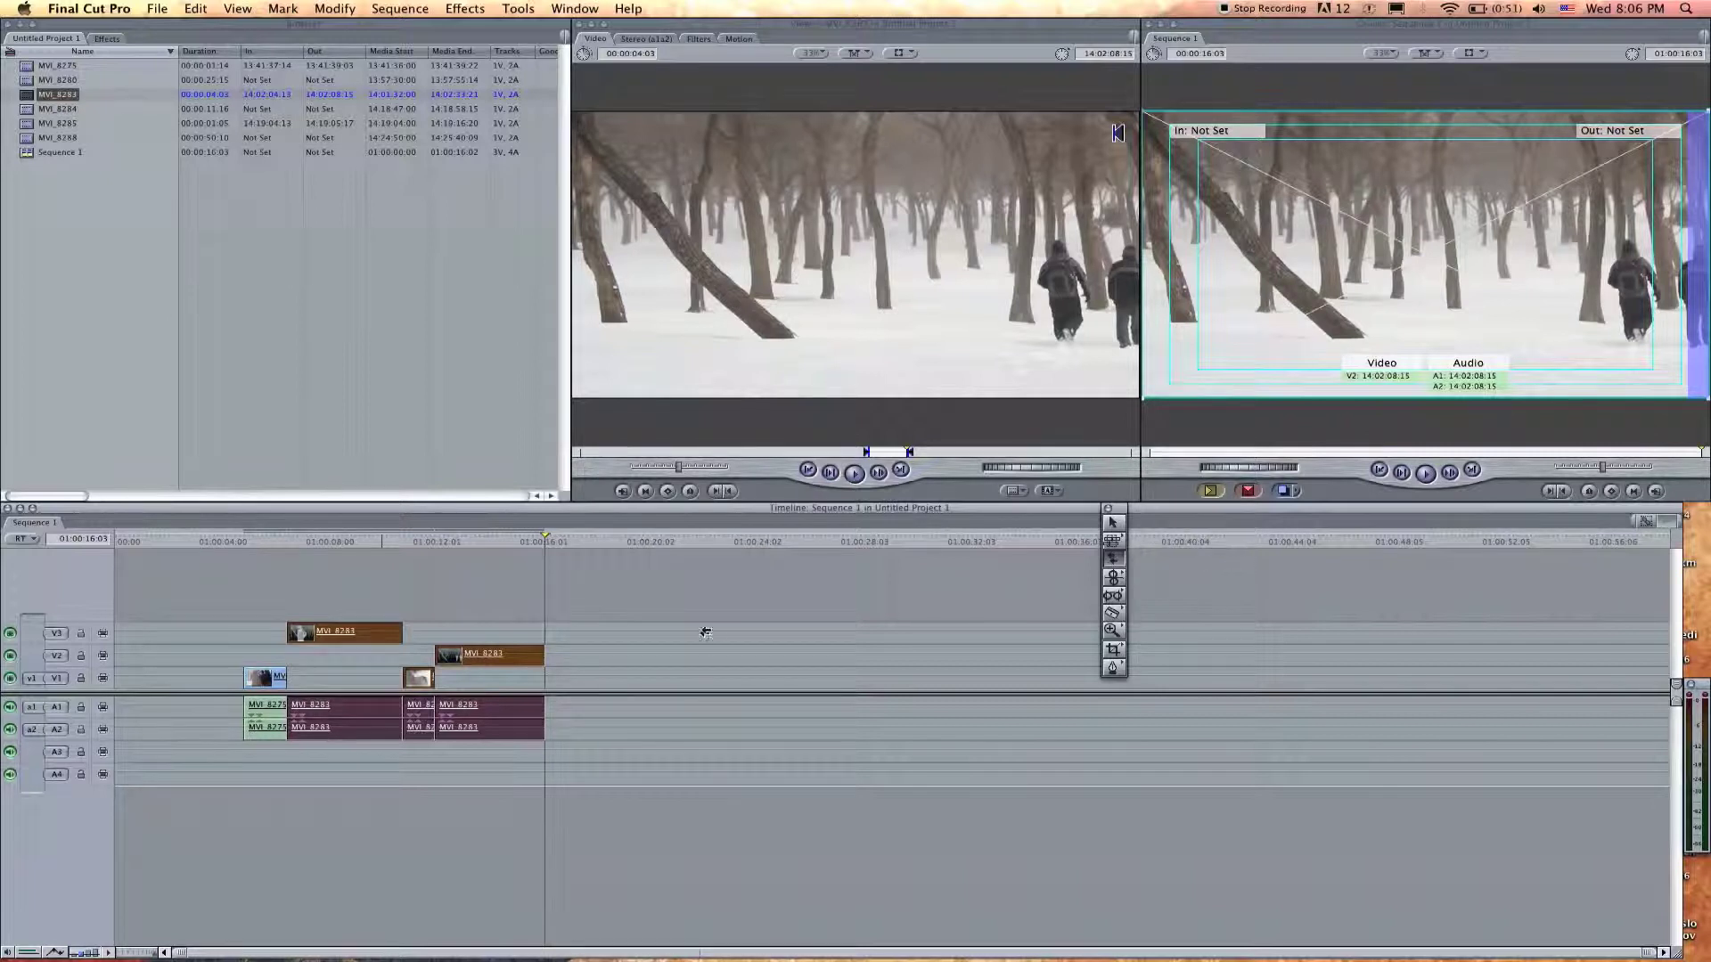
left_click(490, 653)
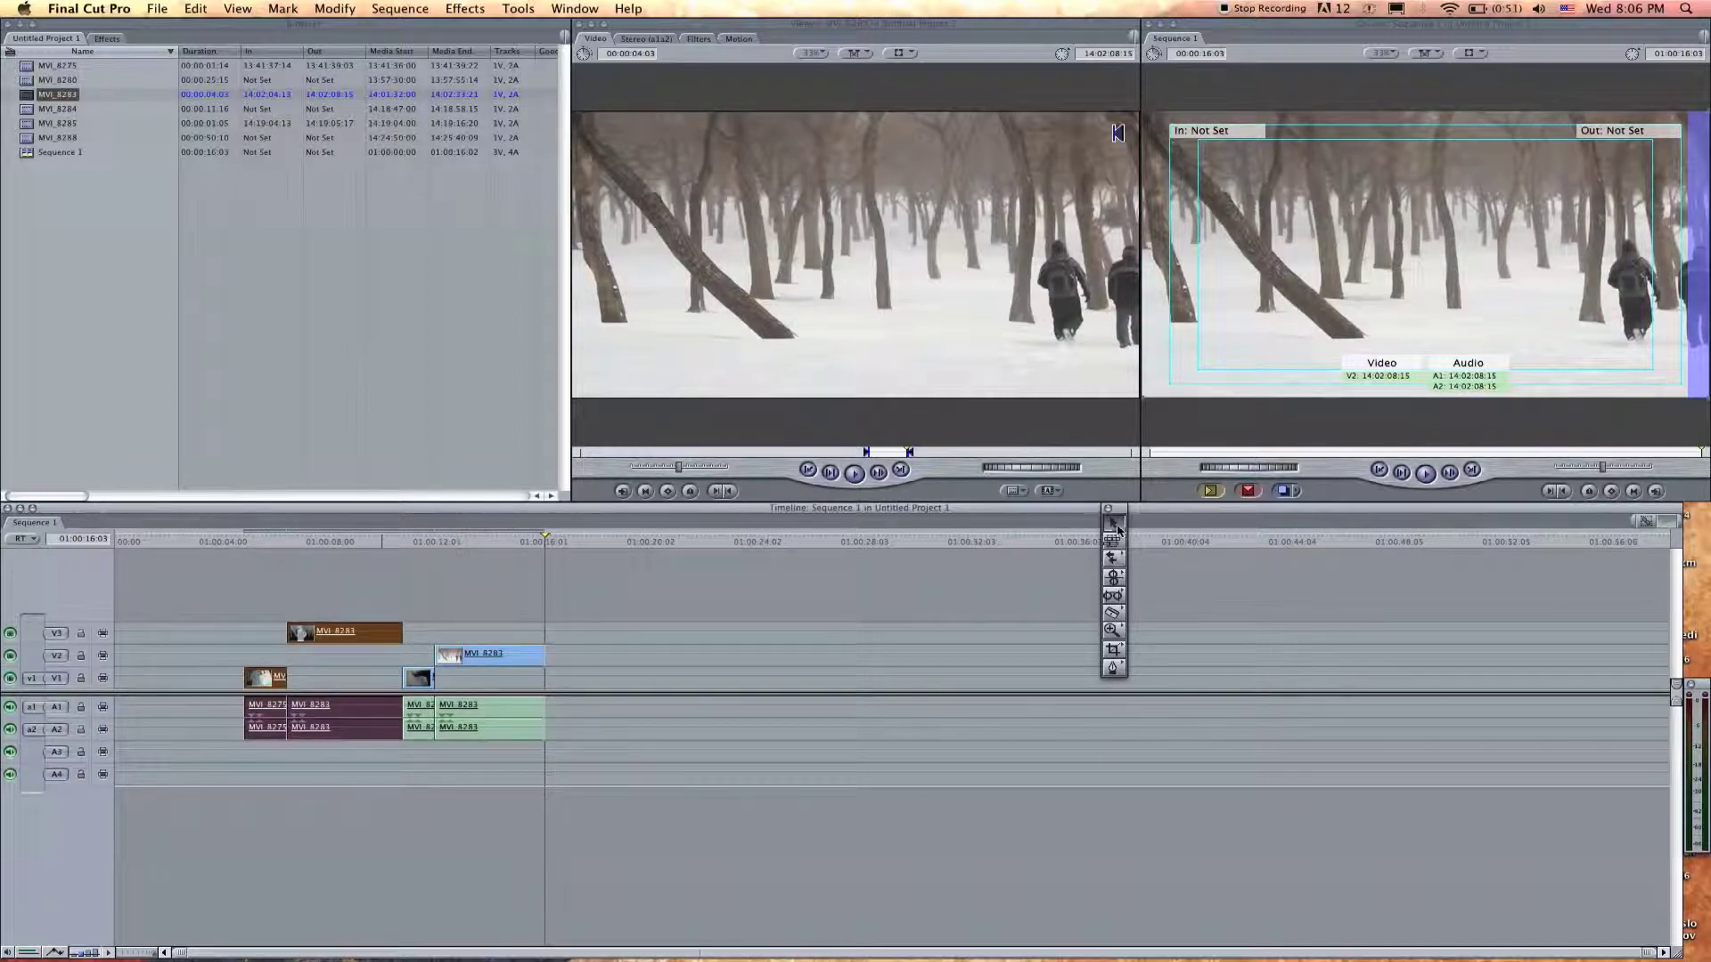
mouse_move(1114, 578)
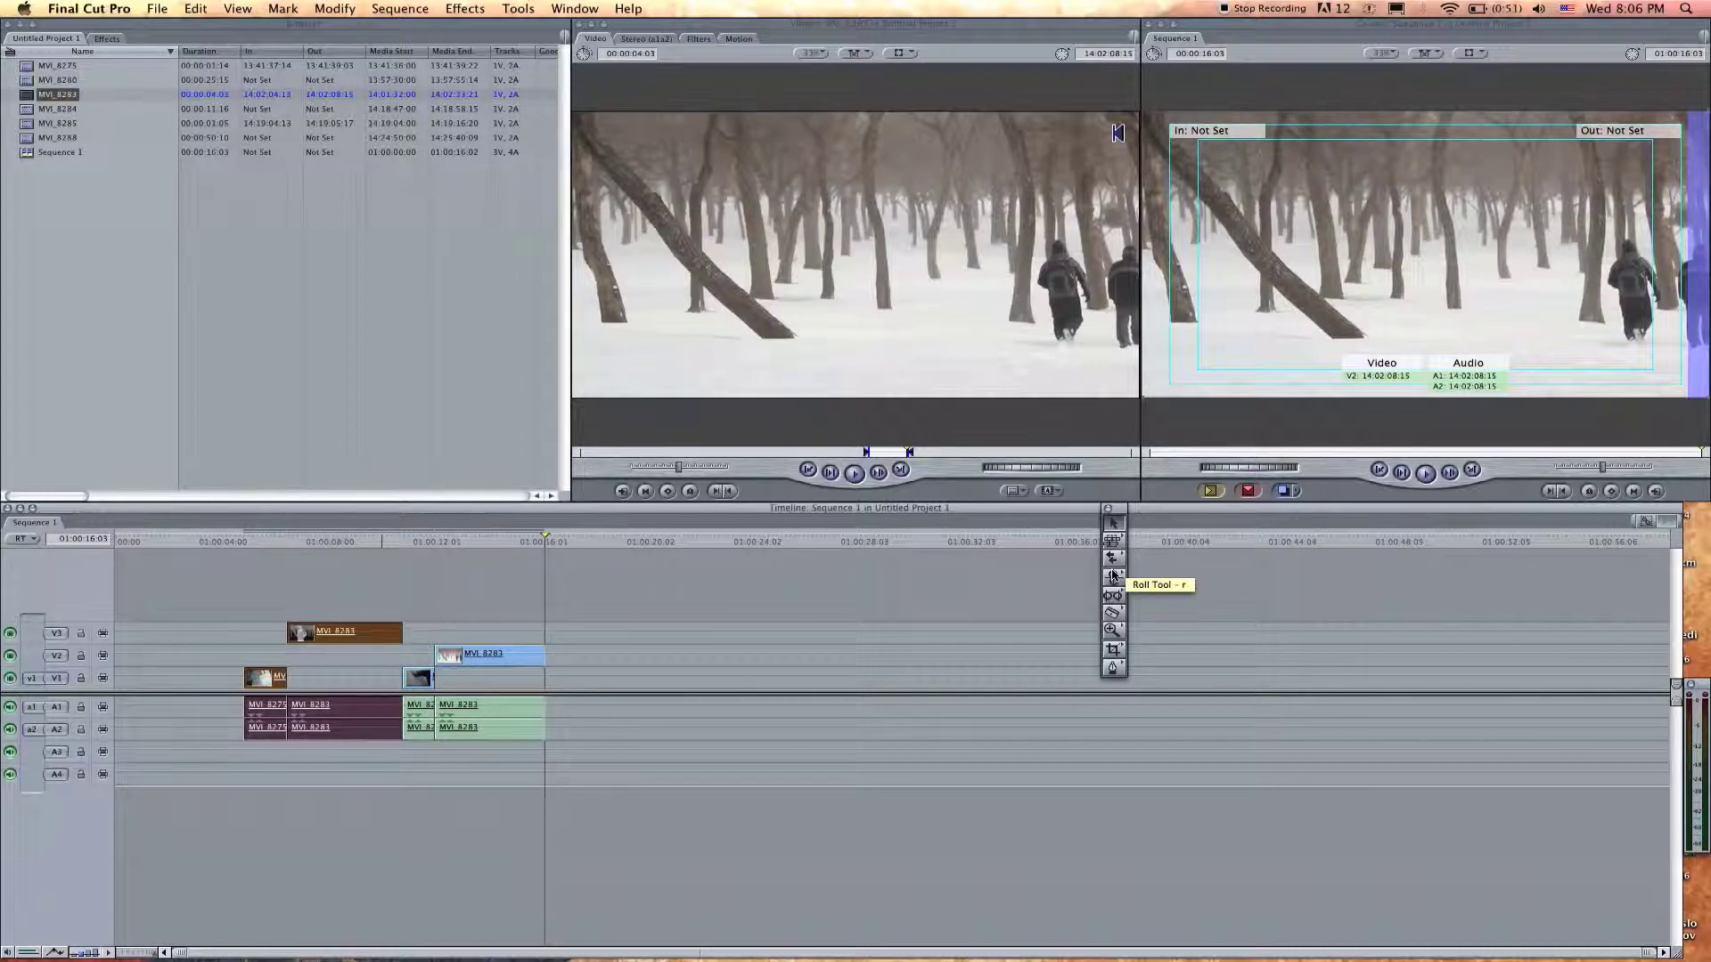
mouse_move(1114, 597)
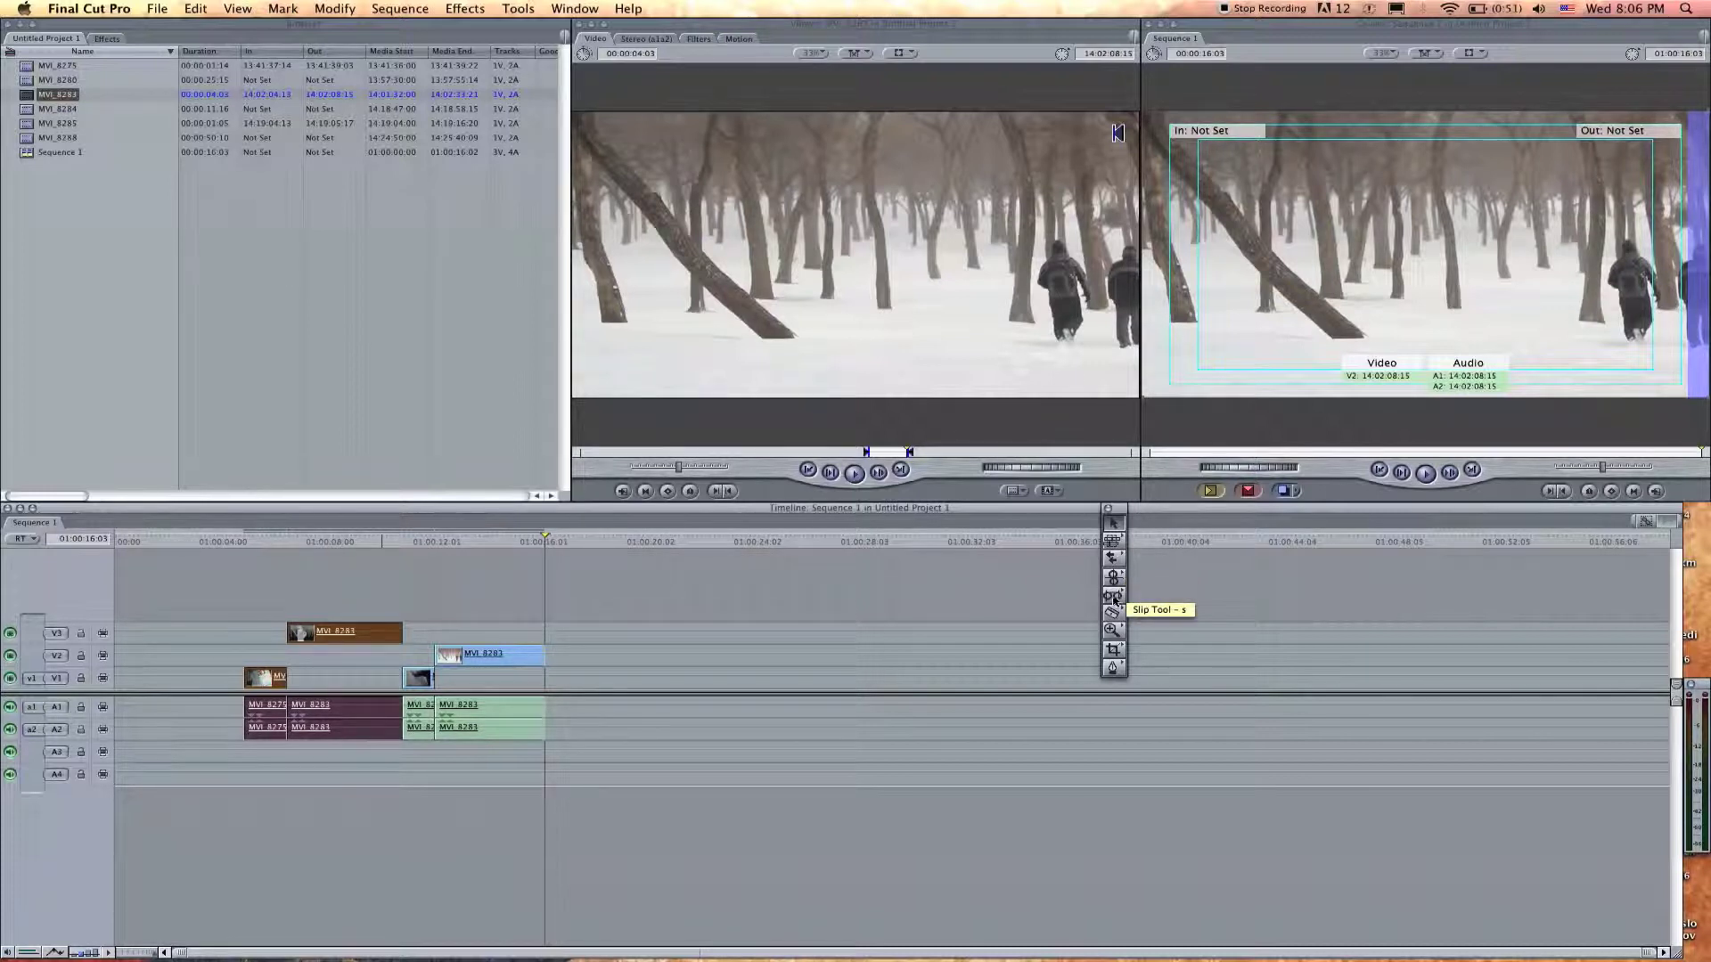
mouse_move(1113, 577)
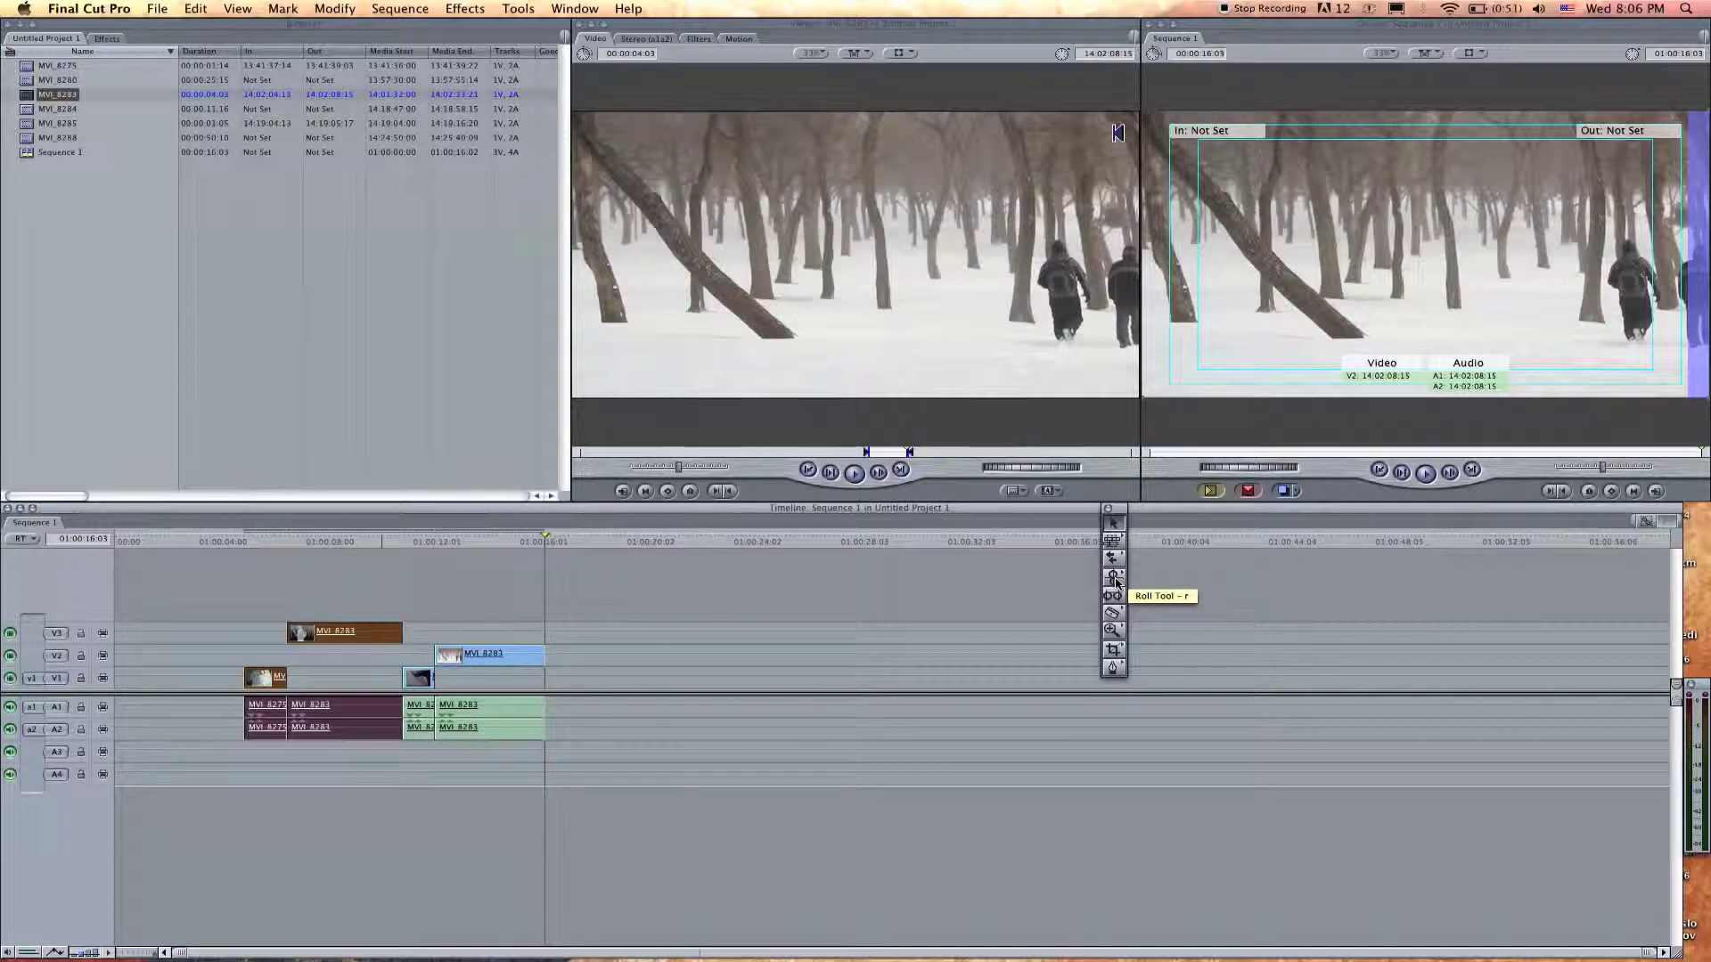
mouse_move(1114, 595)
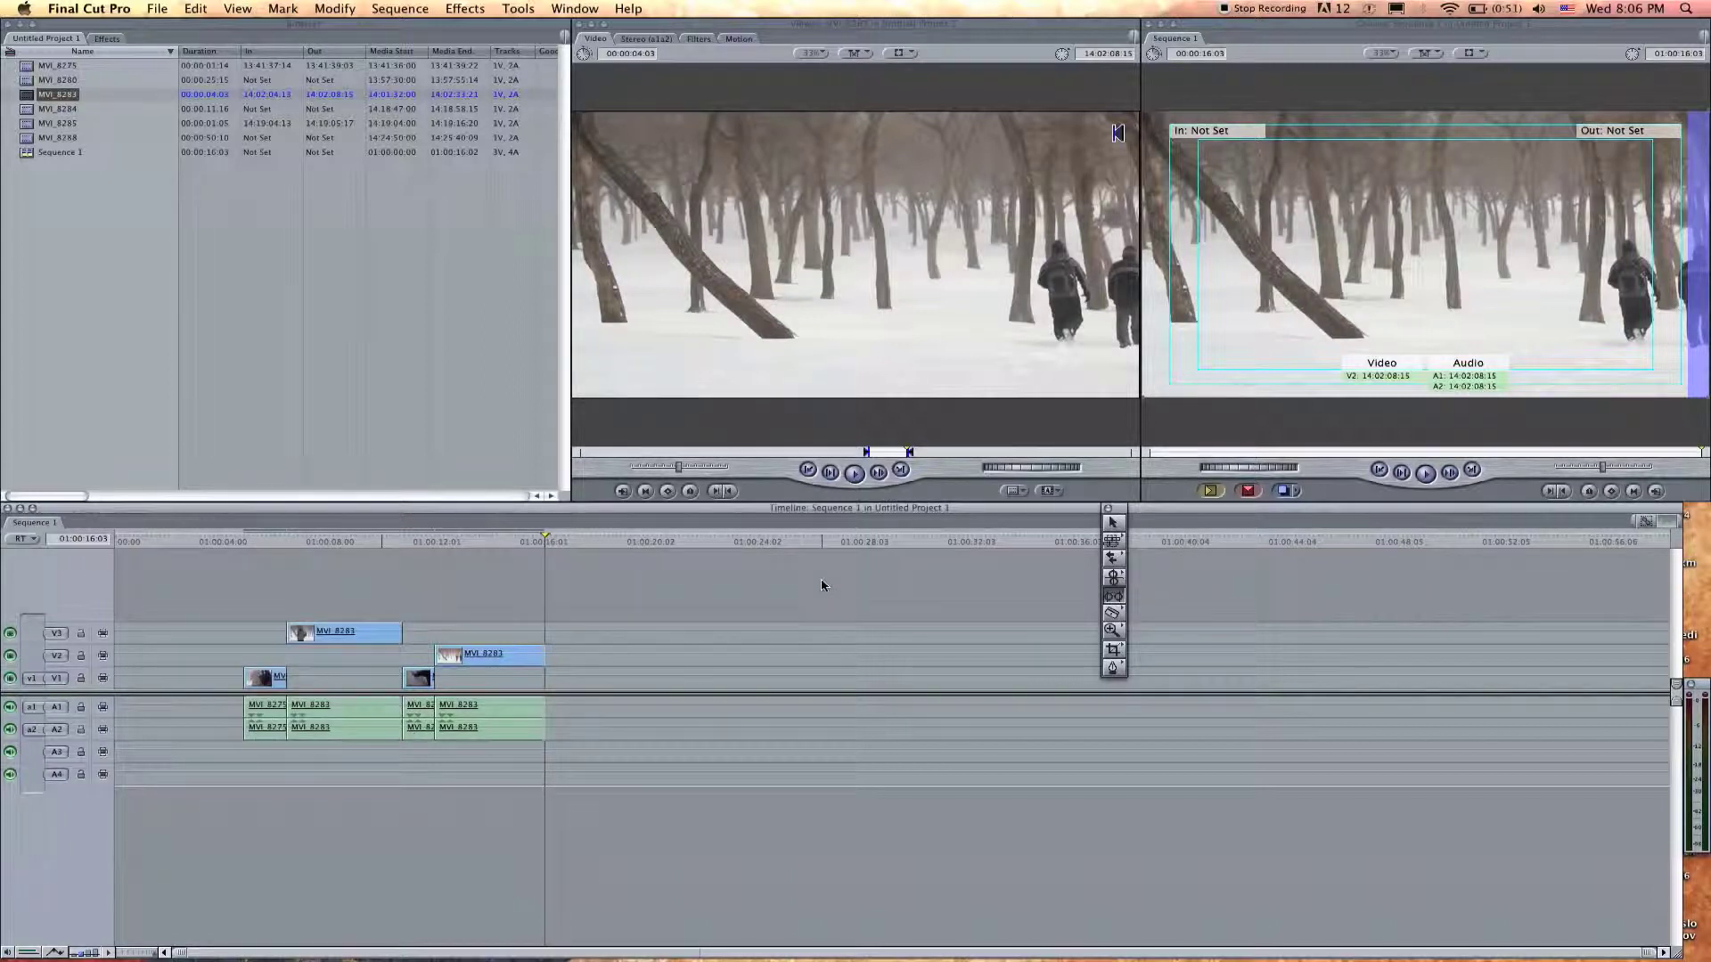
mouse_move(682, 650)
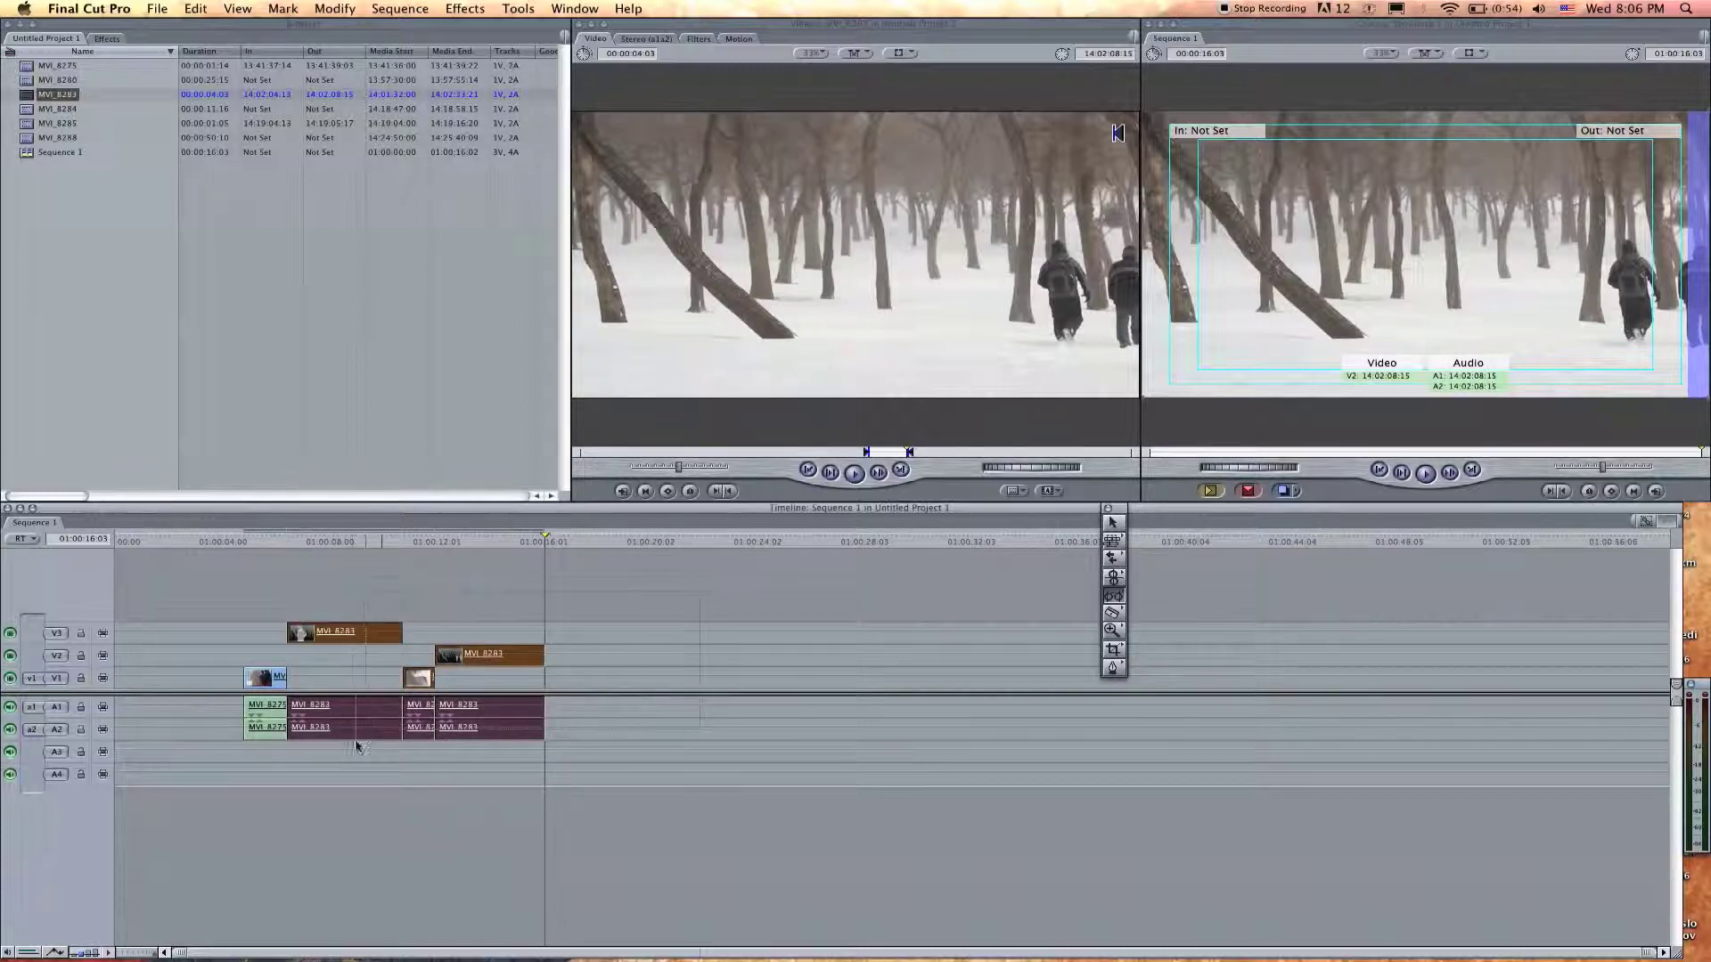
Move the V2/V3 pieces back down to V1 and set the playhead at the start of MVI_8275.
left_click(344, 633)
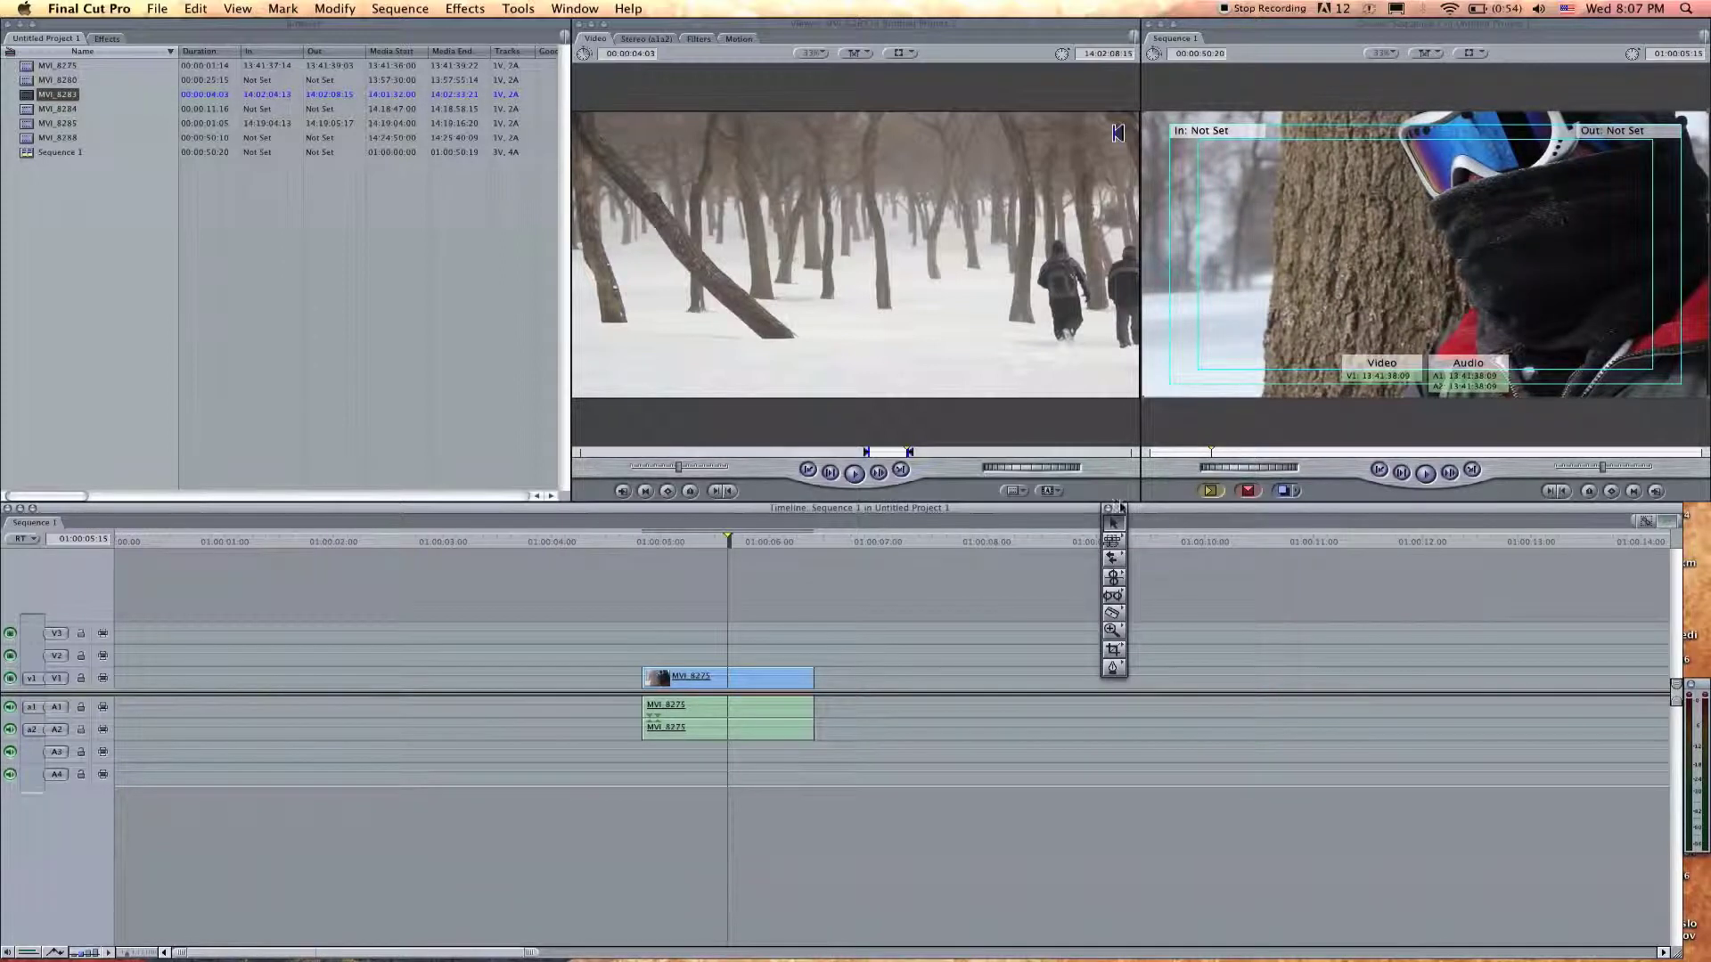
left_click(642, 542)
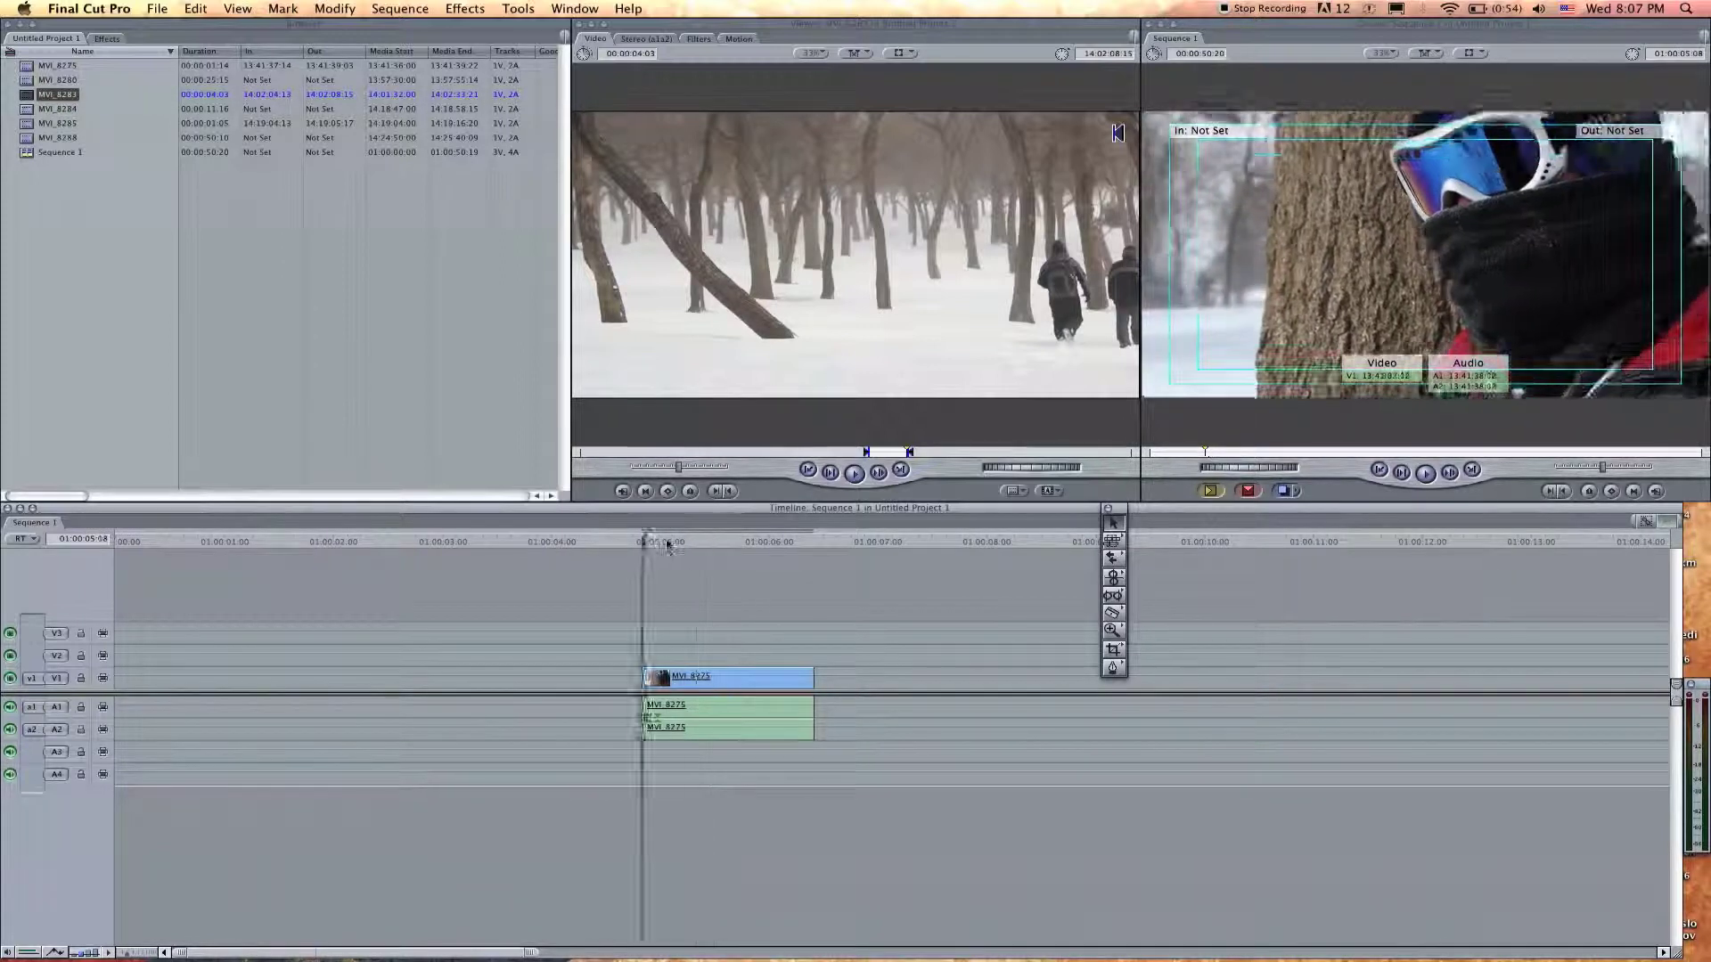
left_click(727, 542)
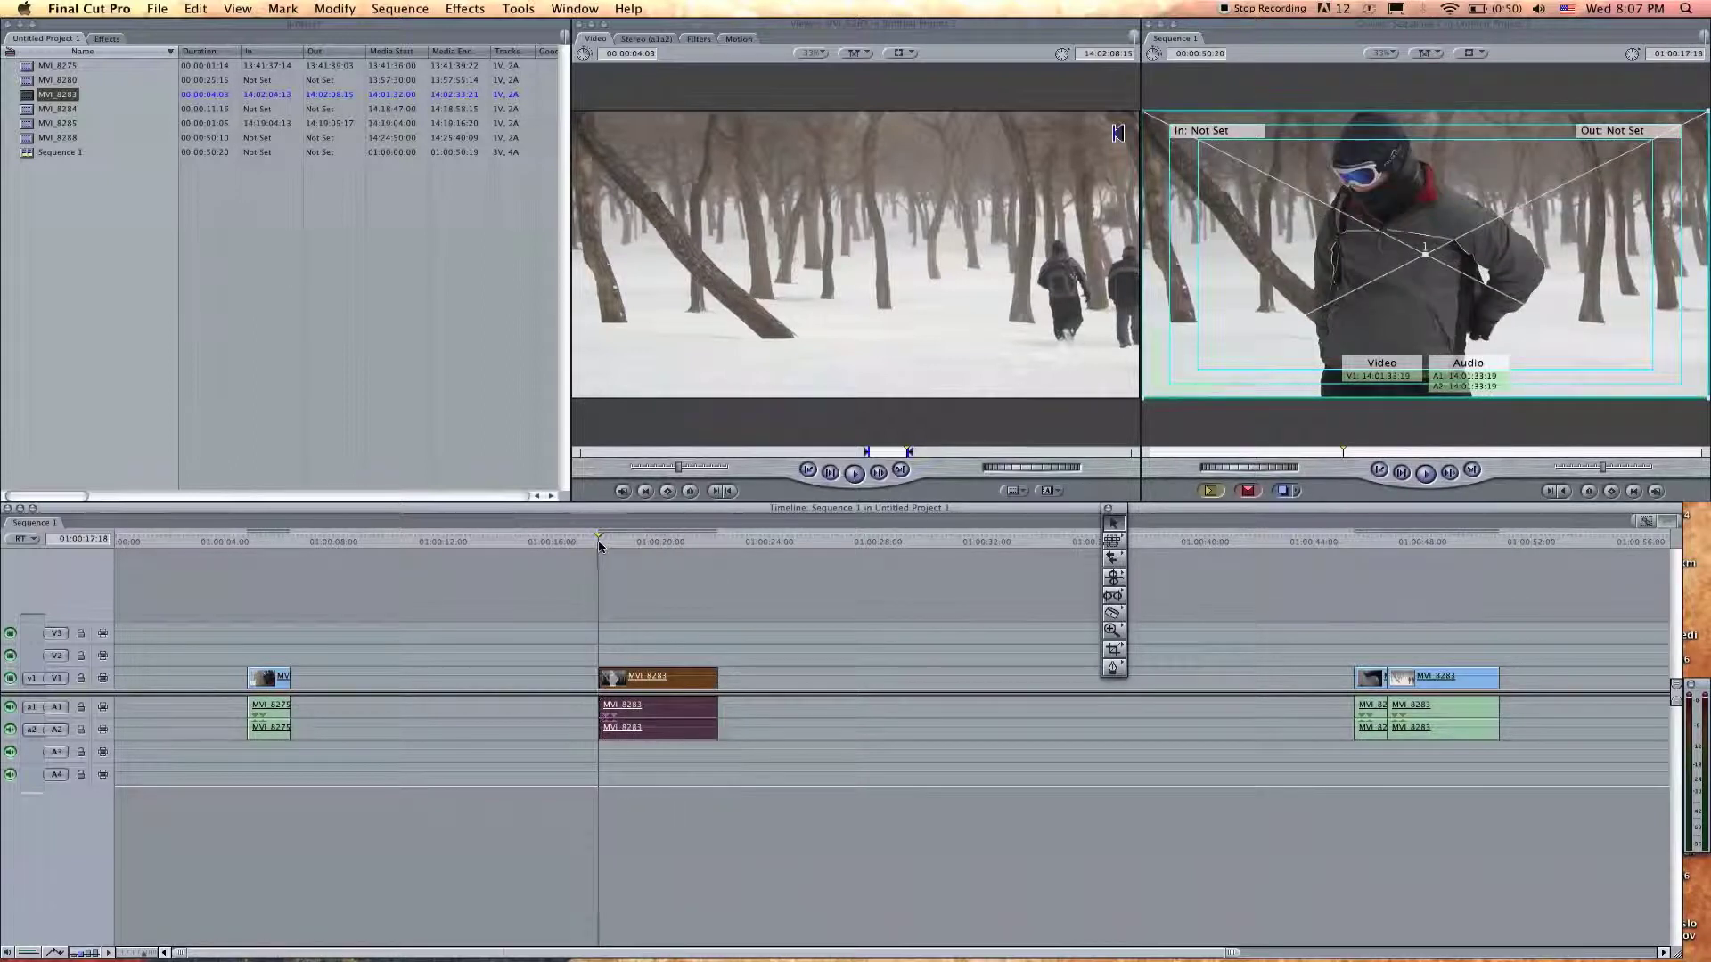
Drag the clip groups together on V1 to close the gaps, leaving one piece flagged out of sync.
left_click(654, 677)
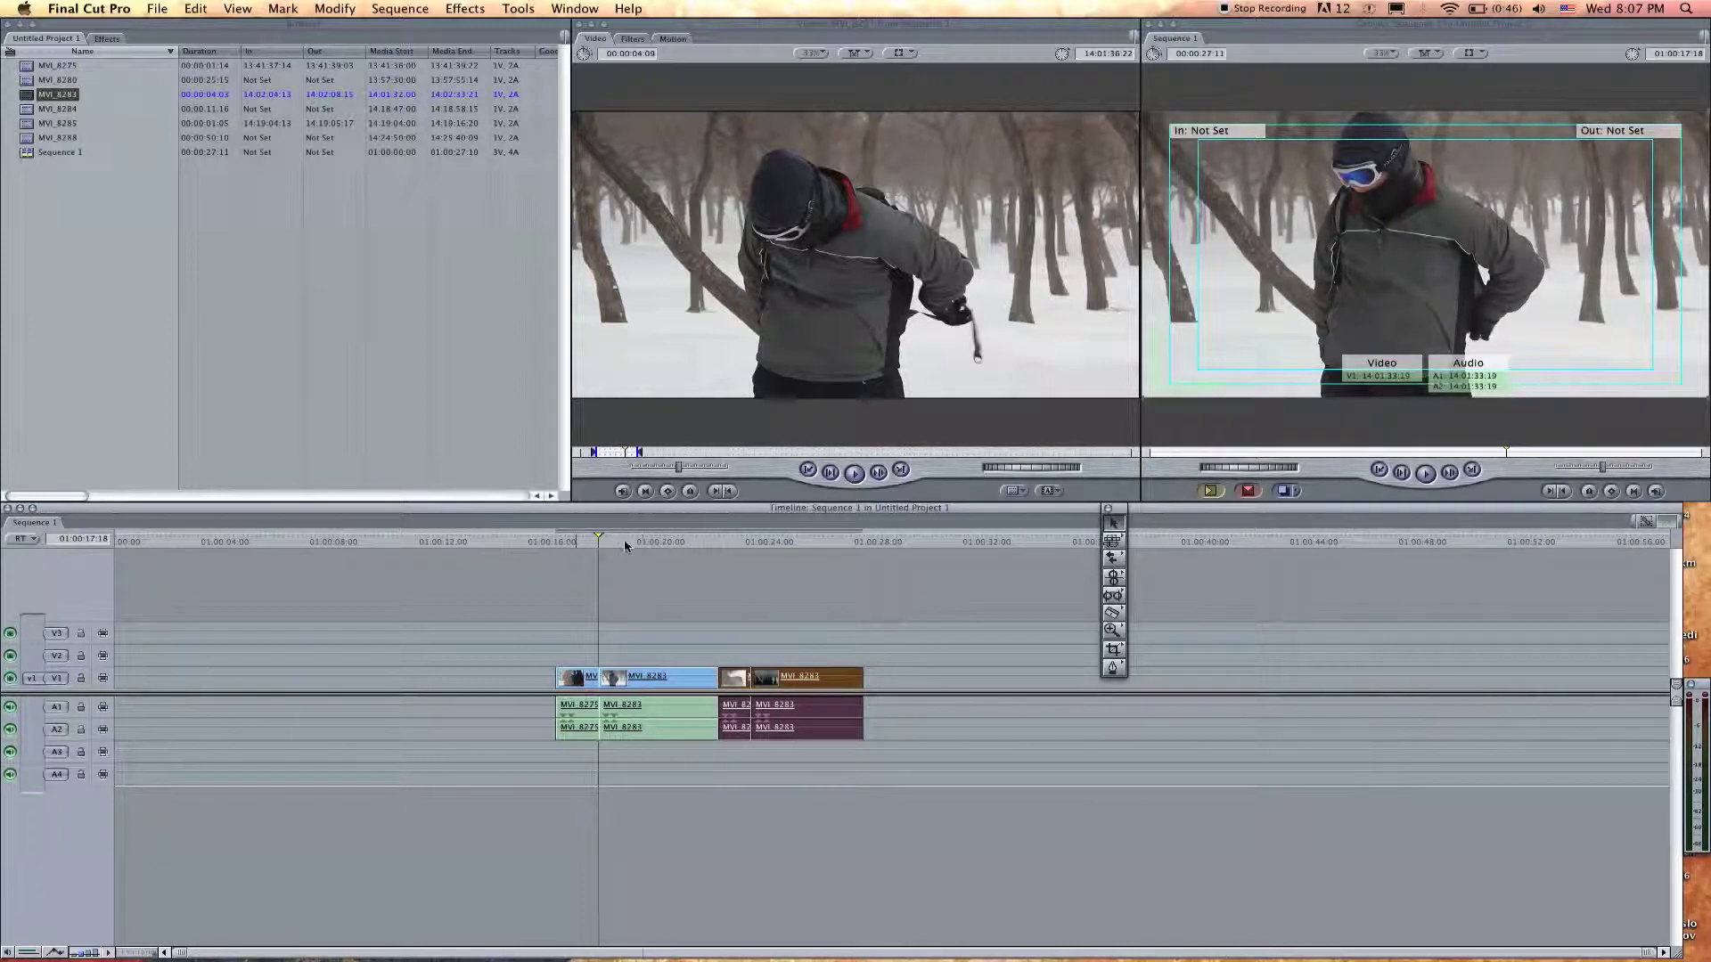
left_click(647, 677)
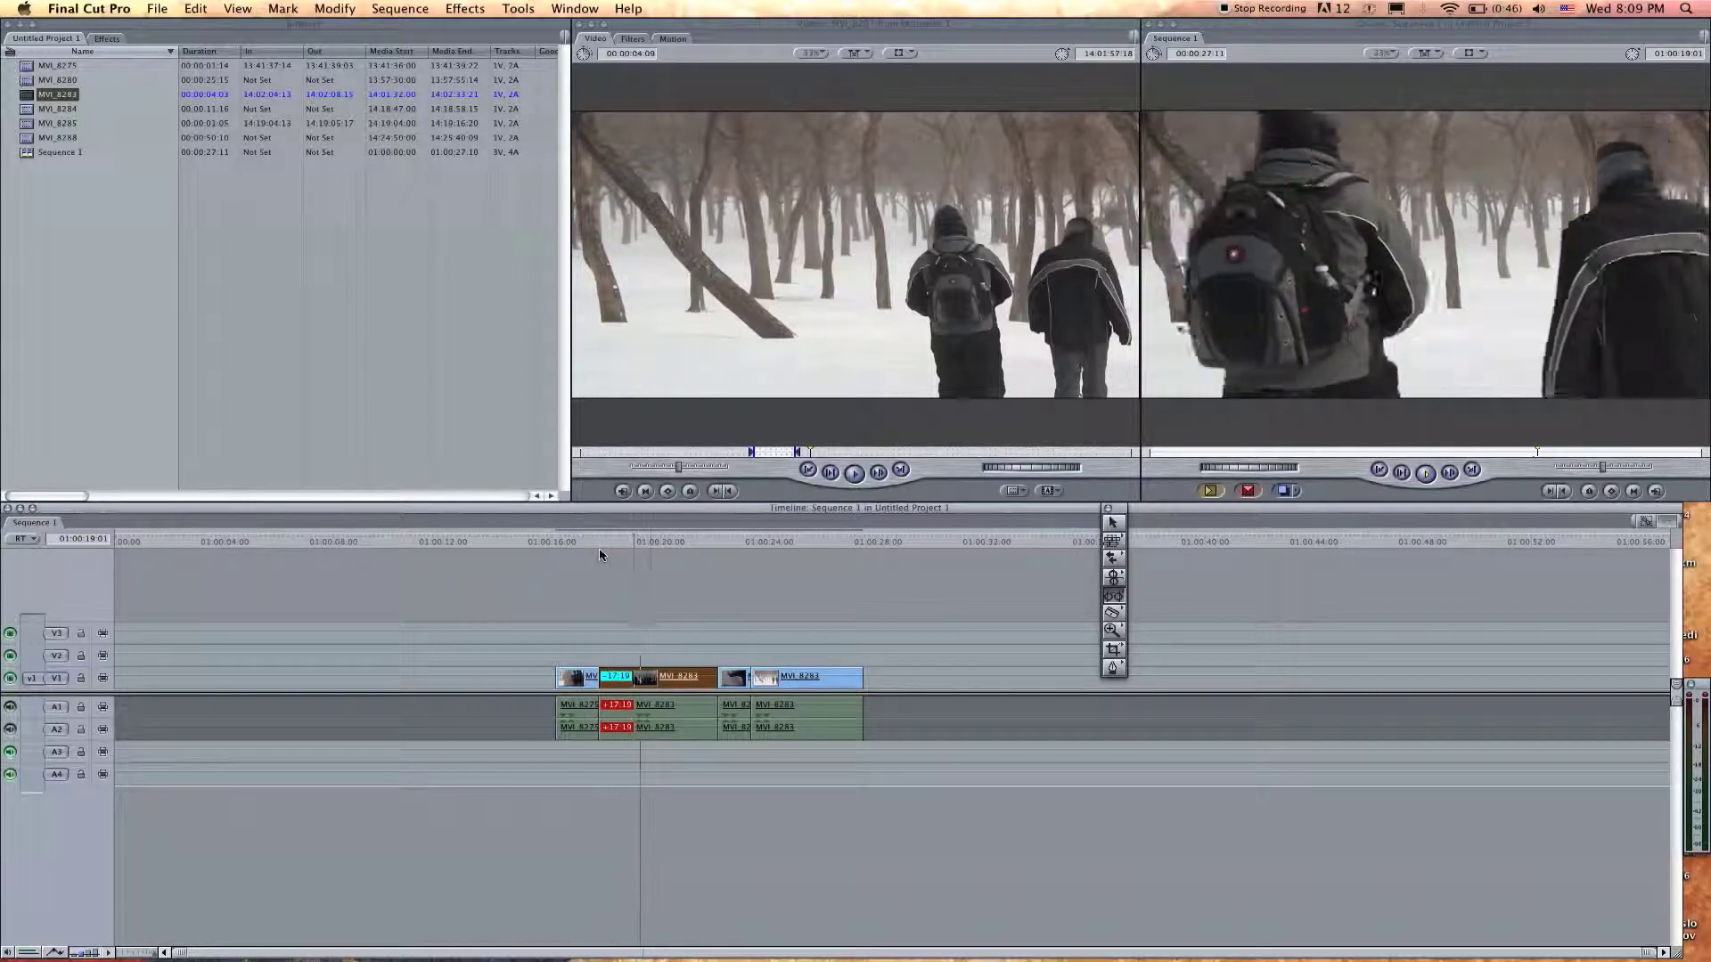
Enlarge the hikers frame in the Canvas with the Image+Wireframe overlay showing.
left_click(599, 541)
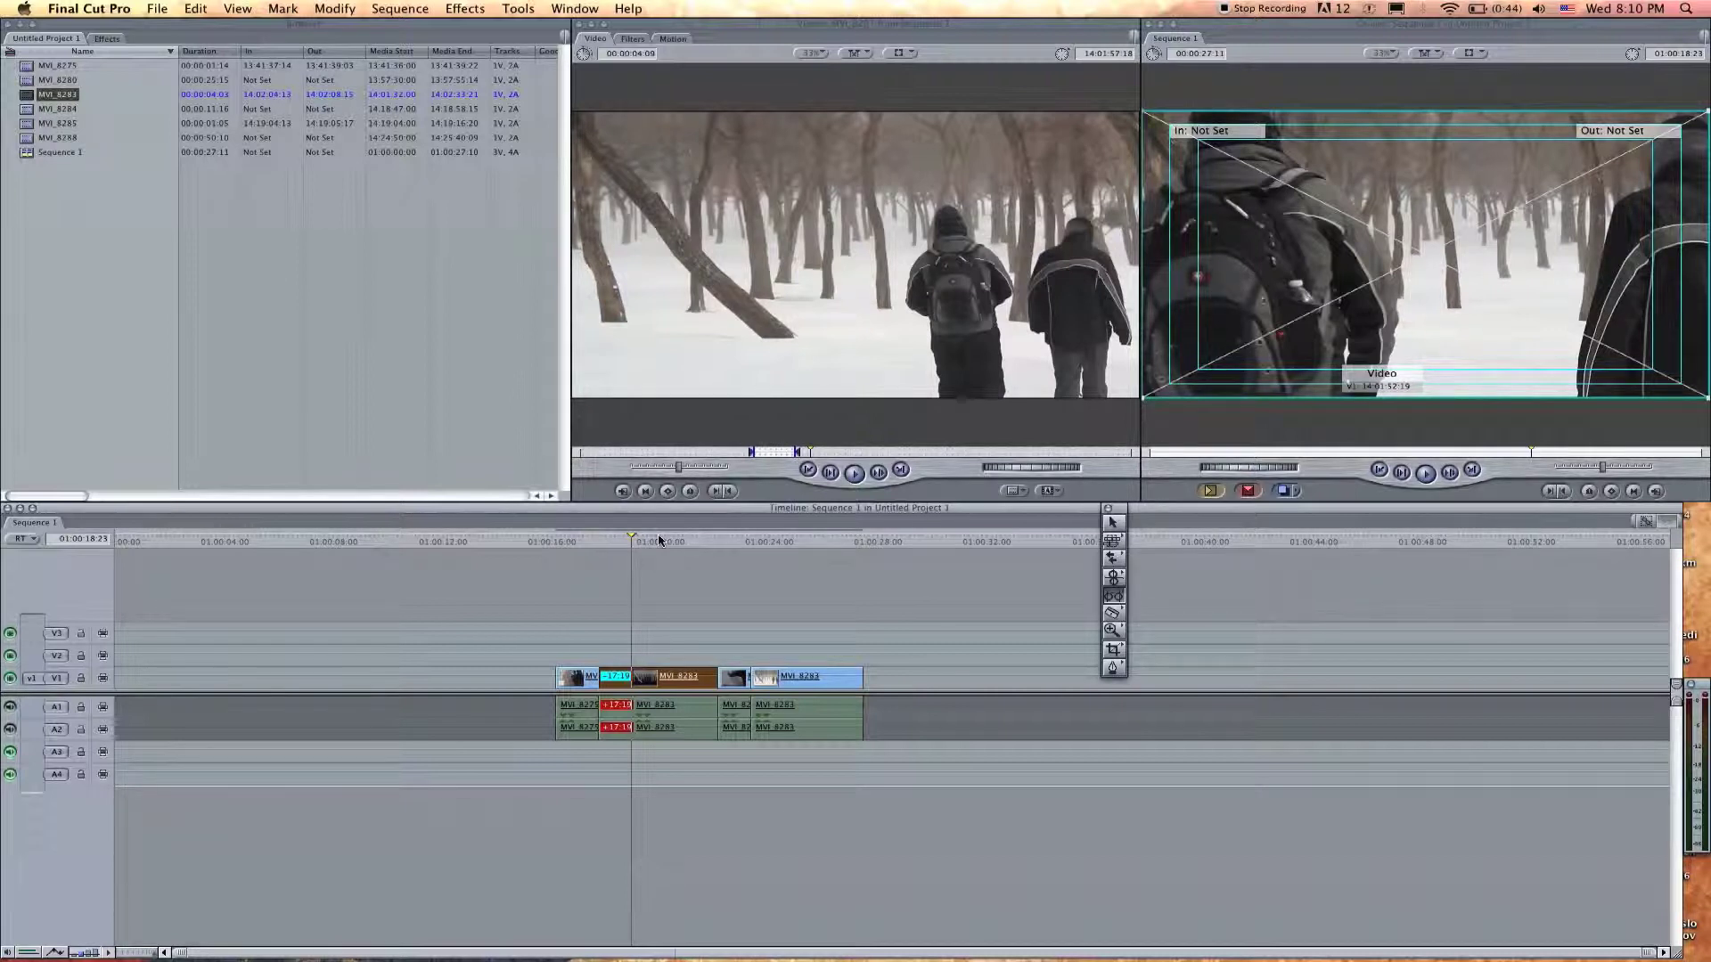
mouse_move(1087, 576)
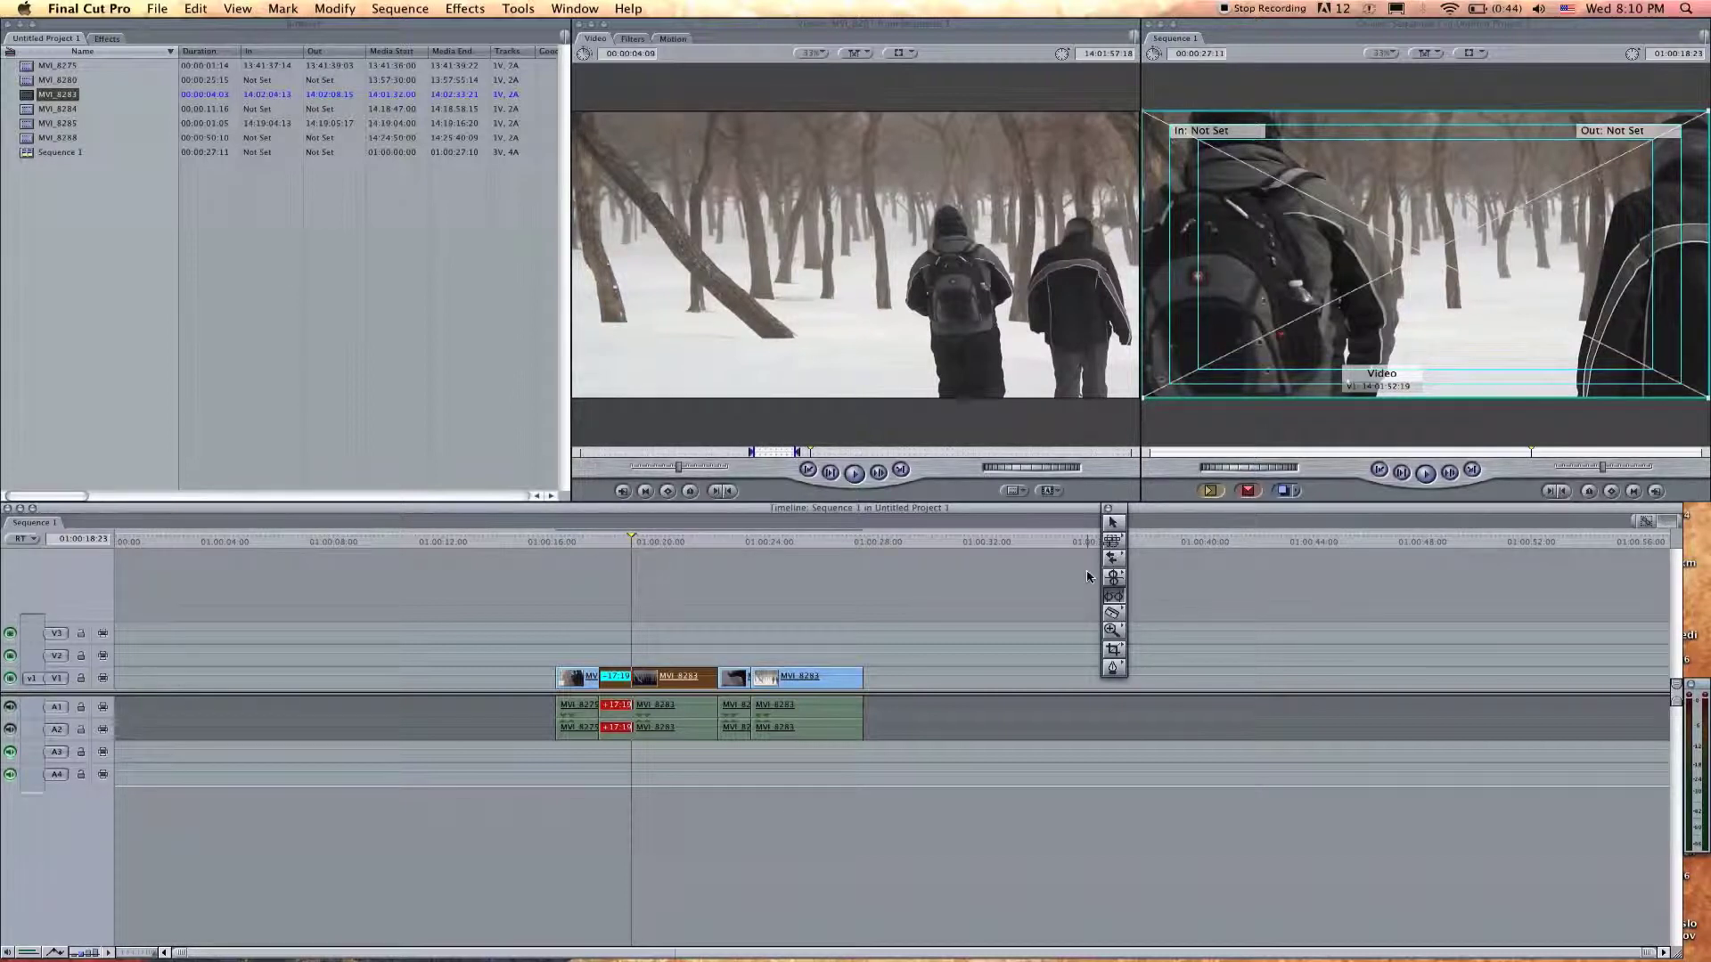
mouse_move(1112, 613)
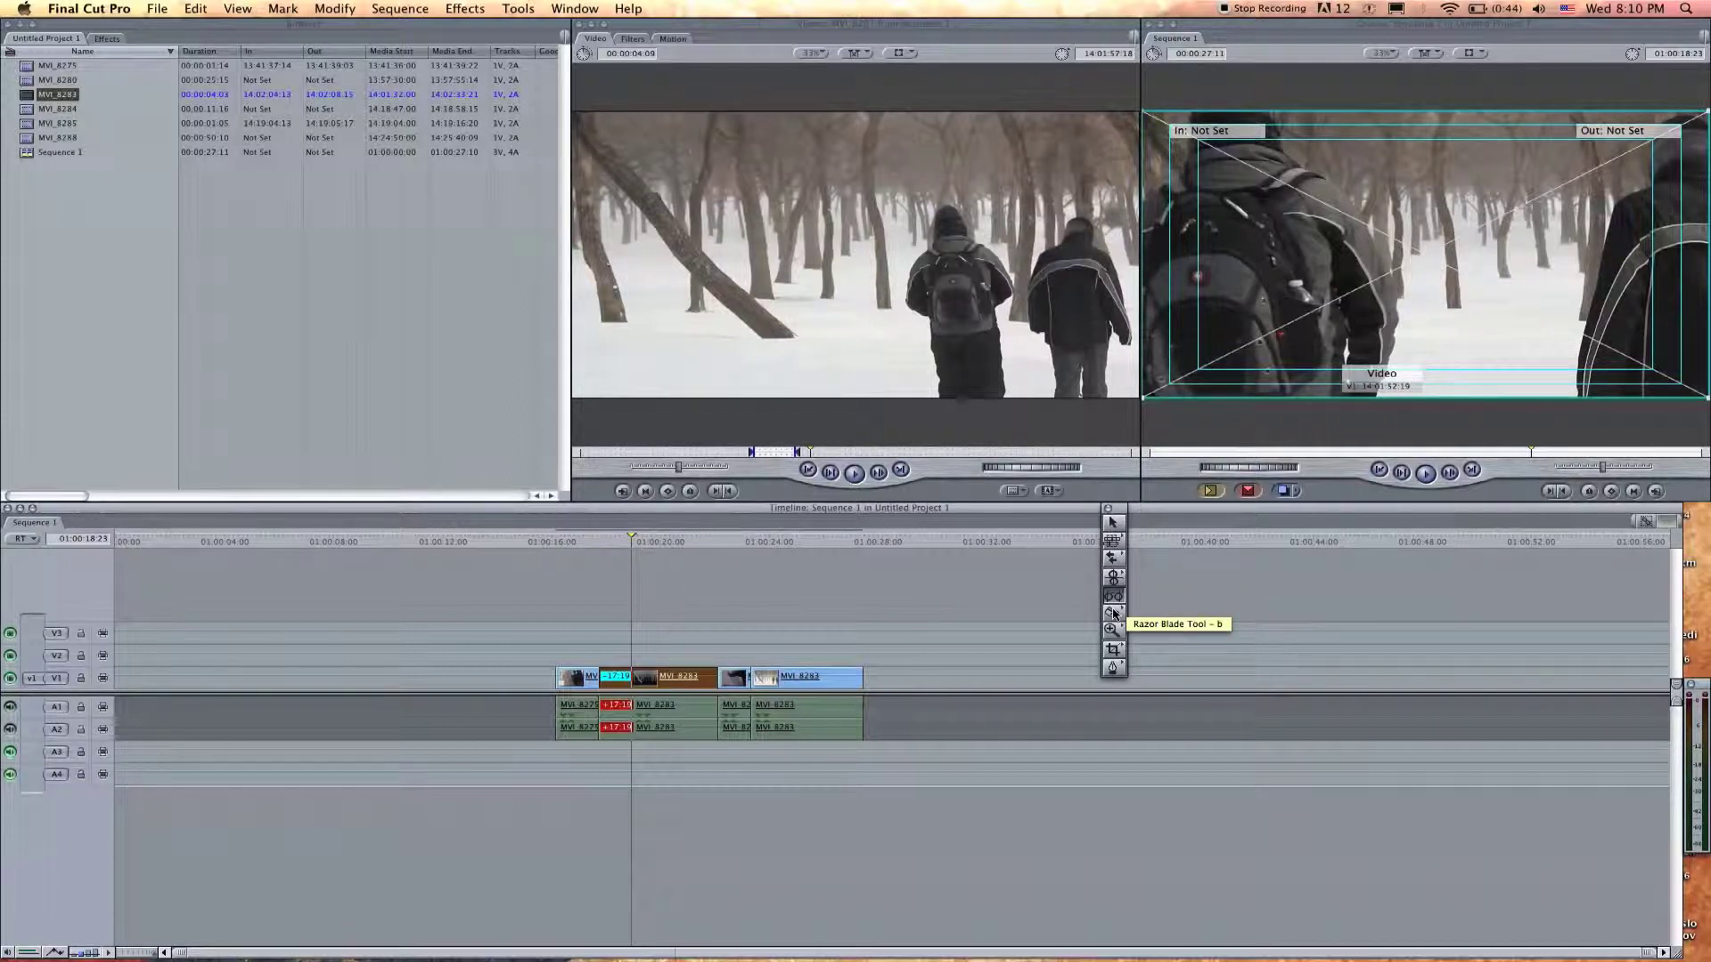
mouse_move(957, 596)
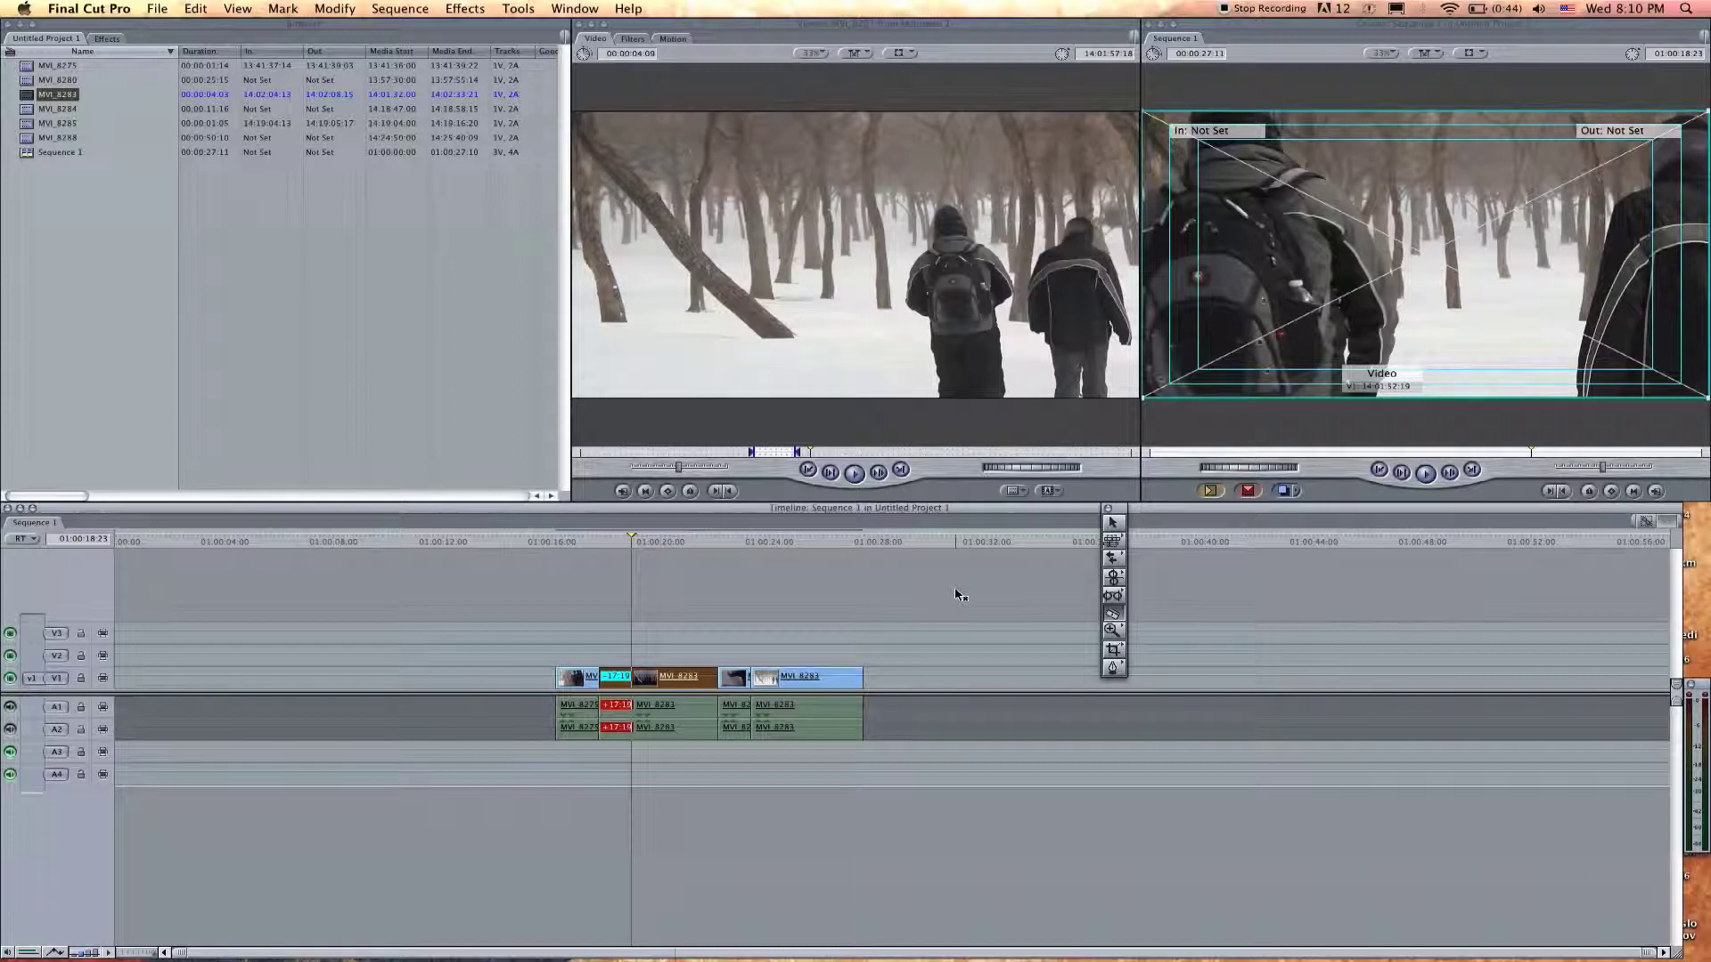
Switch to the Razor Blade tool (B) for splitting clips.
left_click(11, 729)
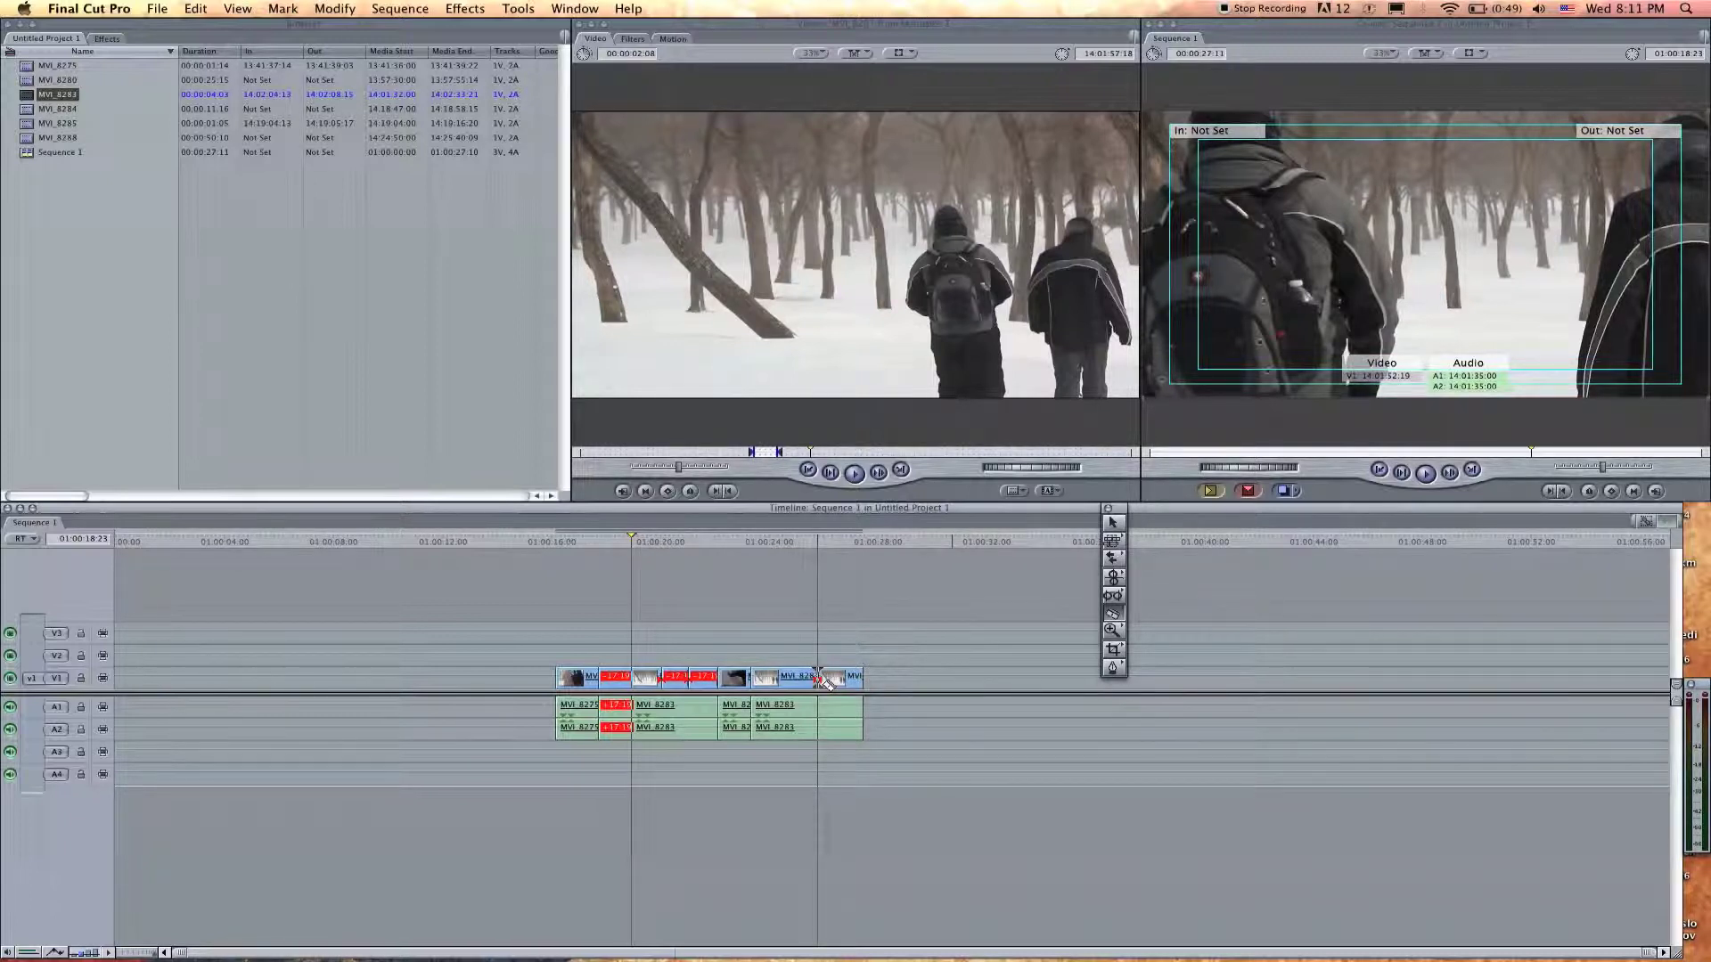
mouse_move(966, 611)
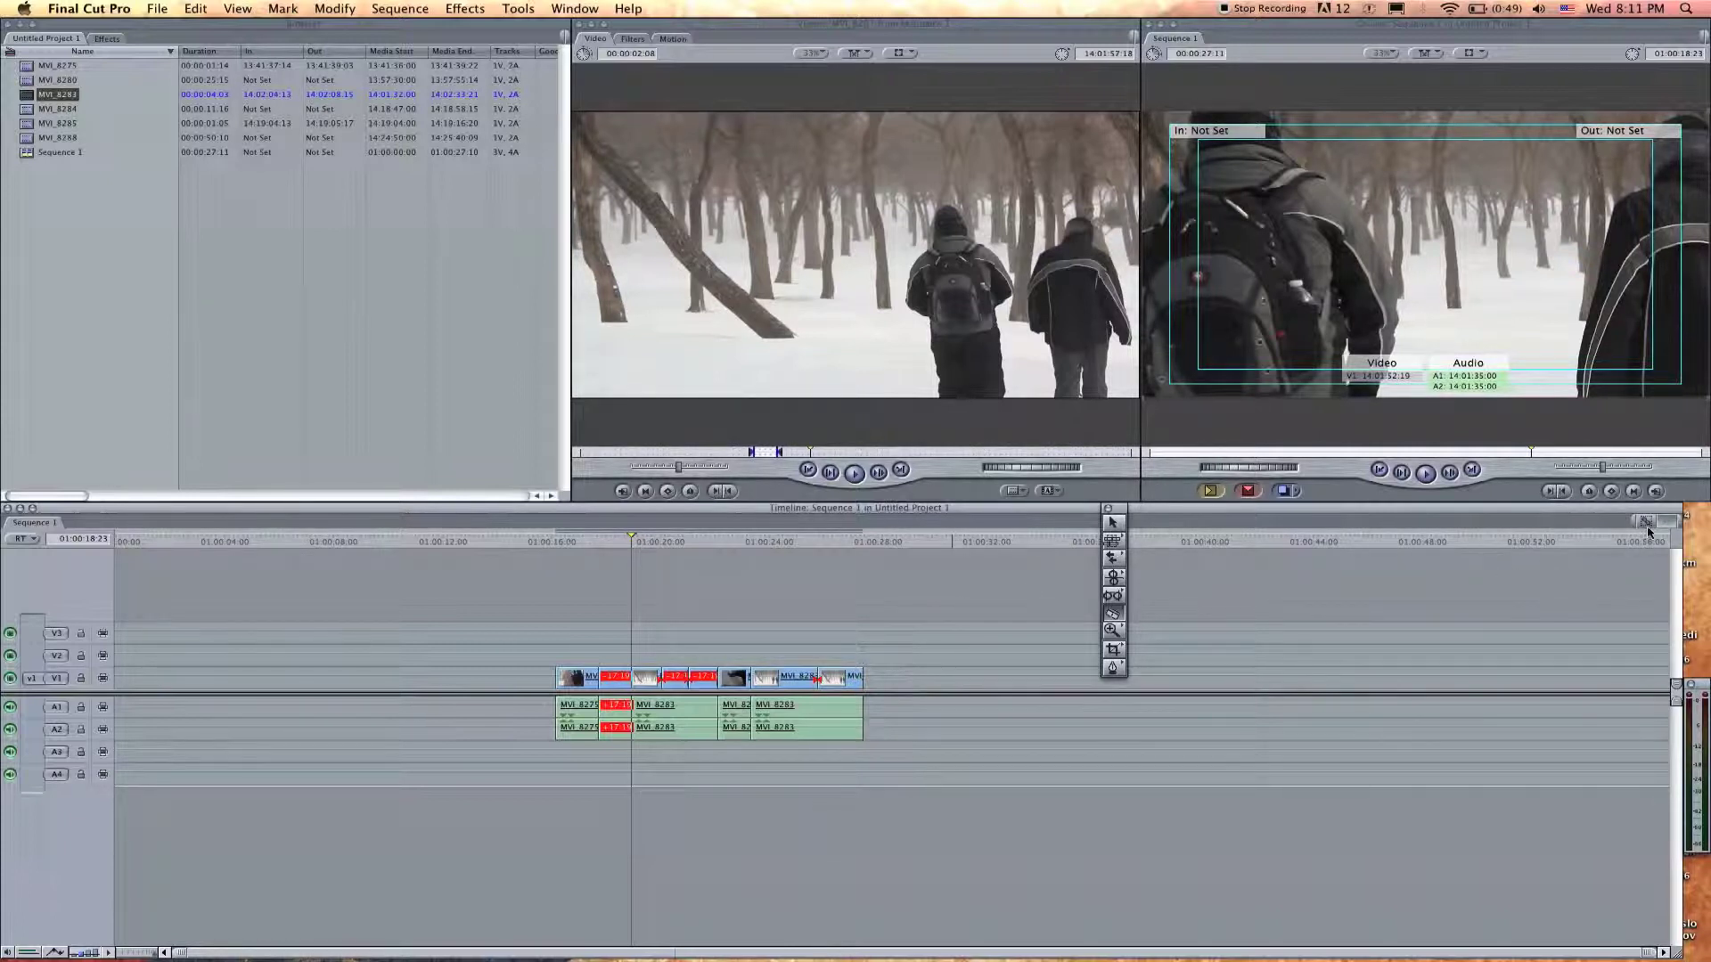
mouse_move(1646, 524)
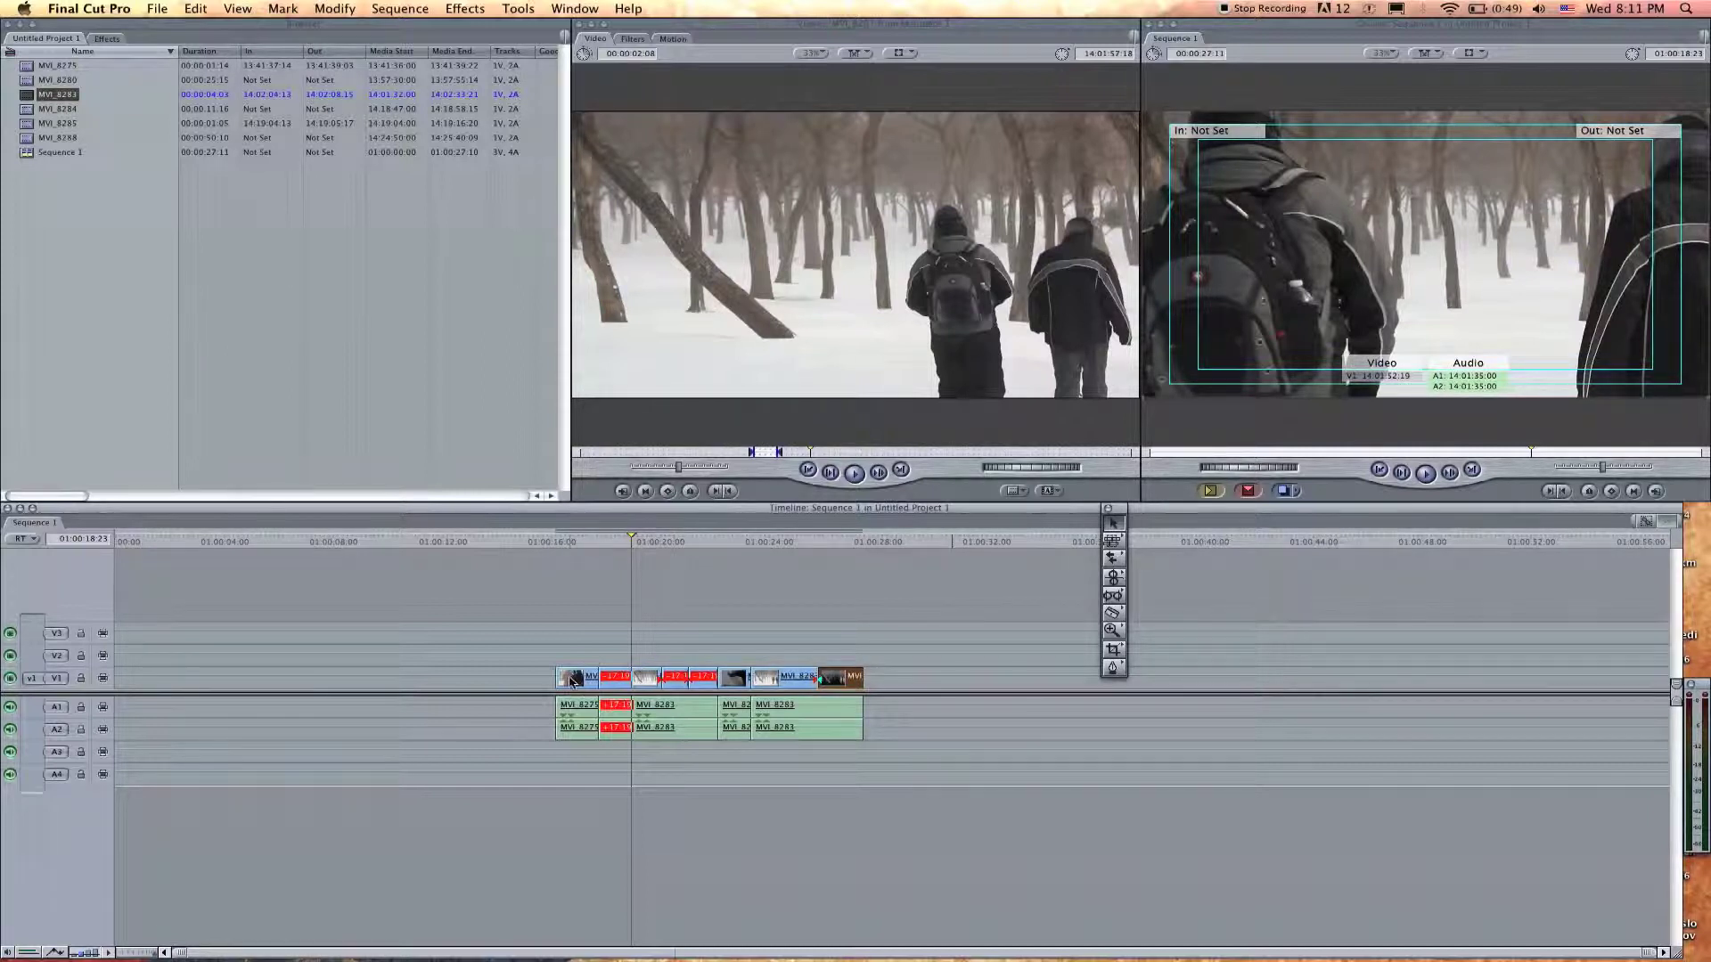
Razor-cut the V1 video near its end while the audio stays uncut, selecting the first audio clip alone.
left_click(572, 707)
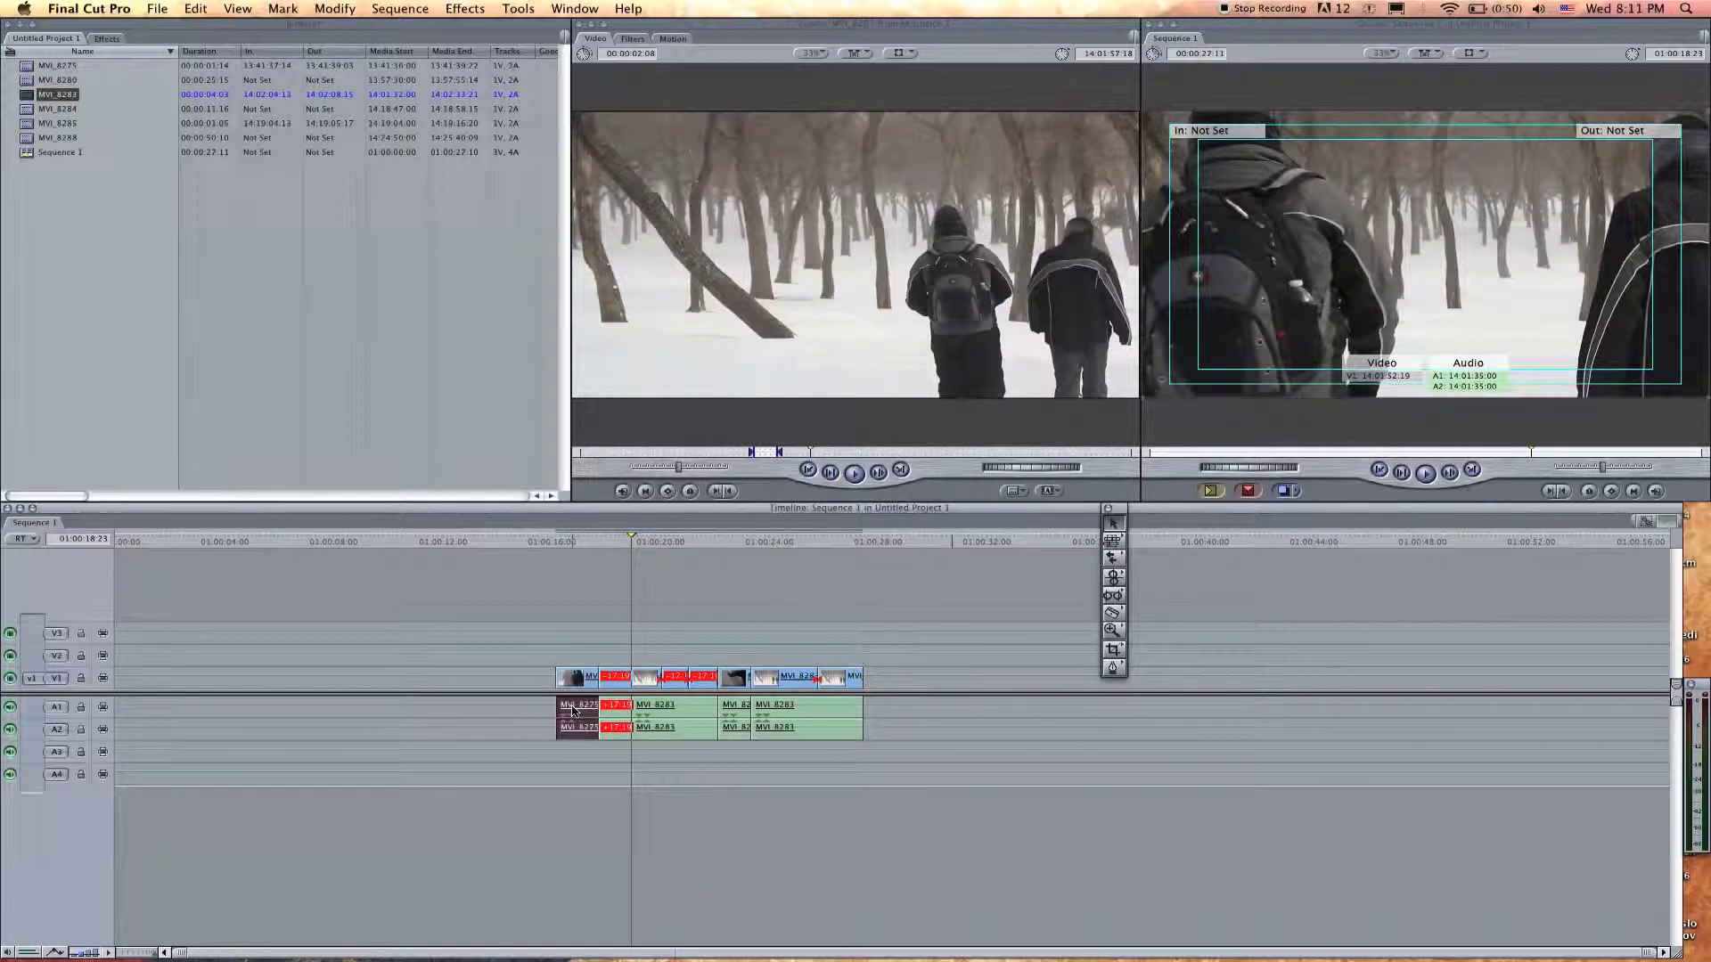
mouse_move(577, 663)
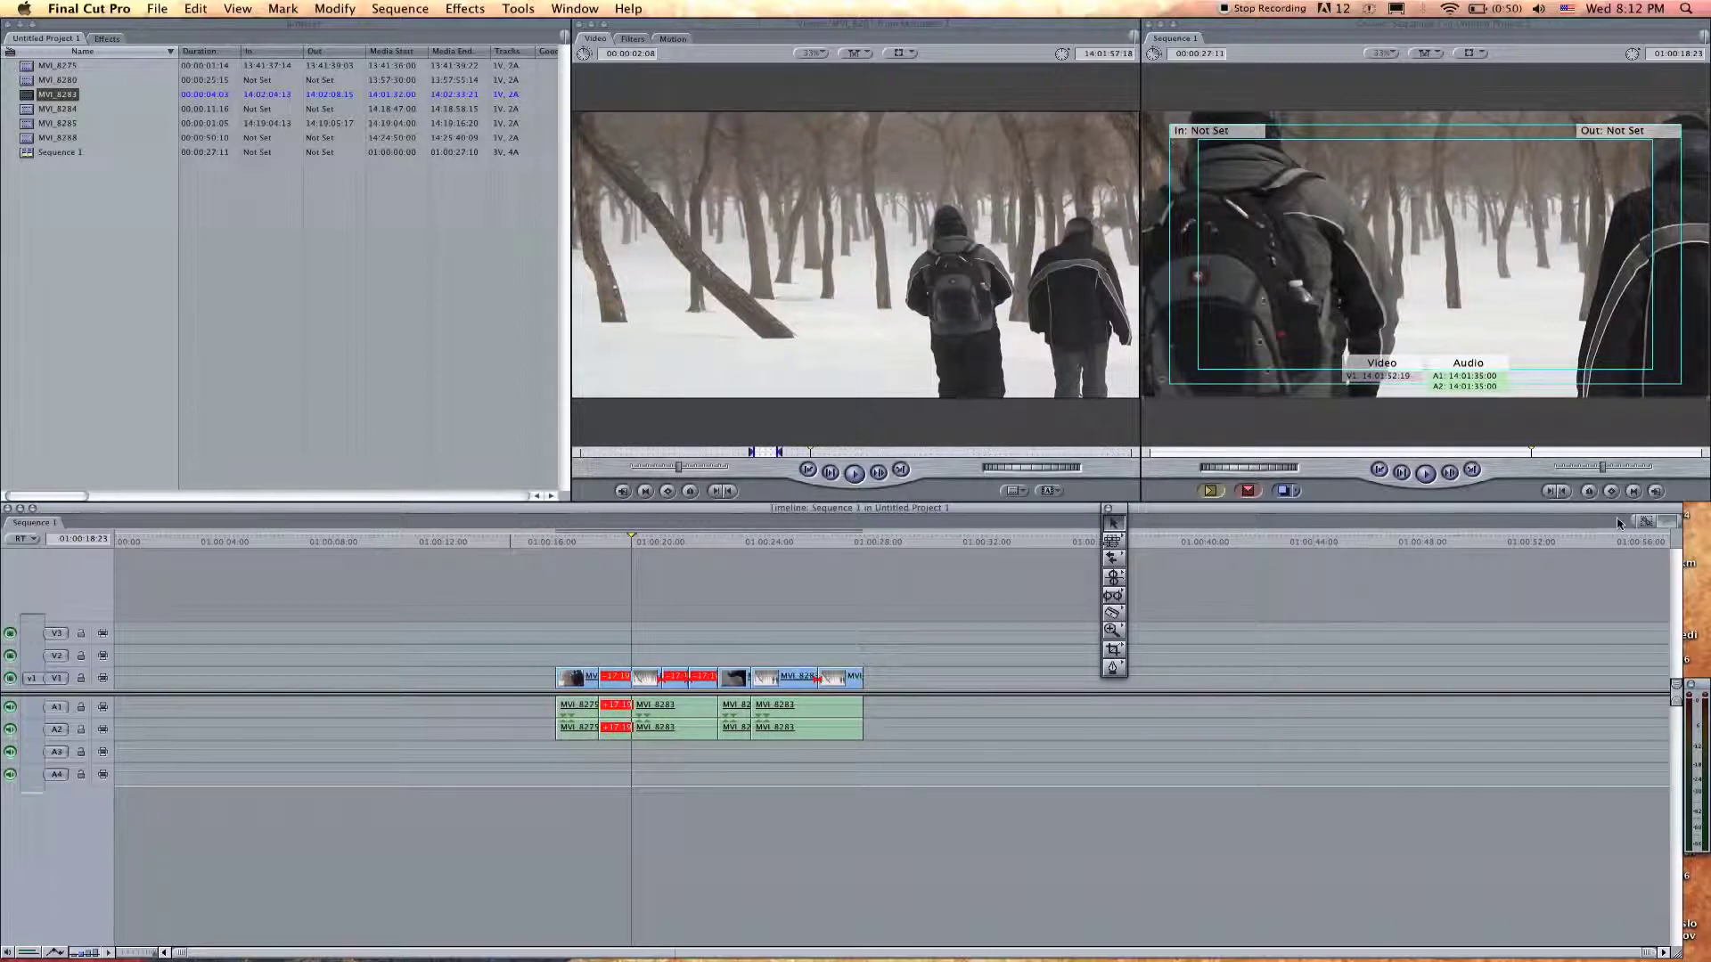
mouse_move(1644, 524)
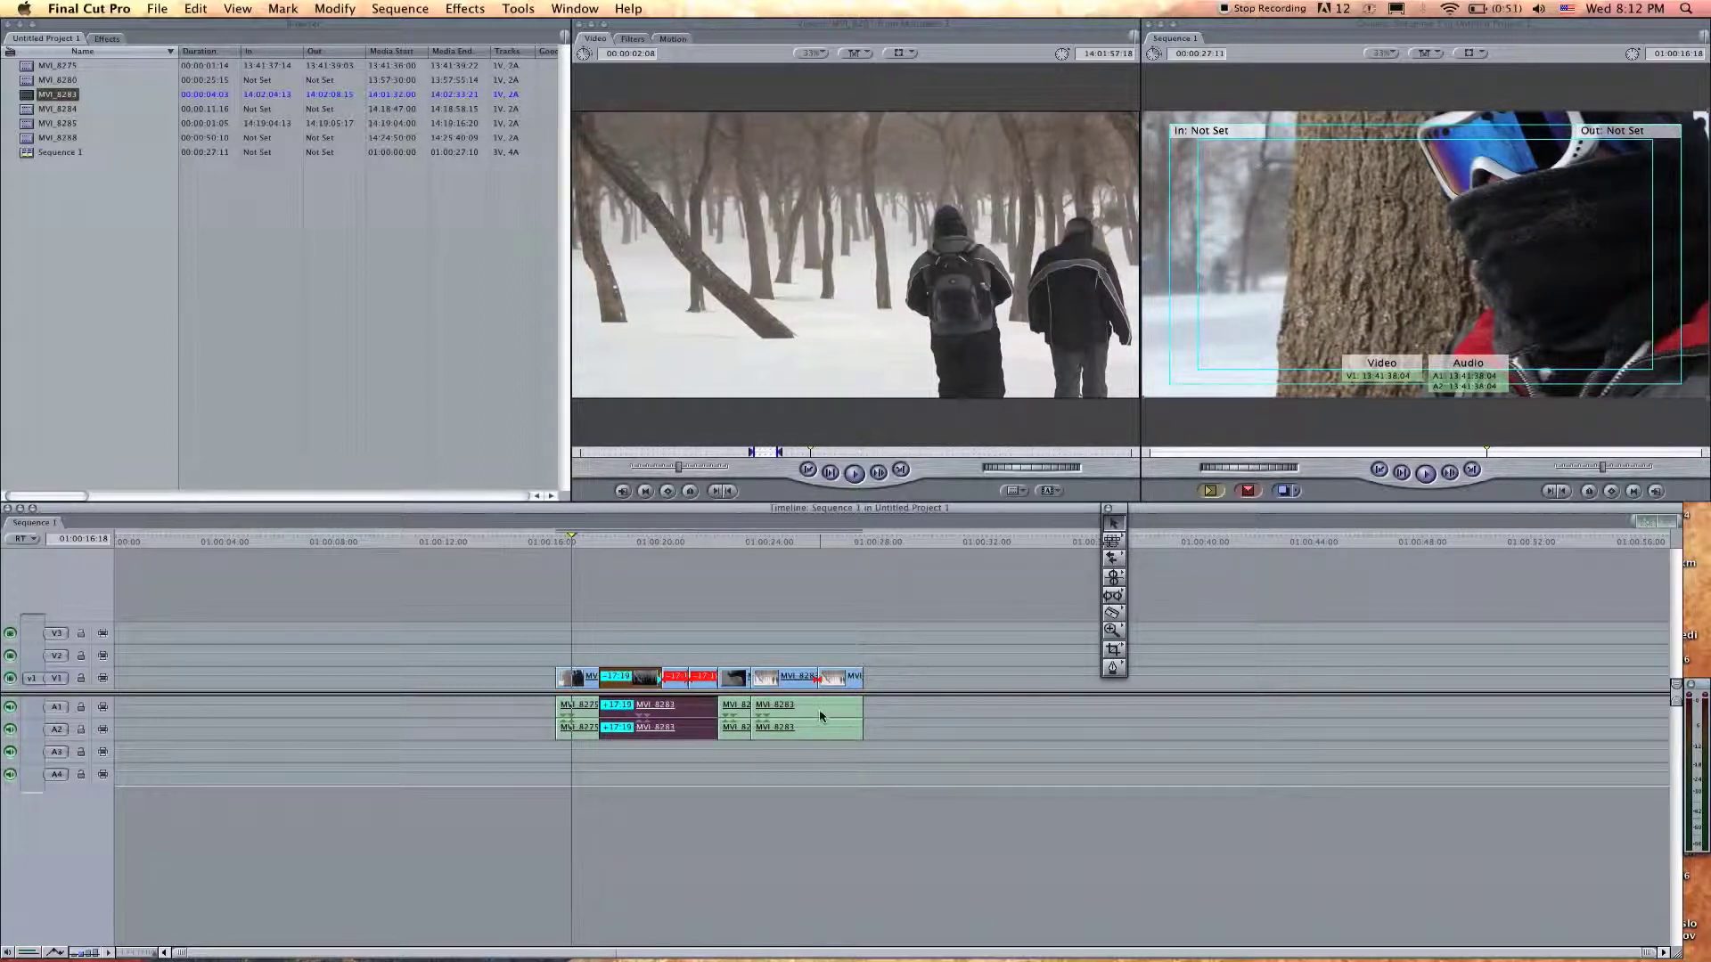
With Linked Selection on, select the short clip together with its audio.
left_click(736, 677)
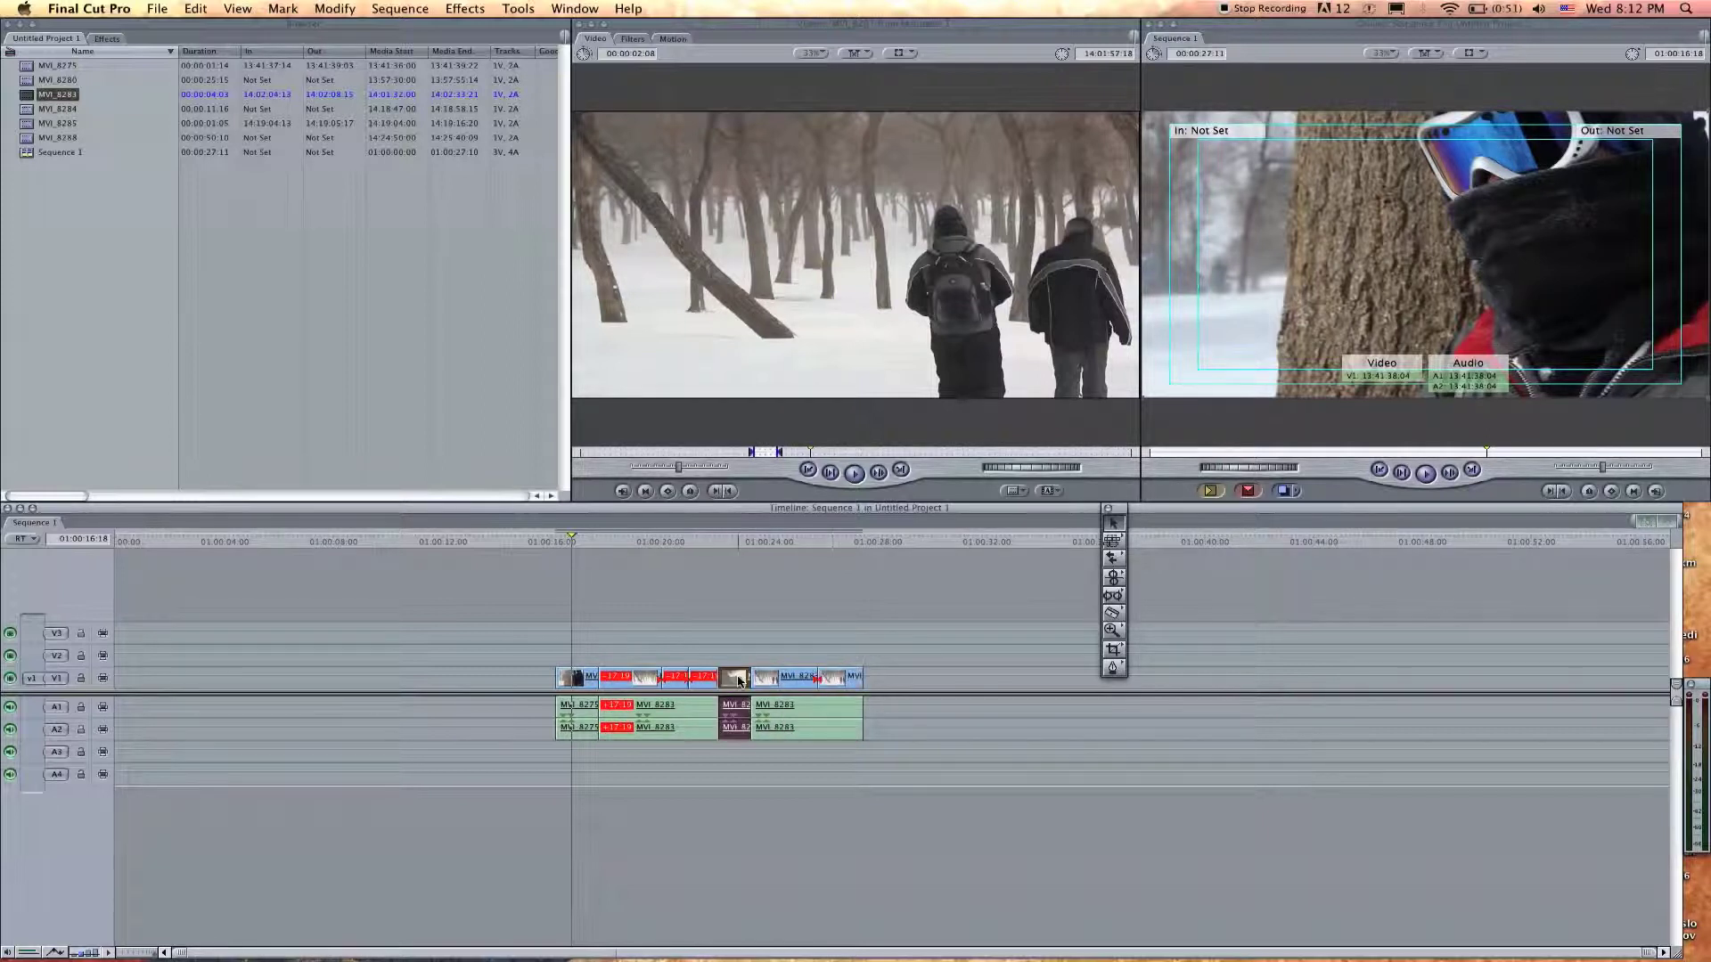
mouse_move(741, 784)
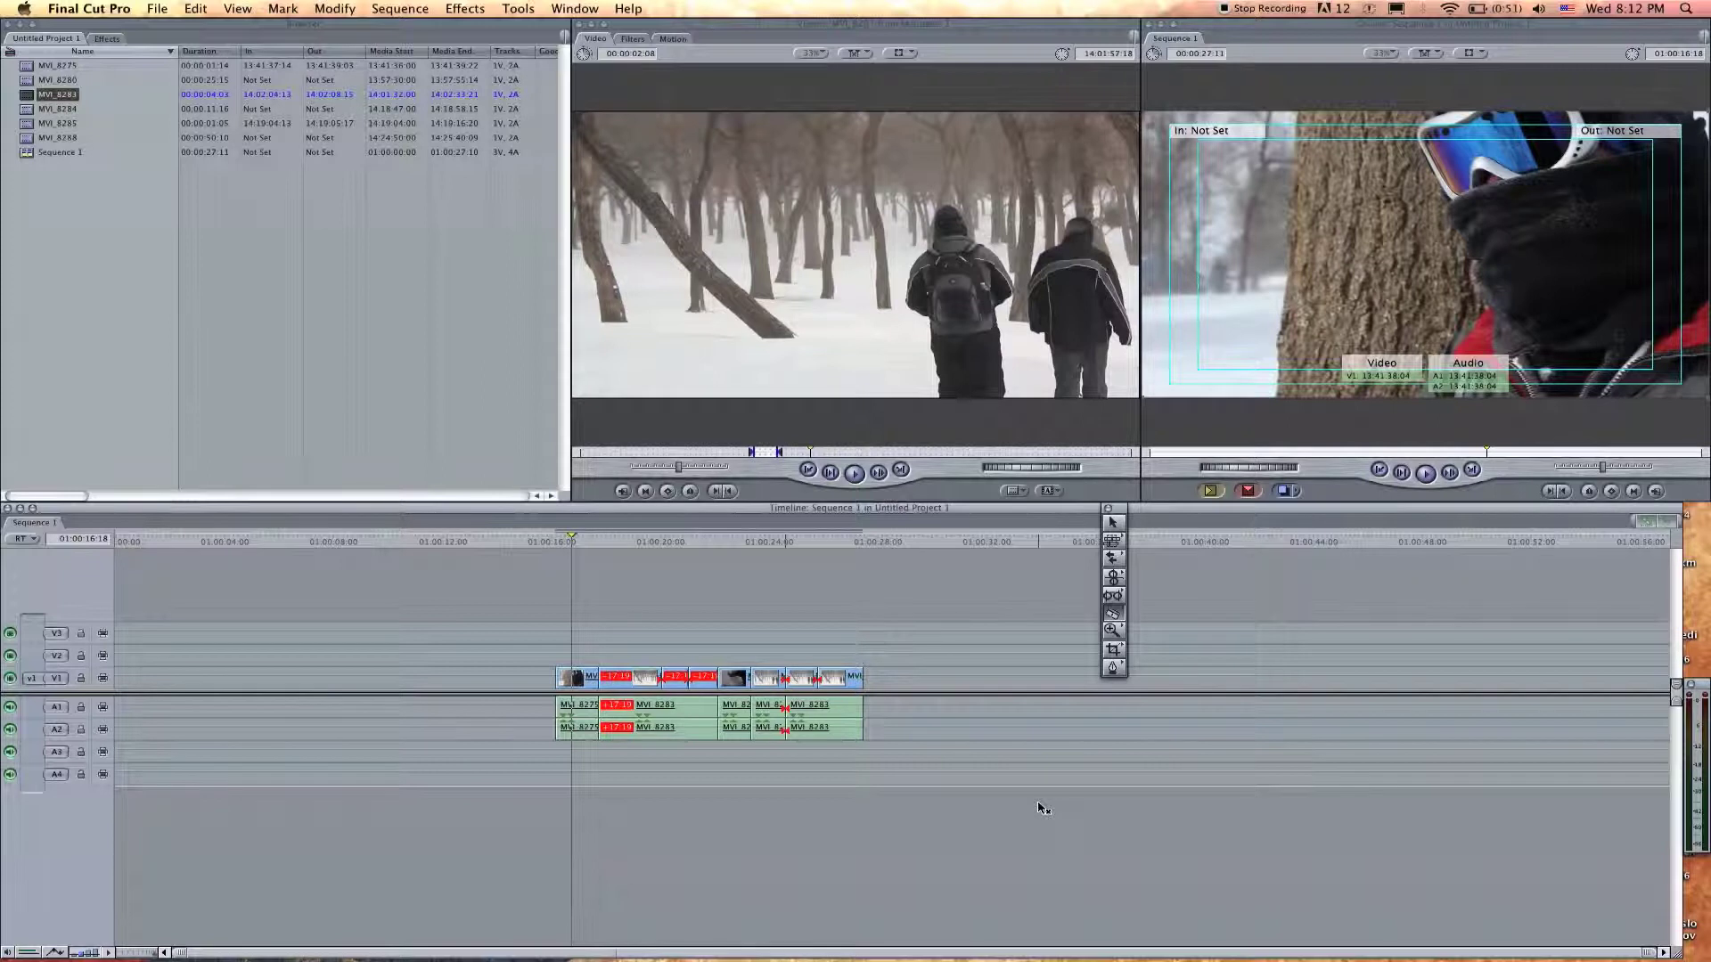
mouse_move(1112, 631)
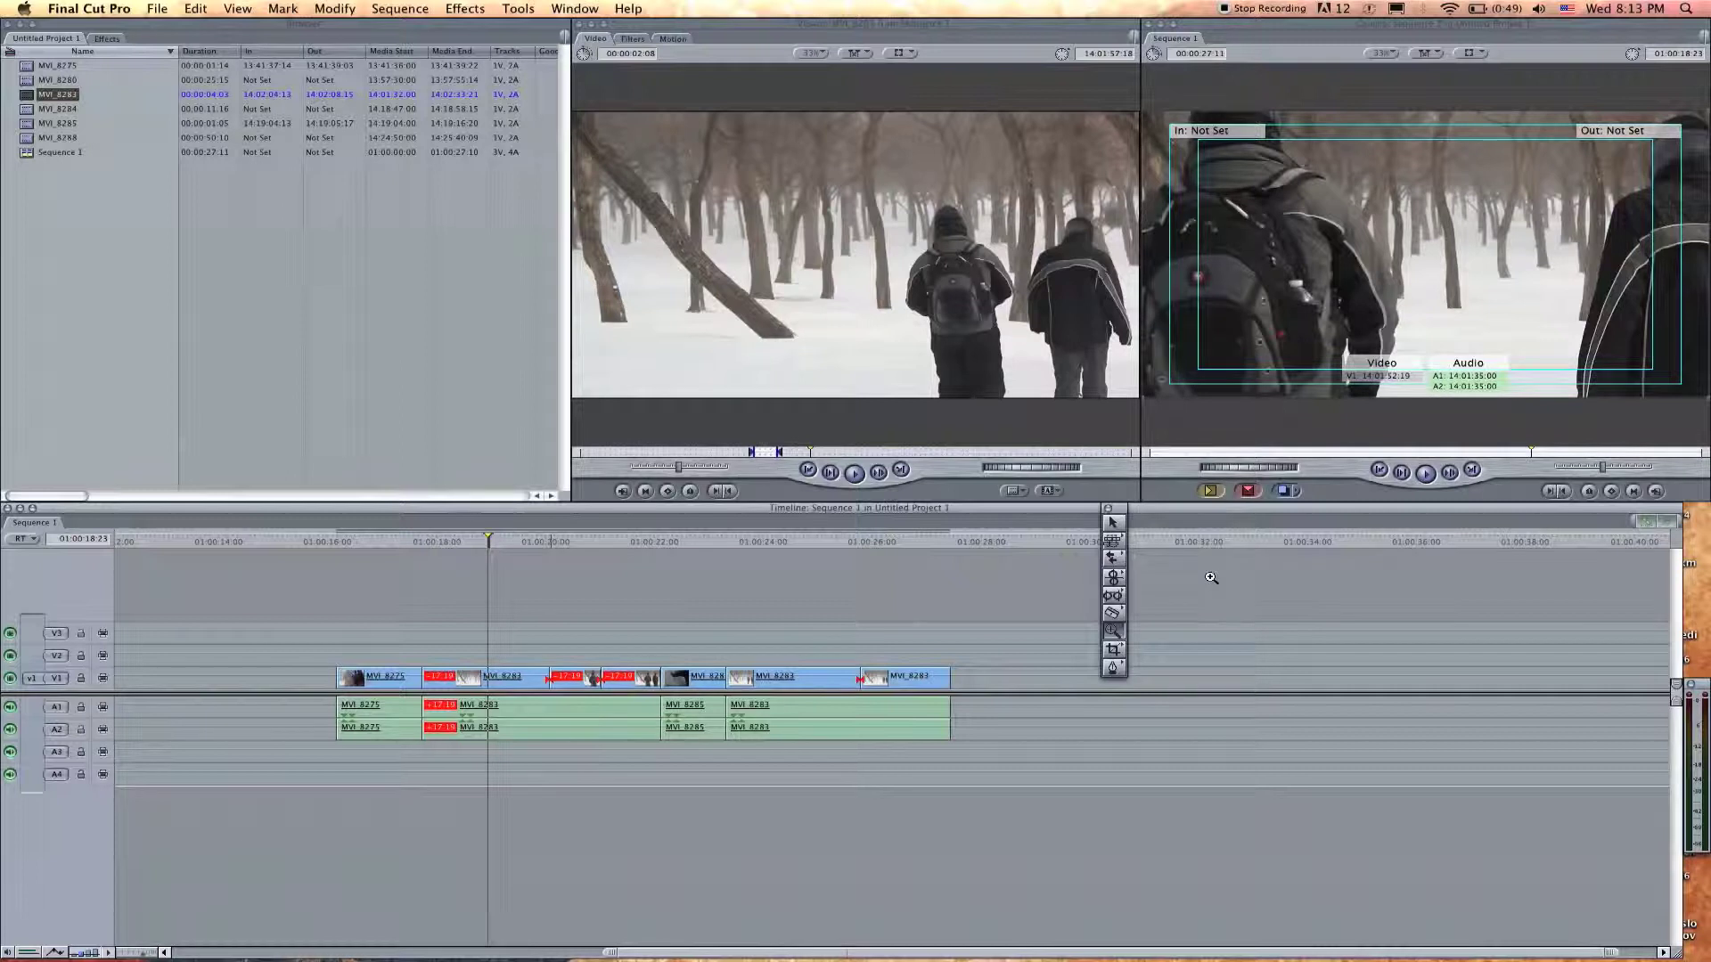
mouse_move(1208, 576)
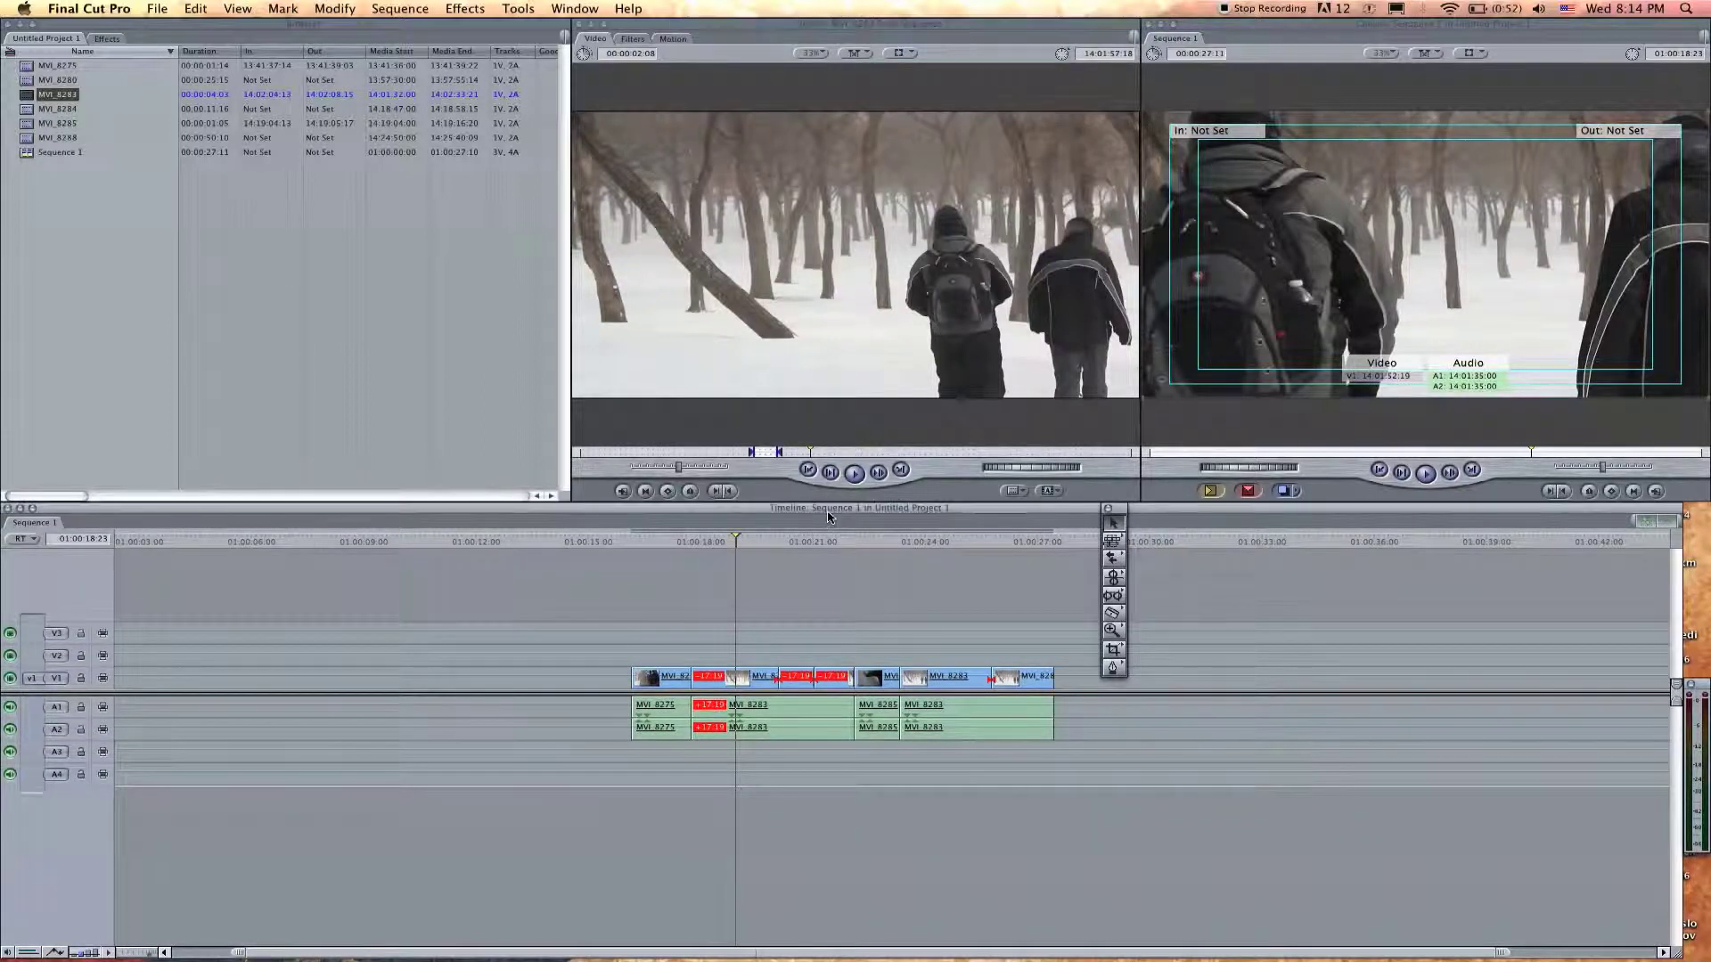
mouse_move(841, 606)
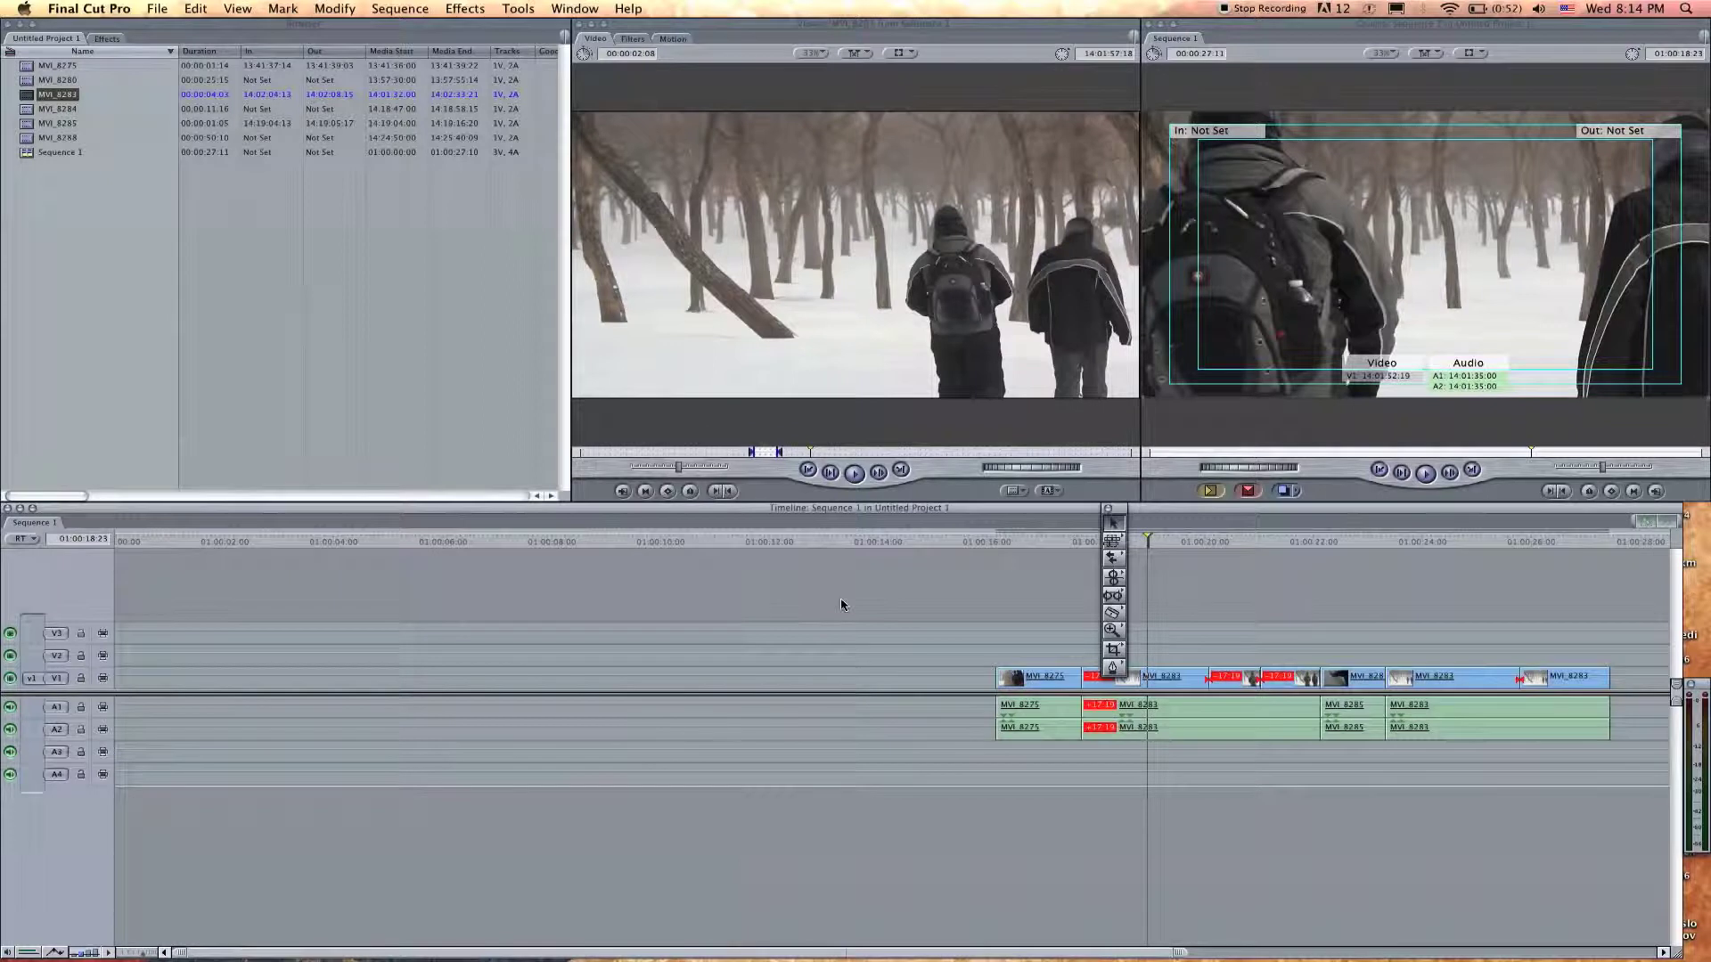
mouse_move(655, 577)
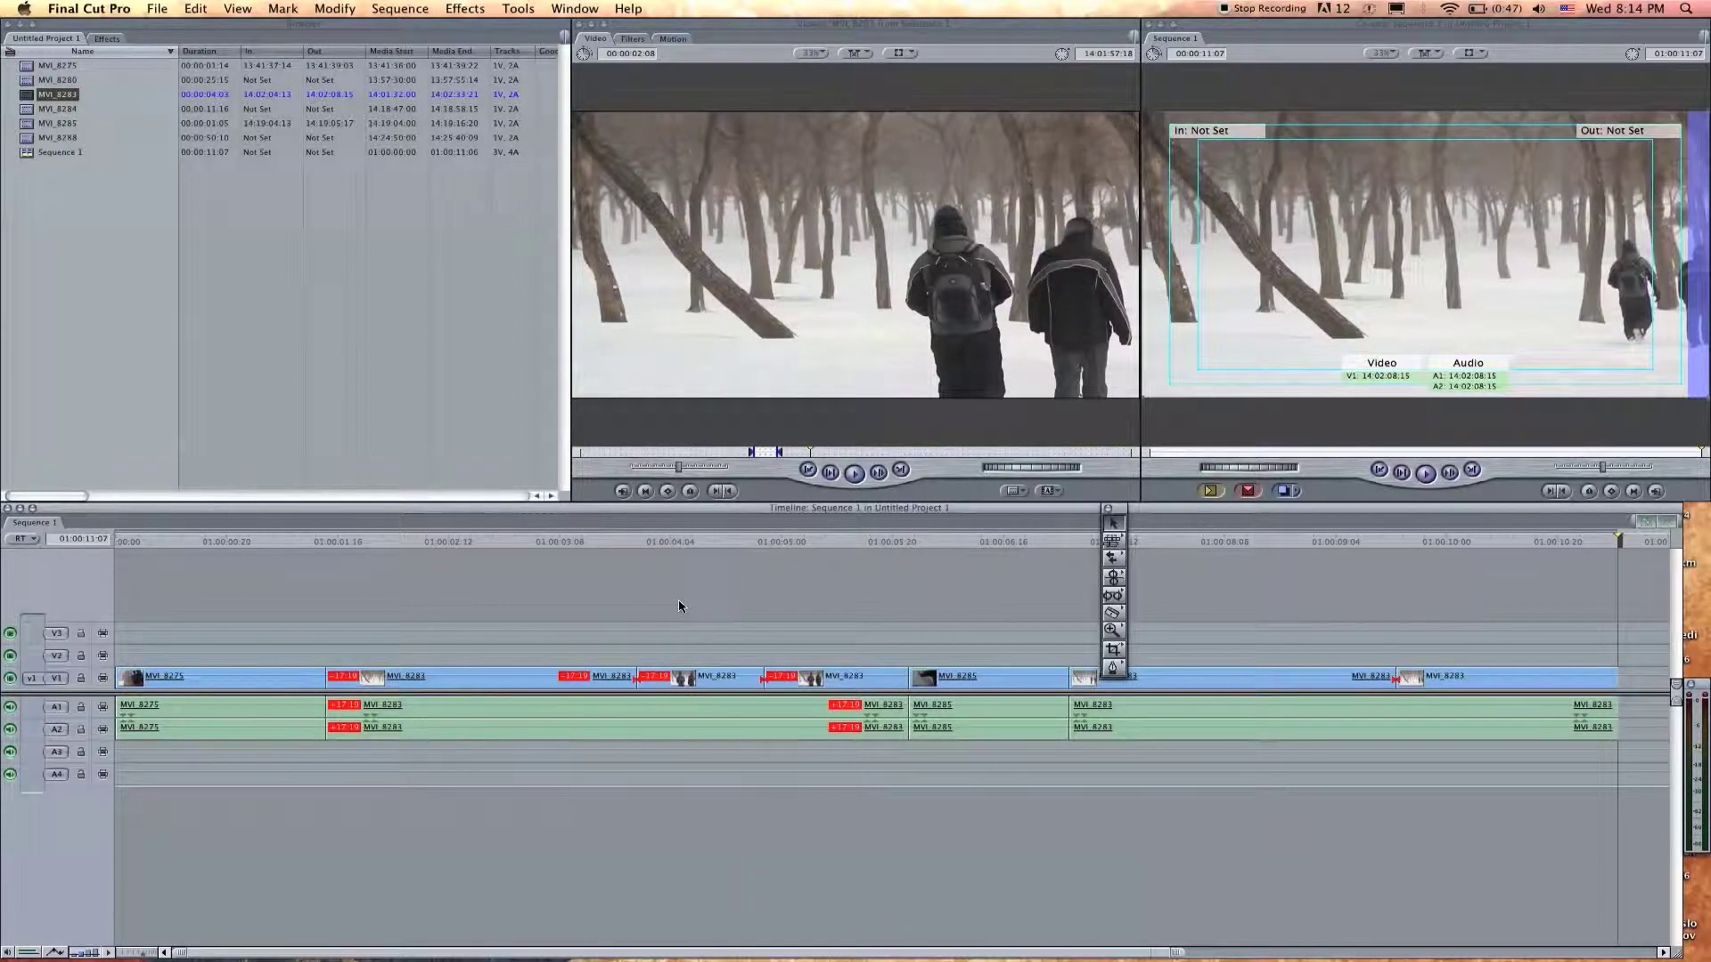
mouse_move(455, 643)
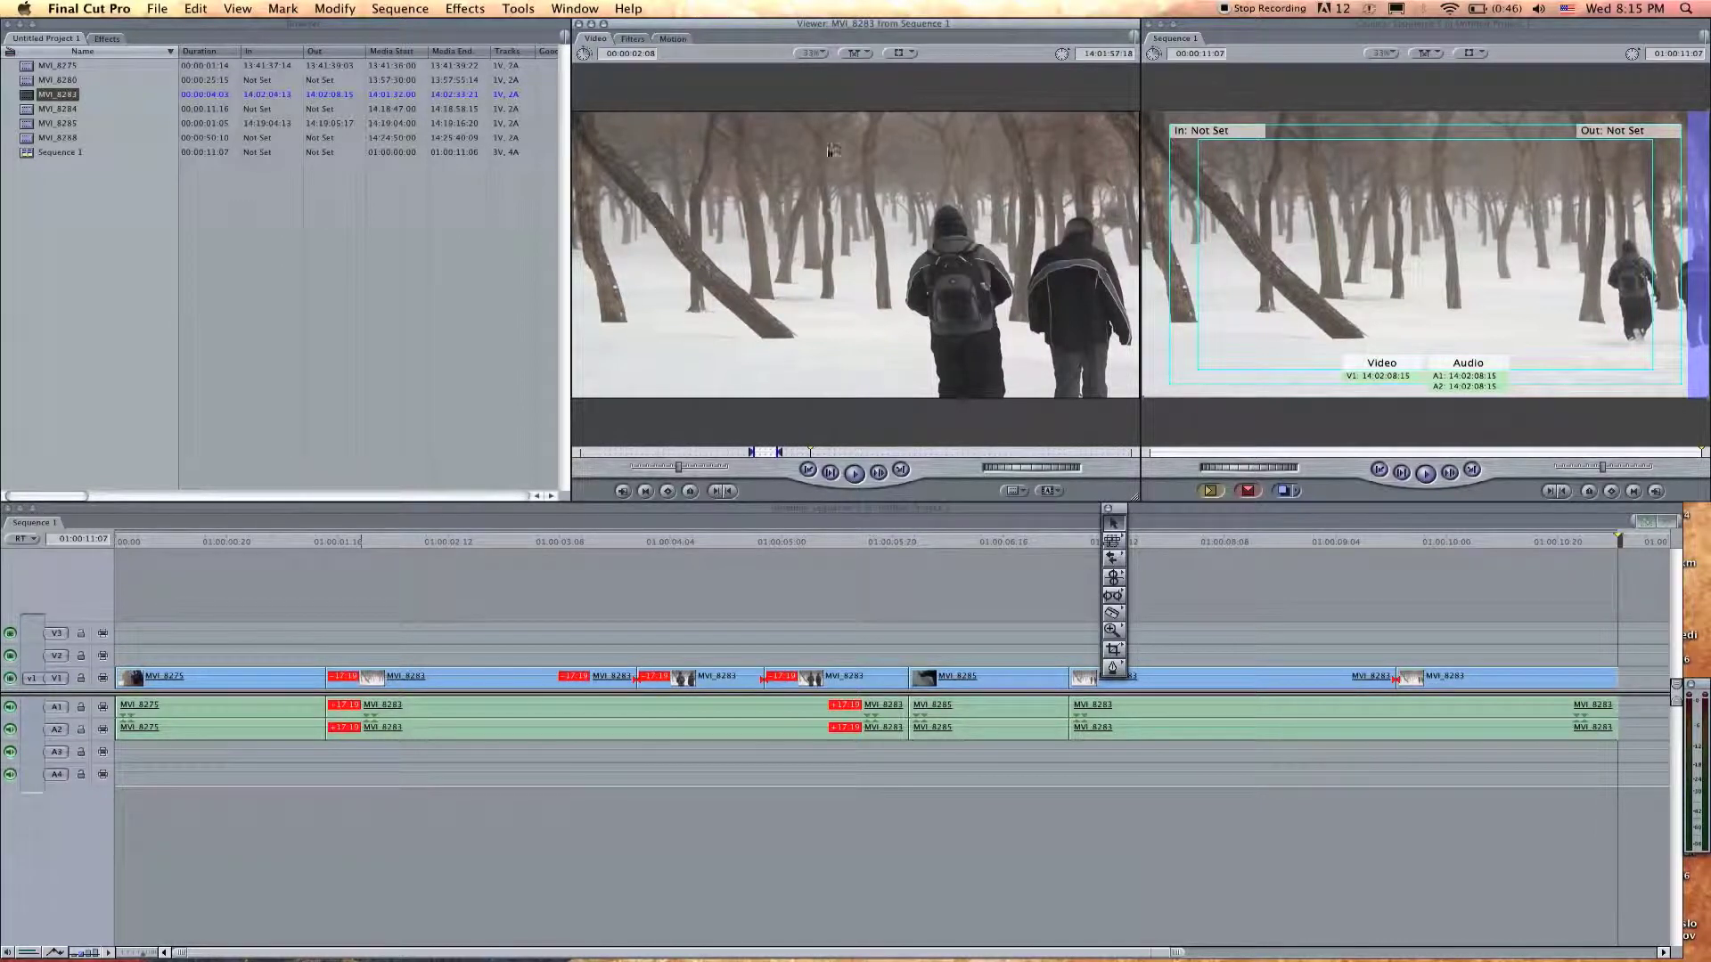
mouse_move(928, 127)
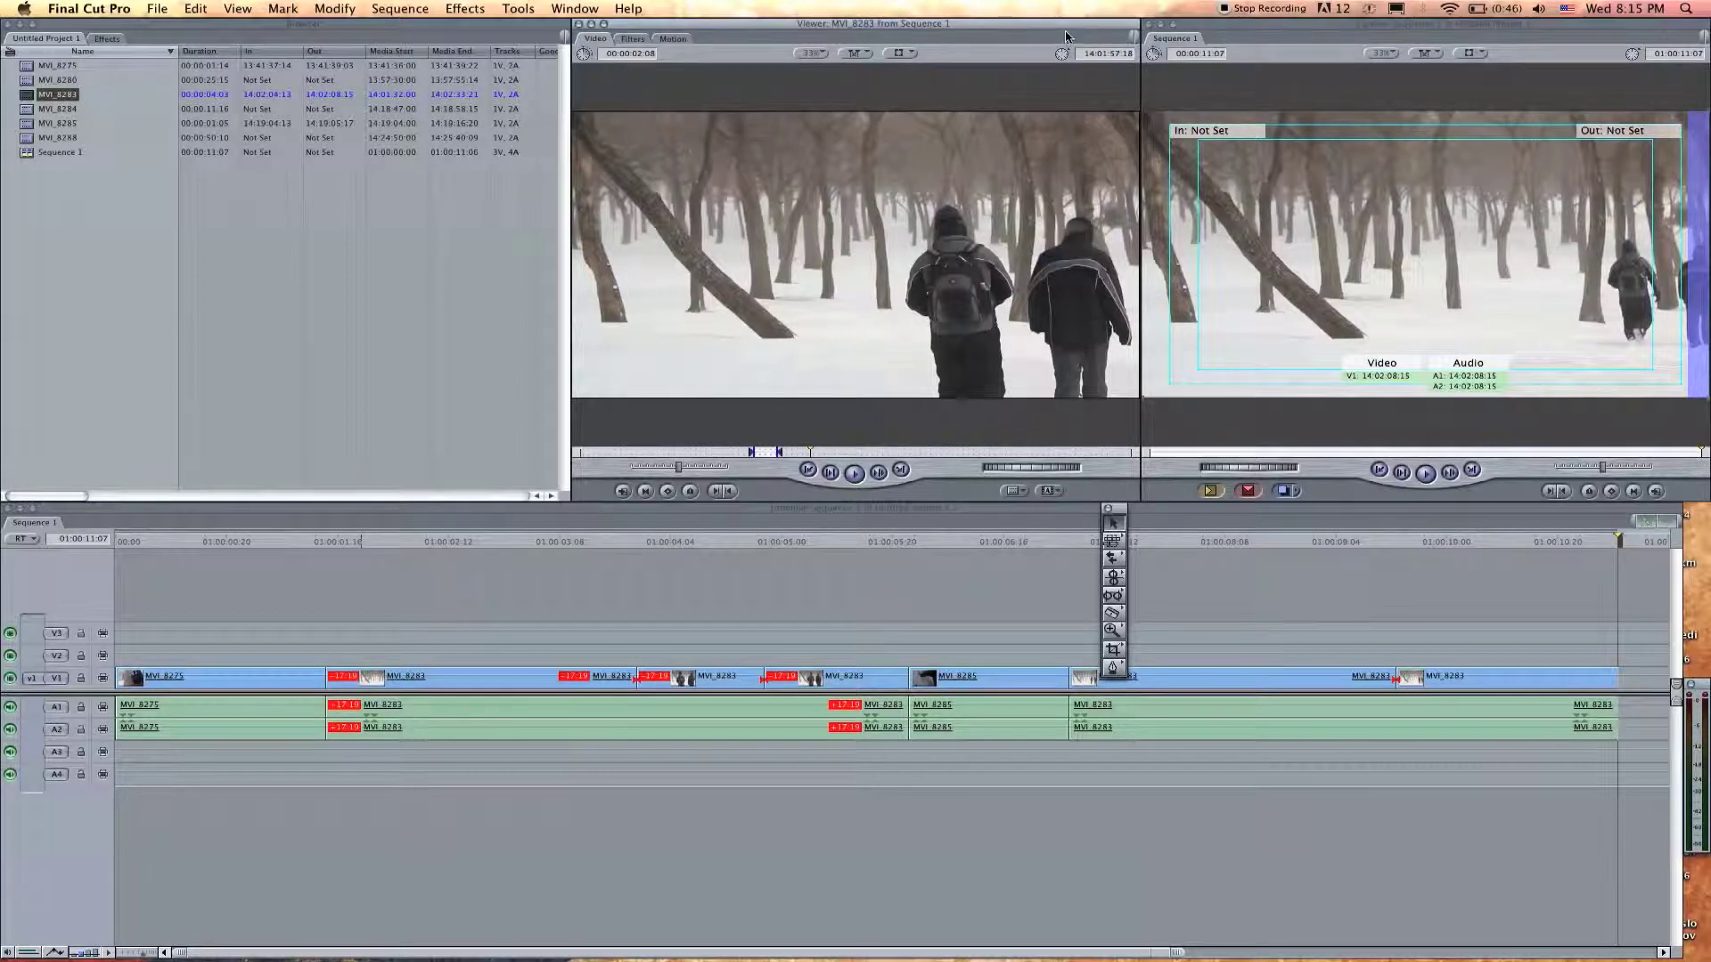
mouse_move(998, 128)
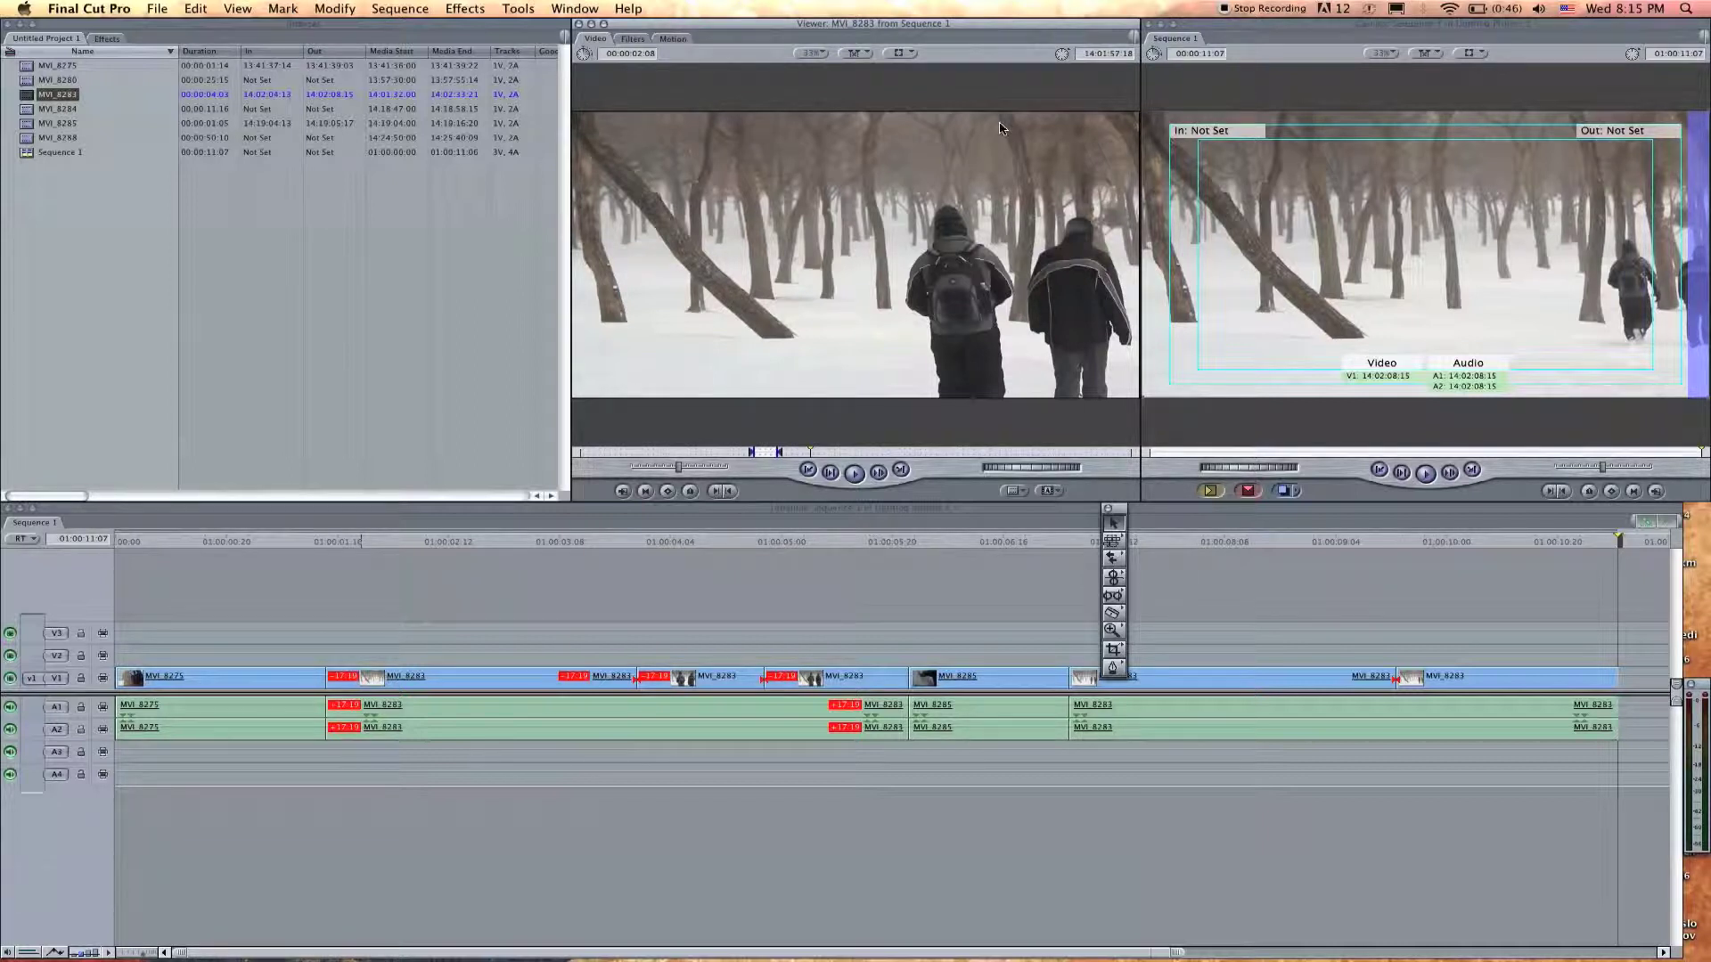
Zoom the clip Viewer in on the hiker close-up and zoom the Canvas preview out.
left_click(809, 51)
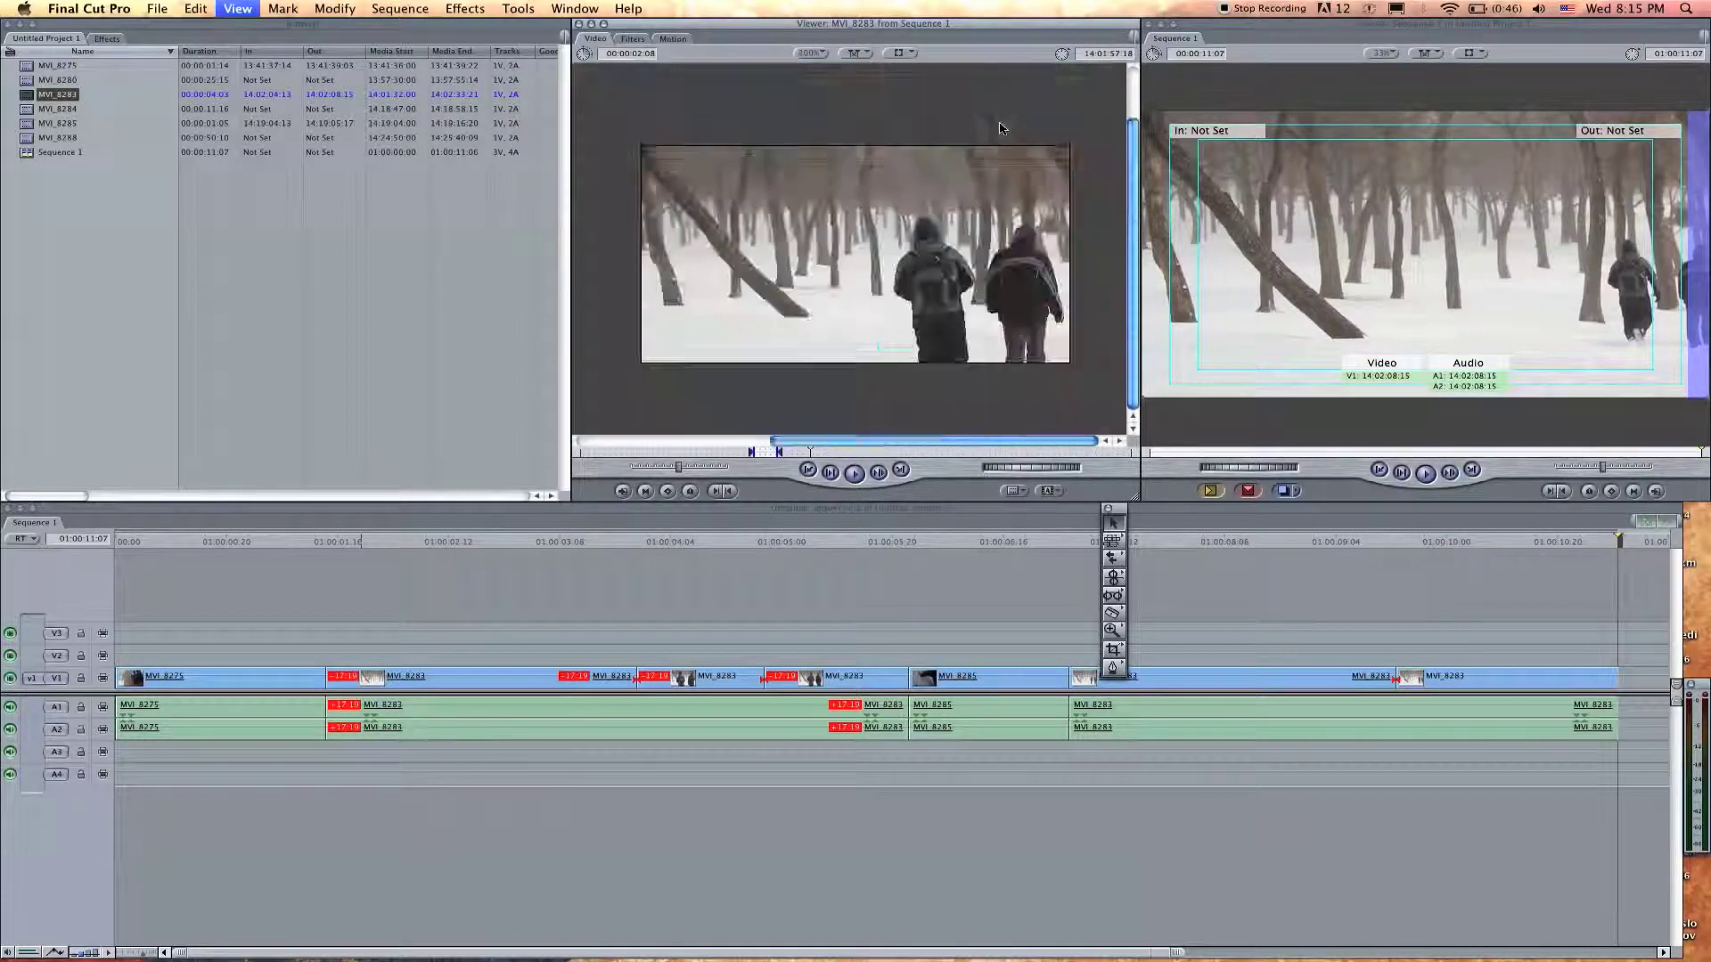
left_click(809, 52)
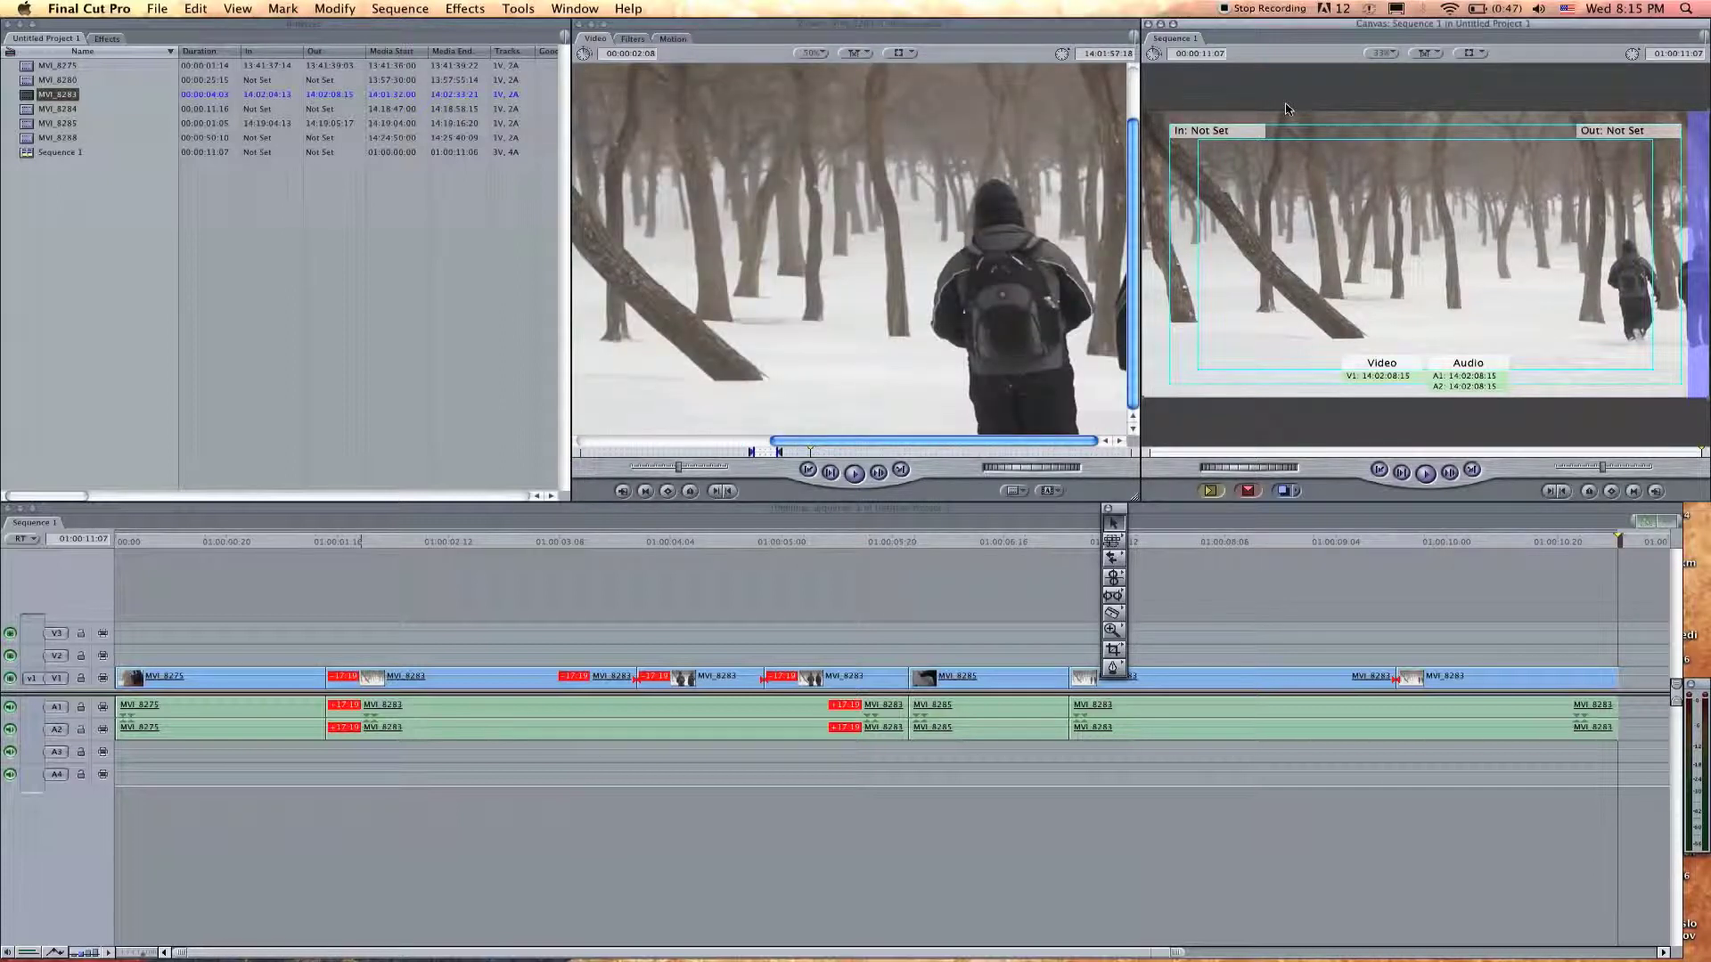
left_click(237, 7)
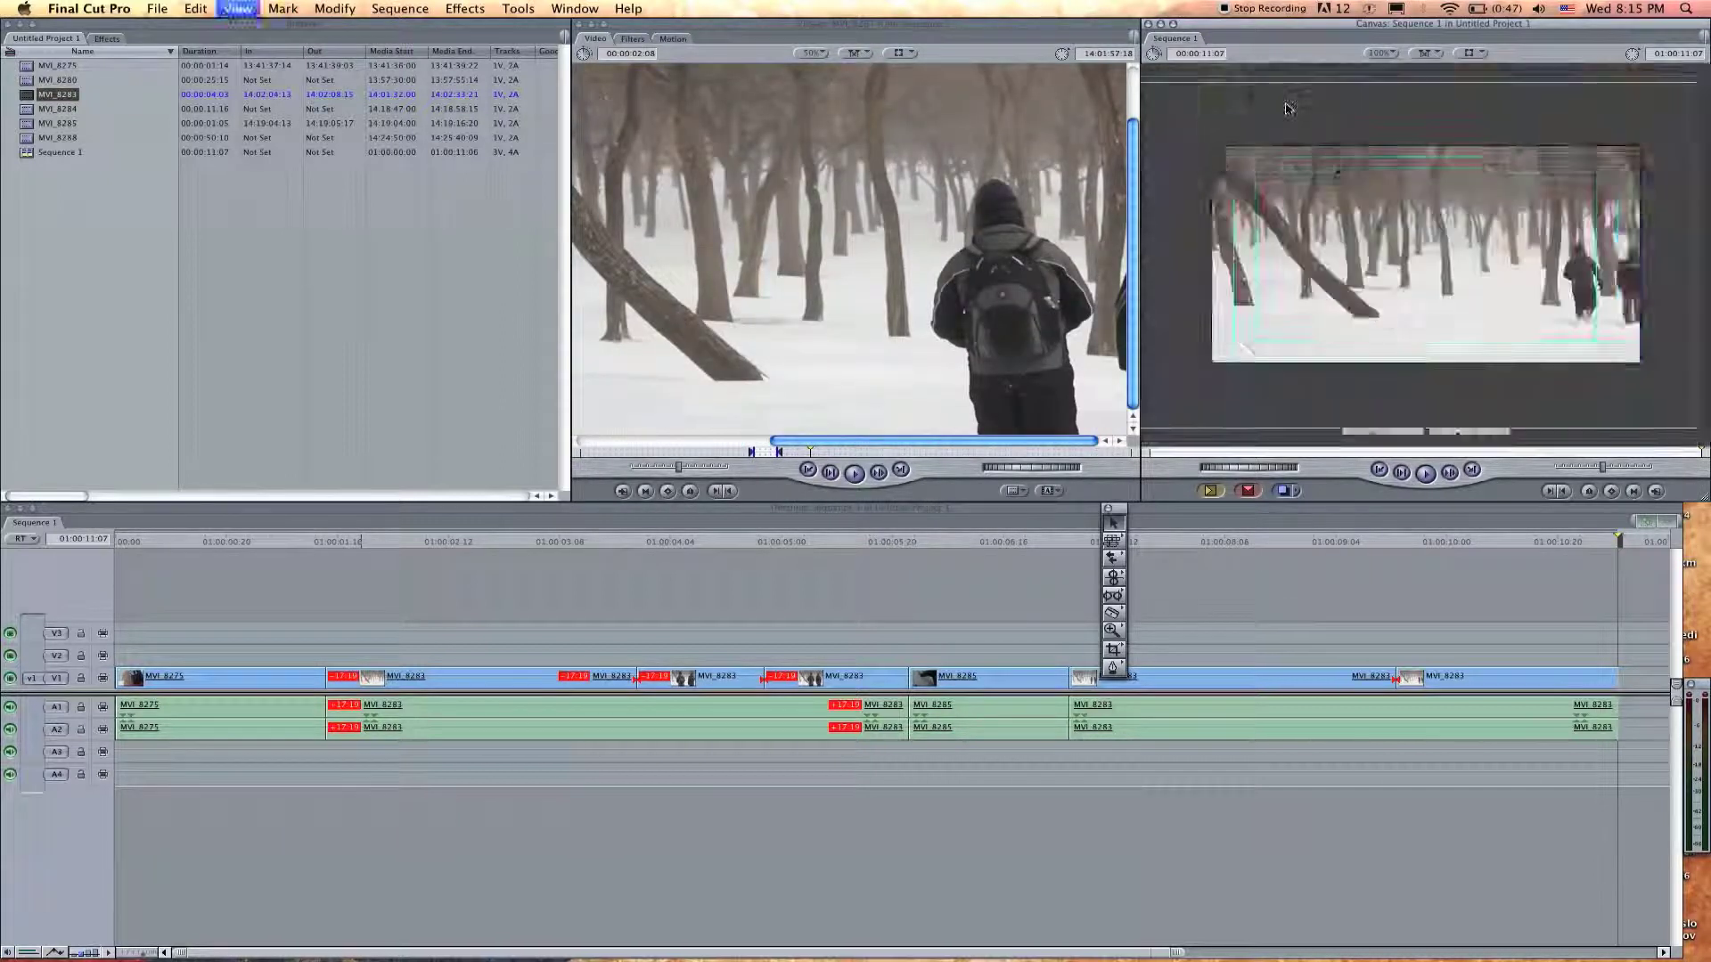